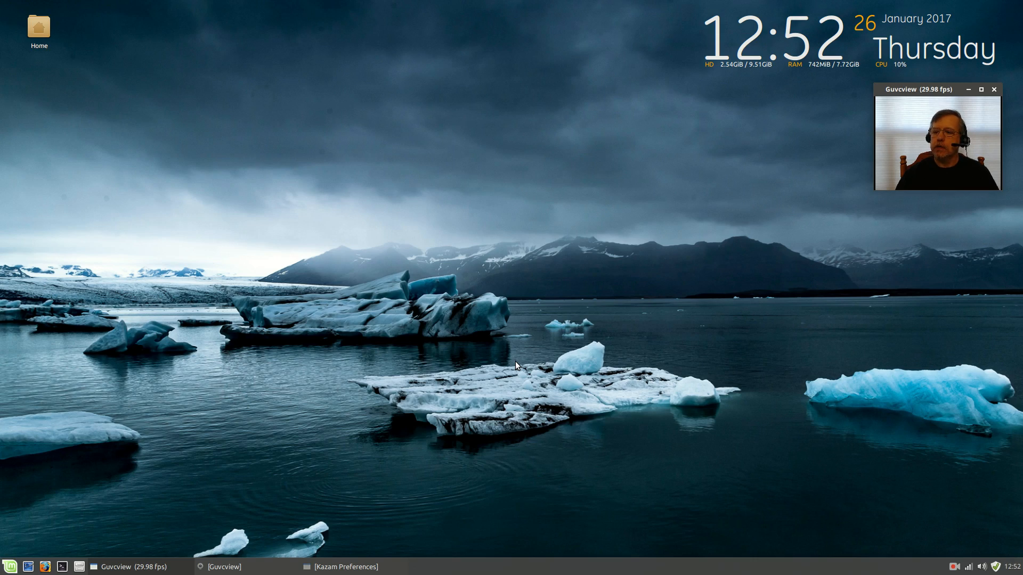
mouse_move(509, 401)
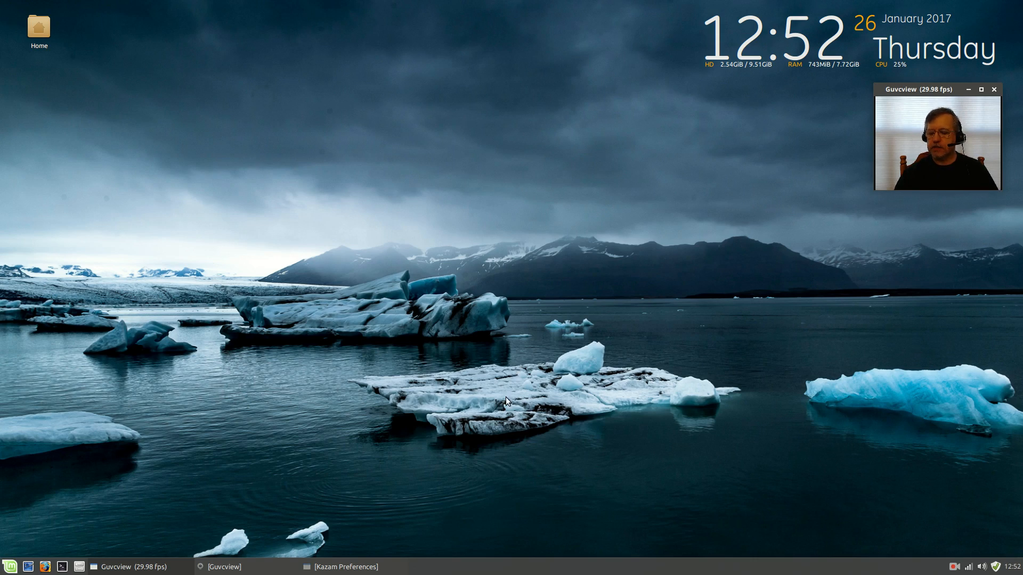
mouse_move(495, 339)
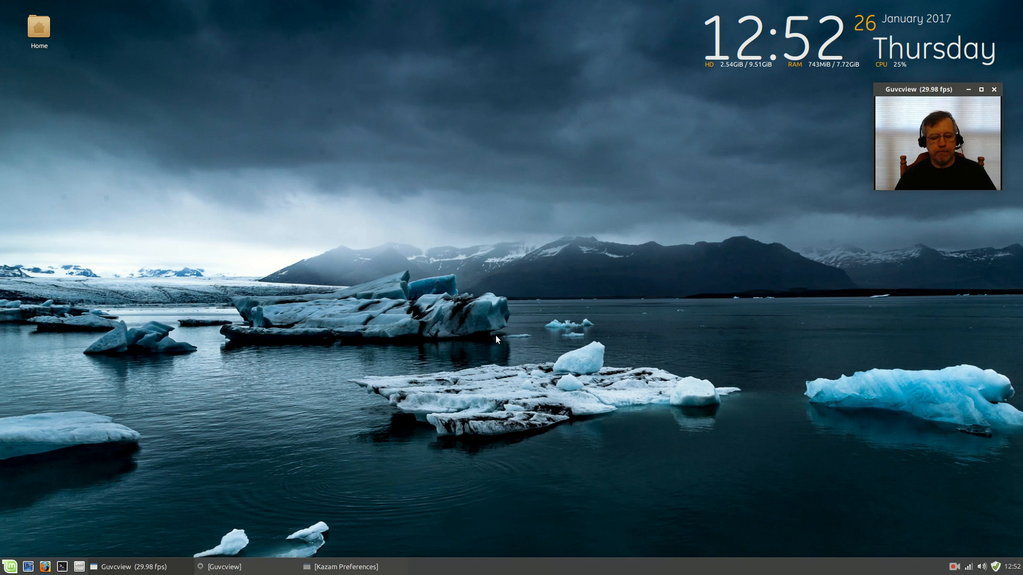
mouse_move(491, 325)
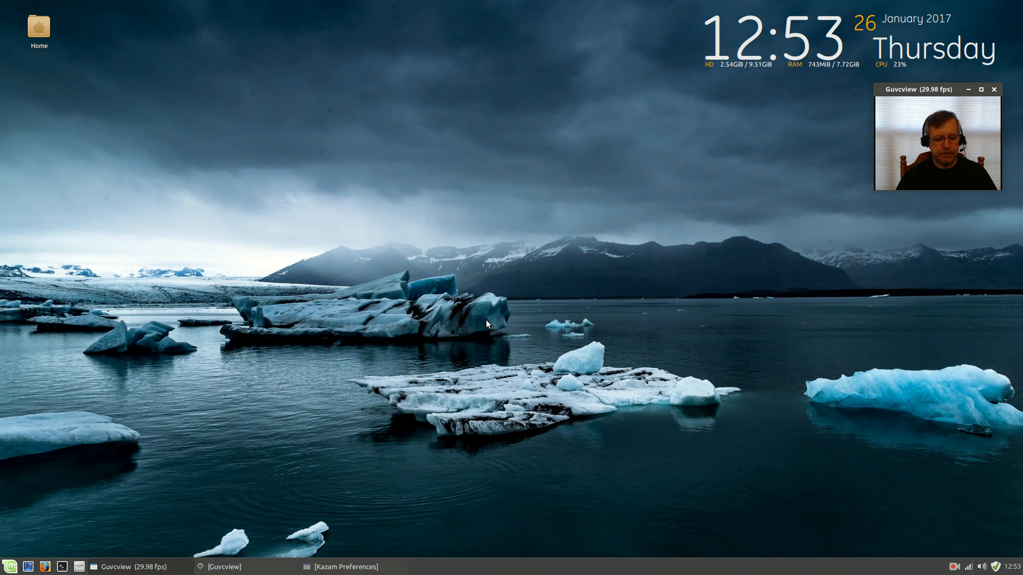
mouse_move(75, 542)
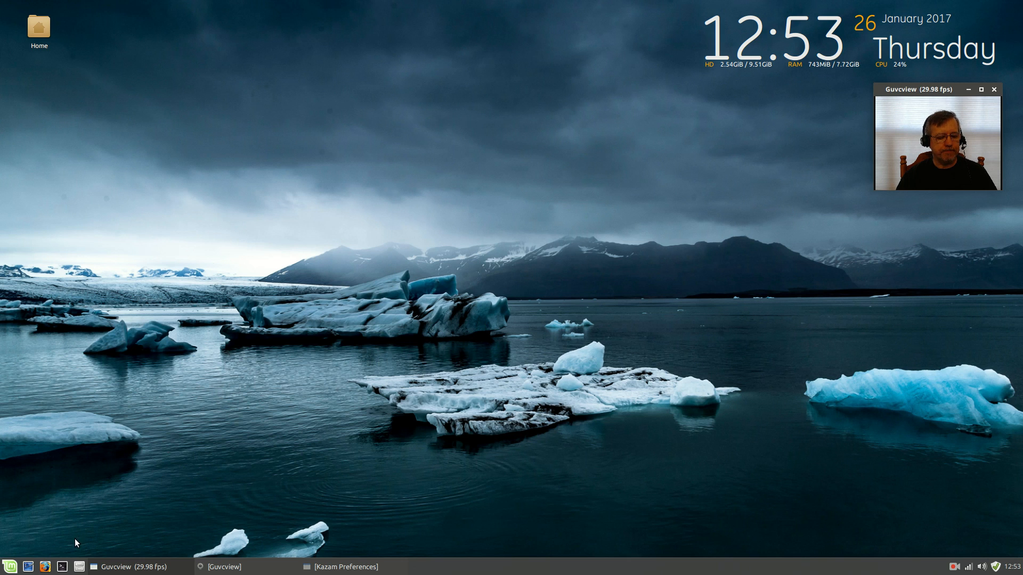
In a new terminal, sudo apt-get install redshift-gtk, psensor, clipit, synapse and solaar
left_click(62, 566)
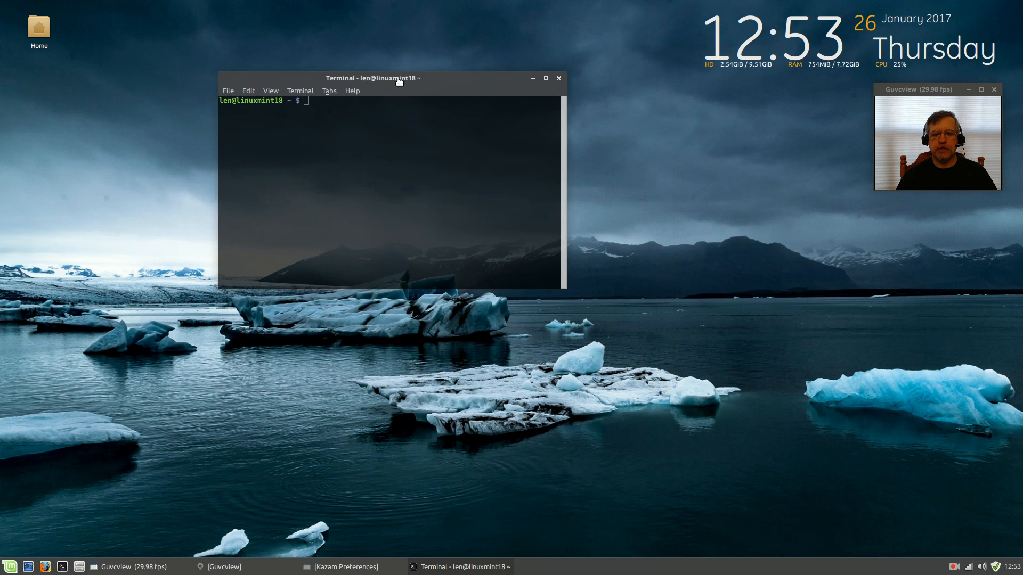
type("sud")
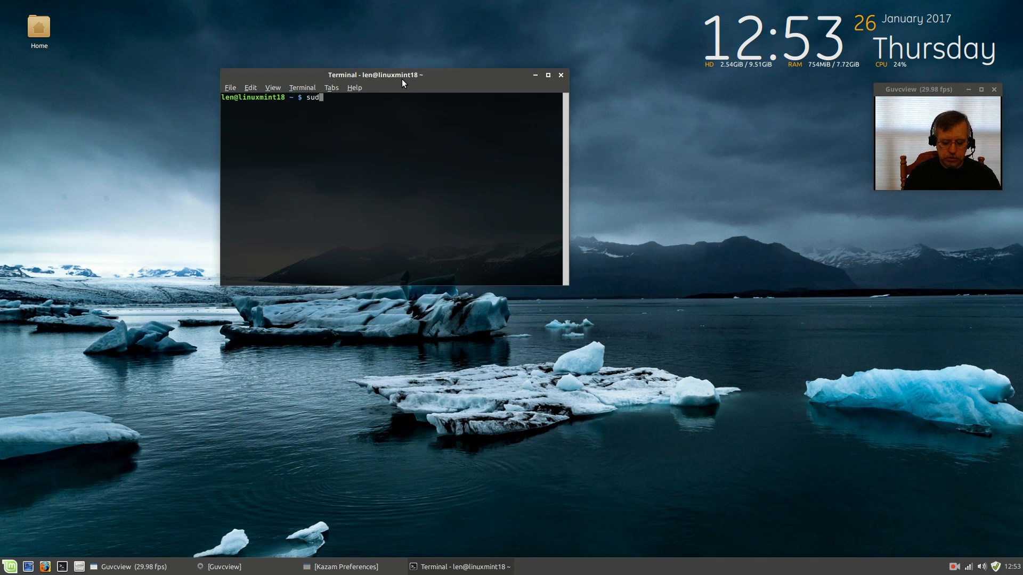
type("o")
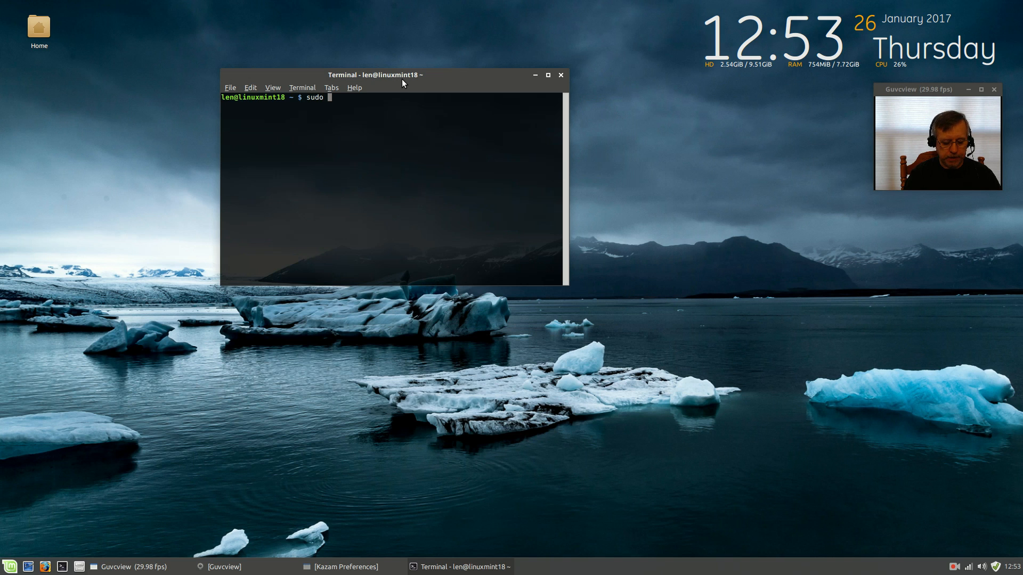
type("apt")
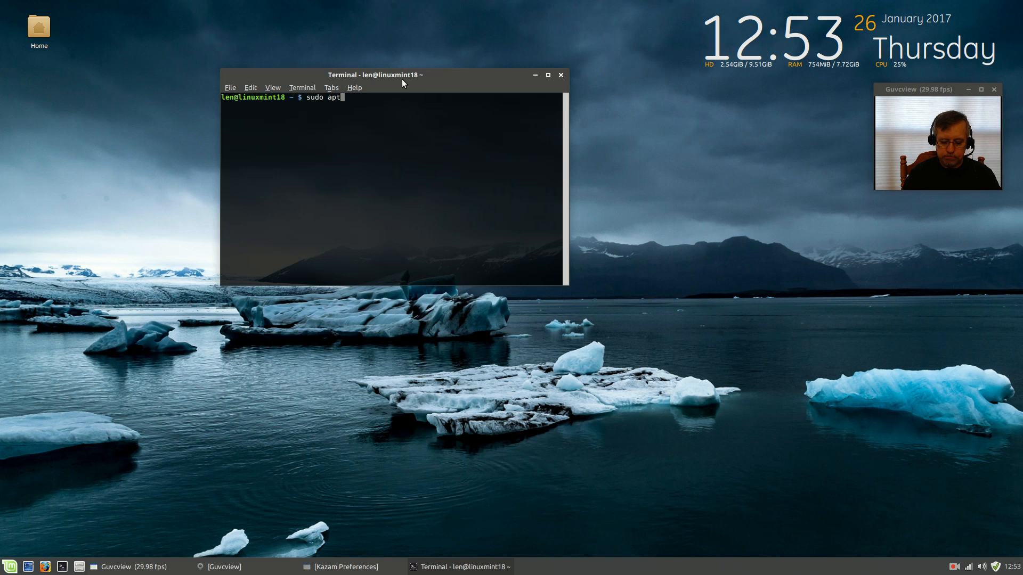
type("-get insta")
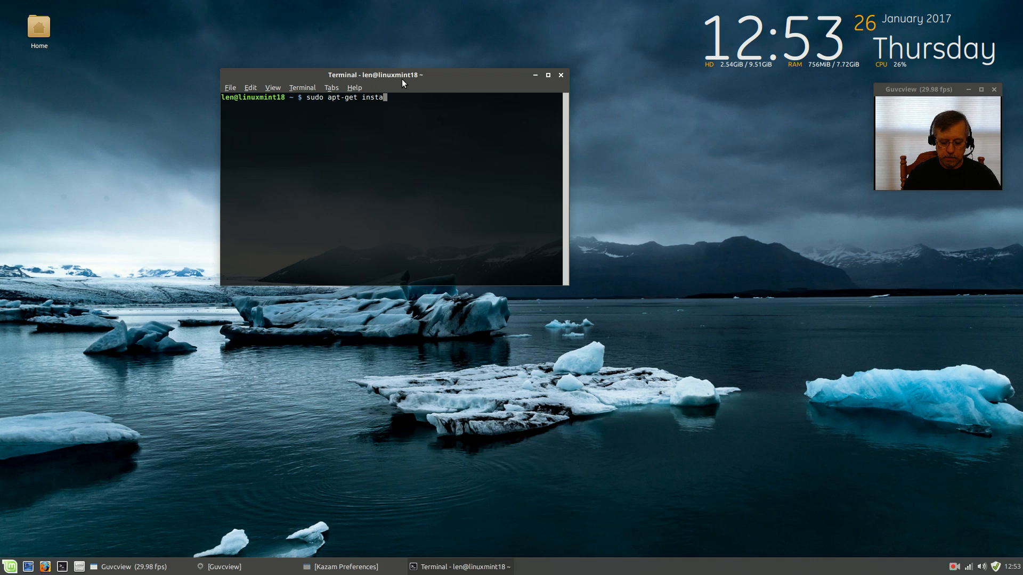
type("ll")
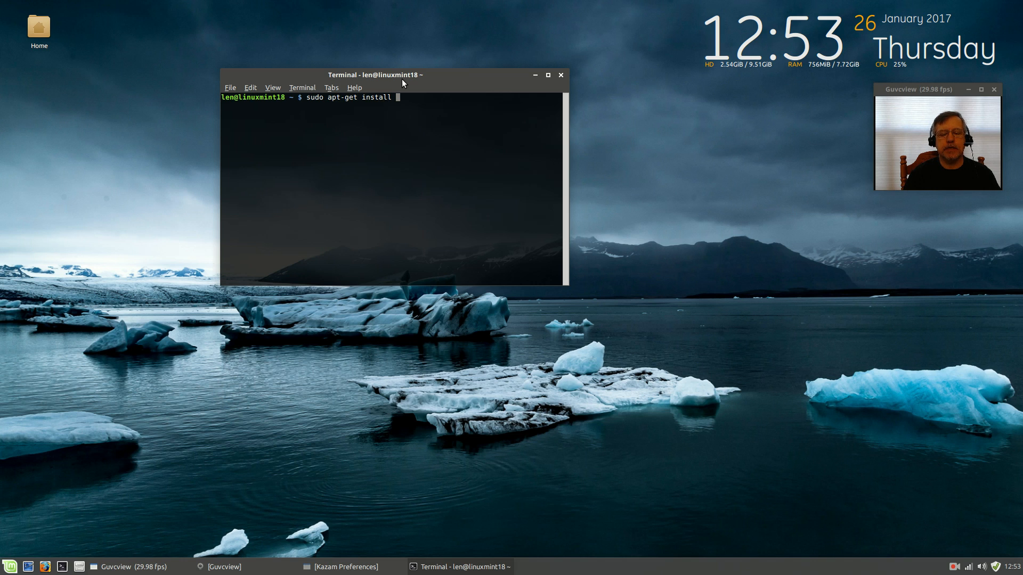
type("re")
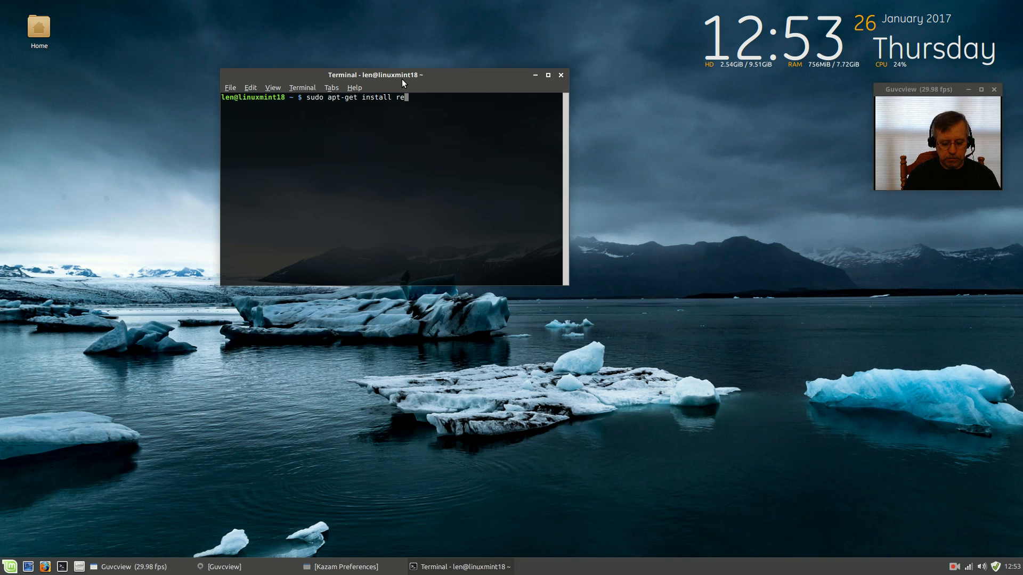
type("dshift-")
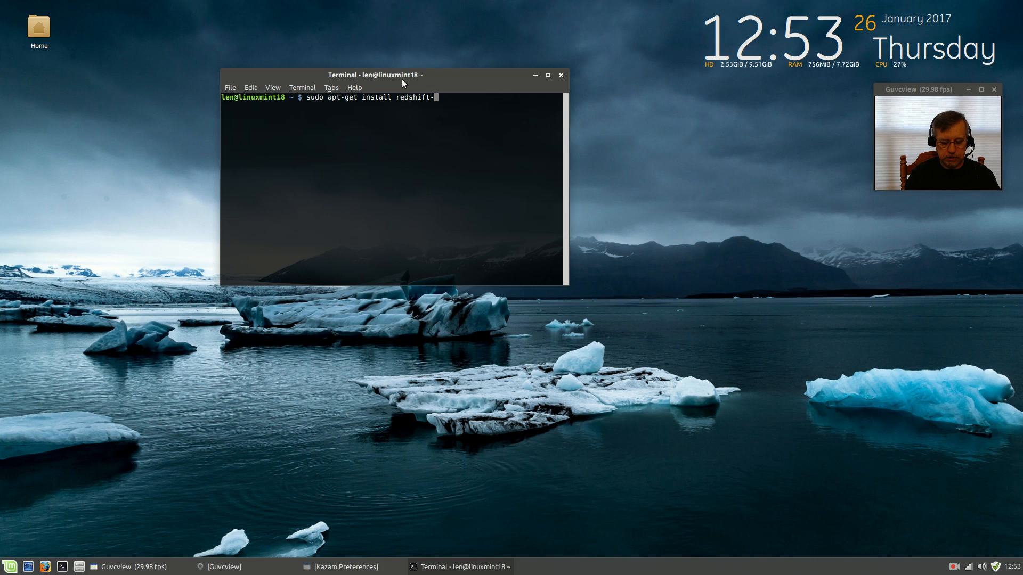
type("gtk")
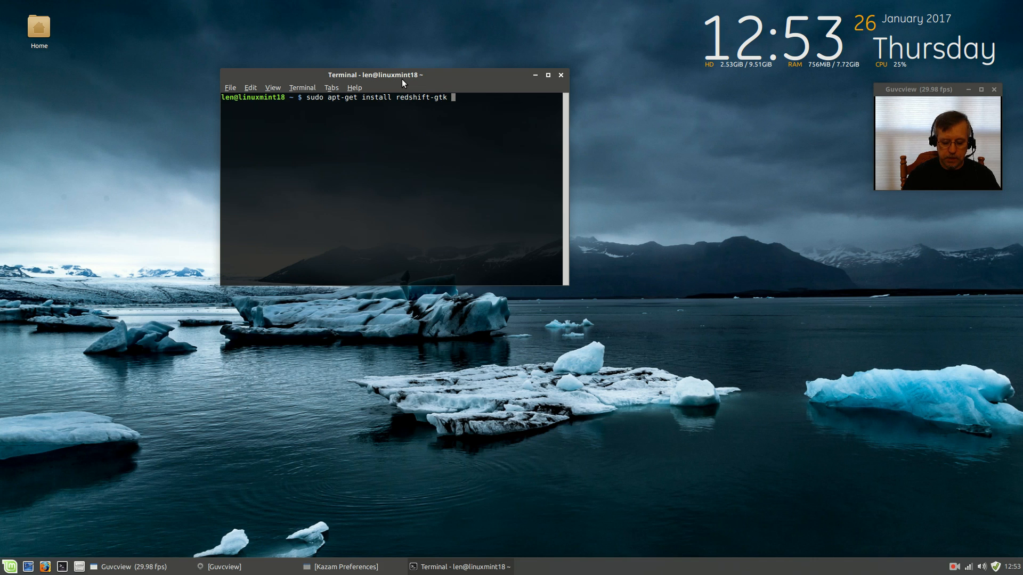
type("psensor")
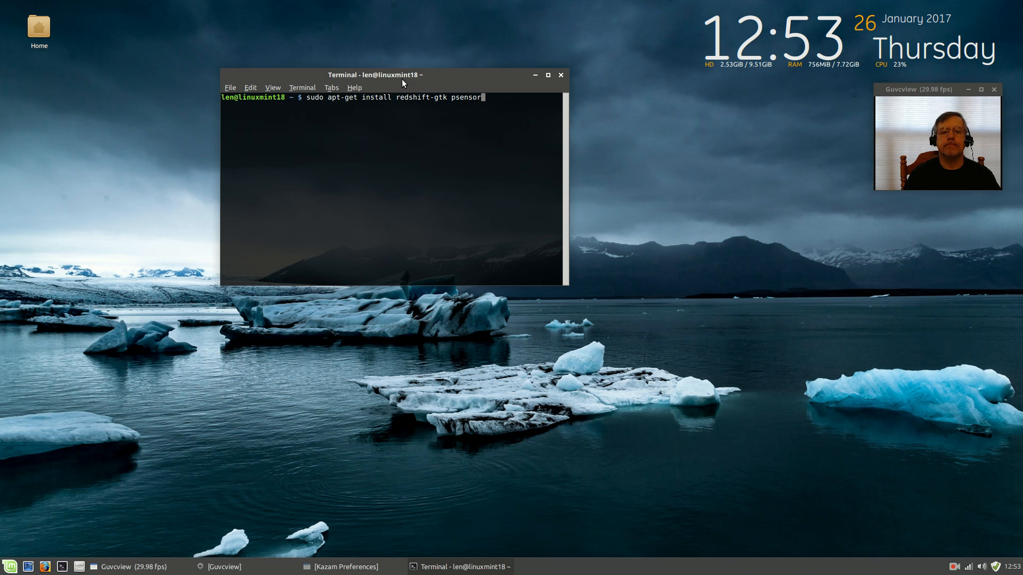
type("clipit")
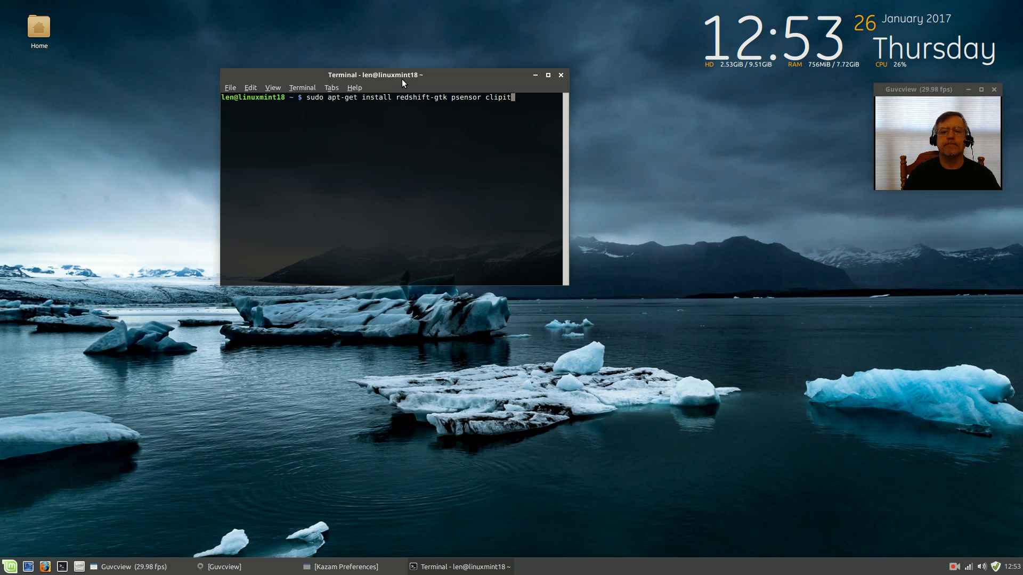
type("syn")
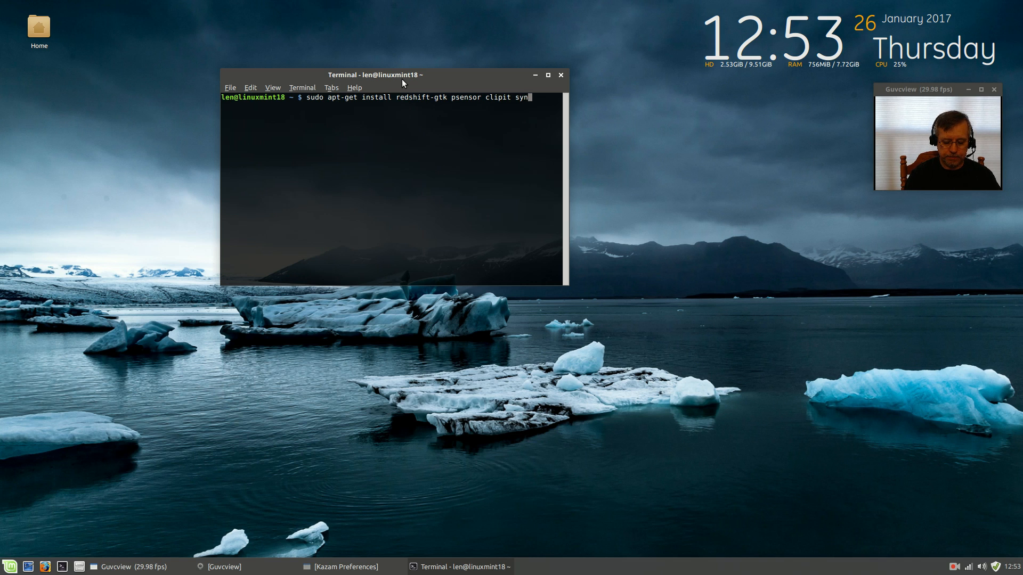
type("apse")
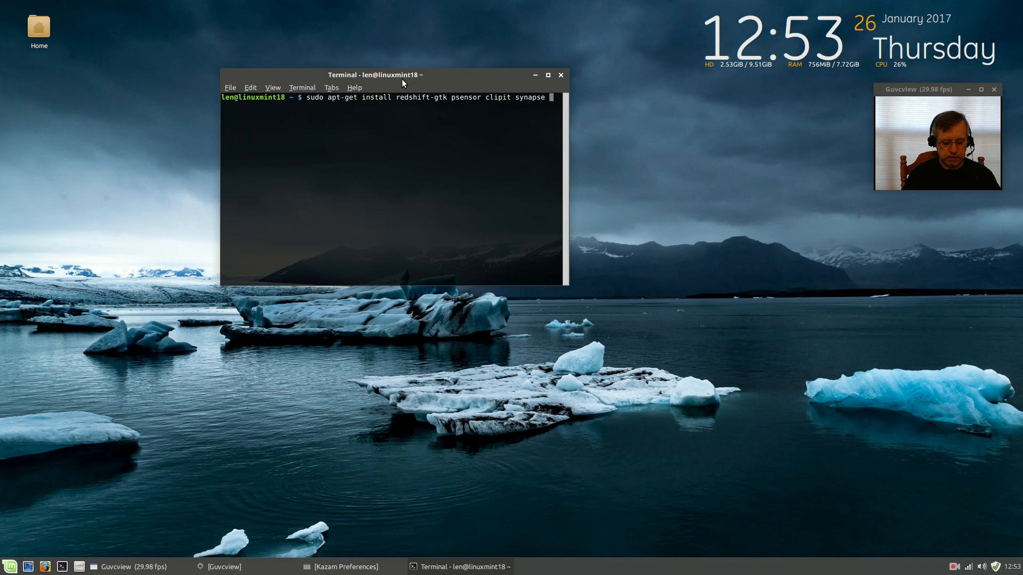
type("solaar")
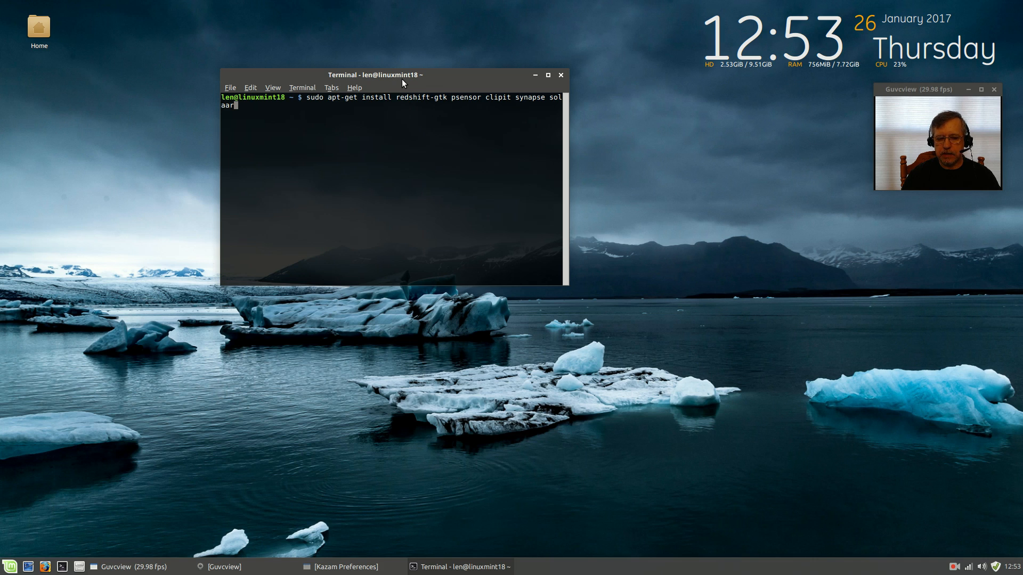
key("Return")
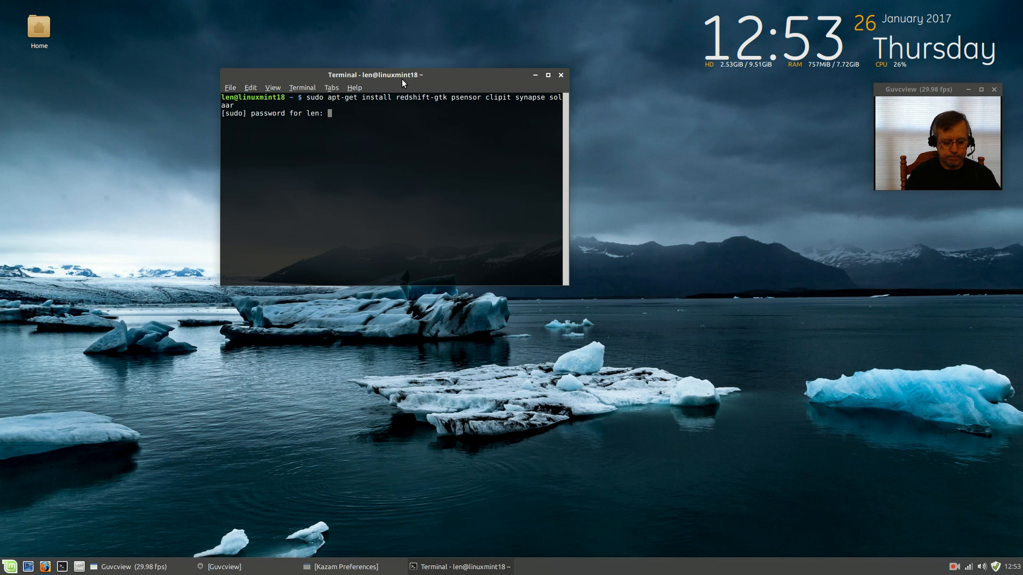
key("Return")
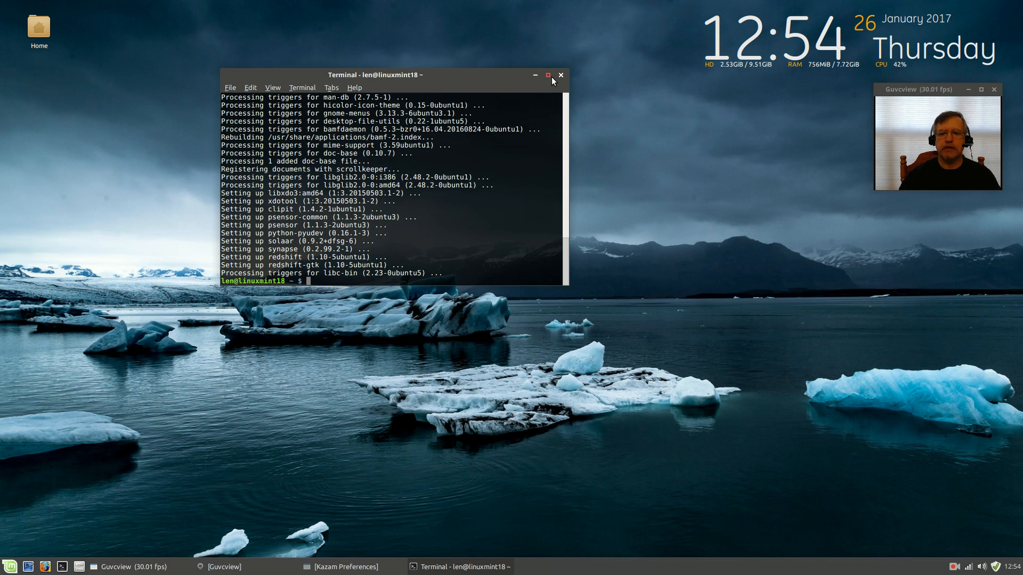
left_click(559, 75)
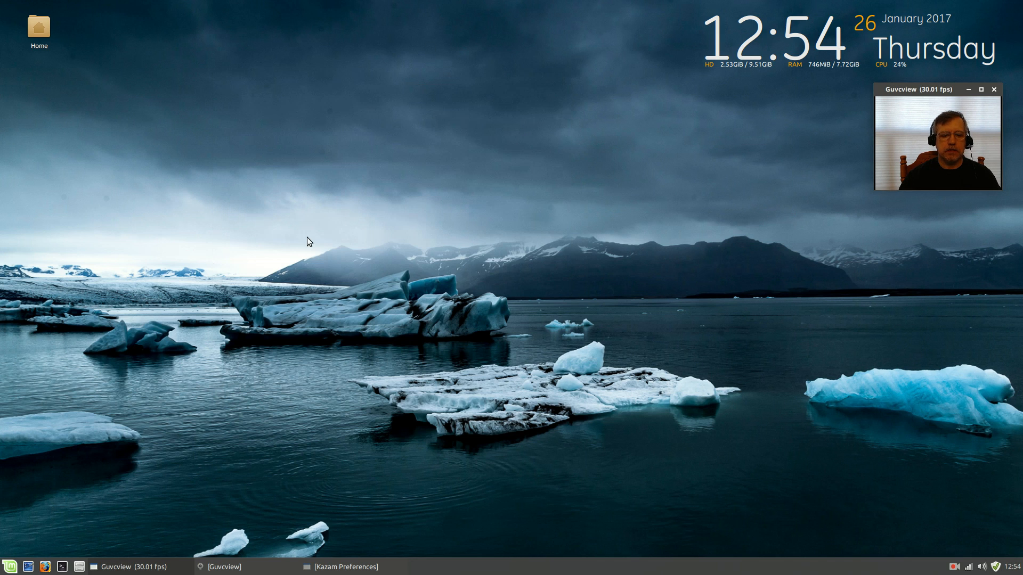
left_click(10, 566)
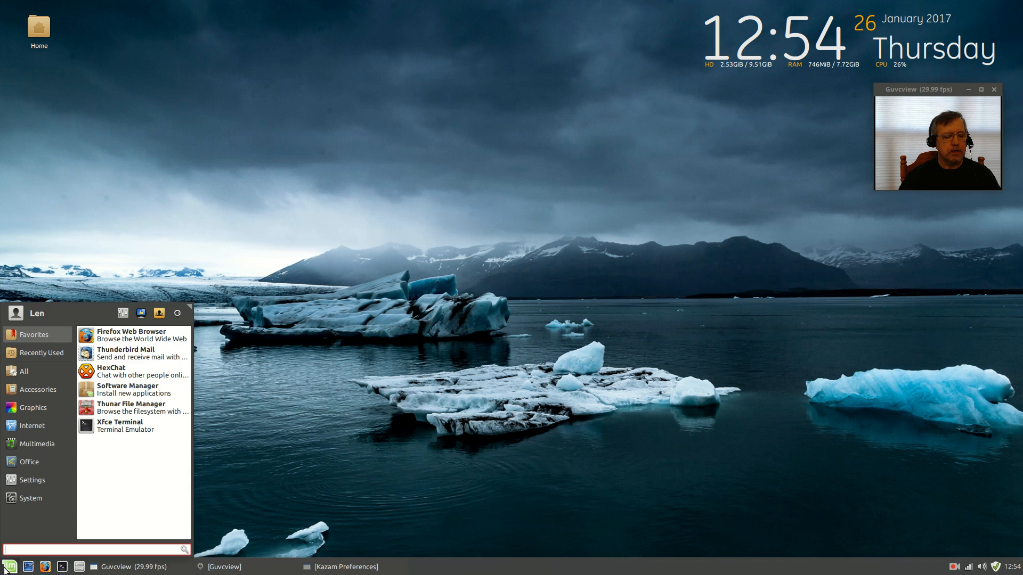
left_click(37, 390)
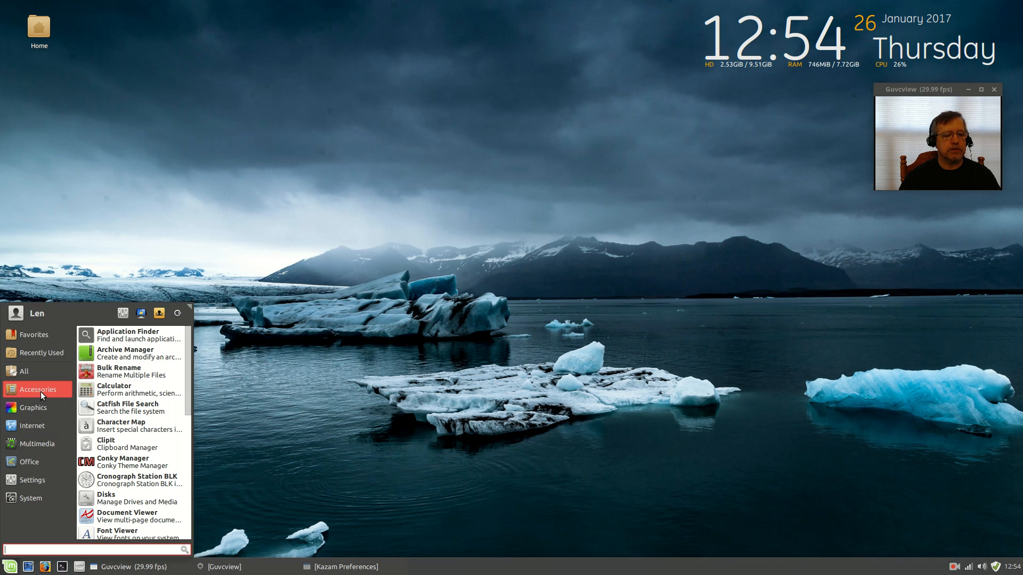
mouse_move(127, 444)
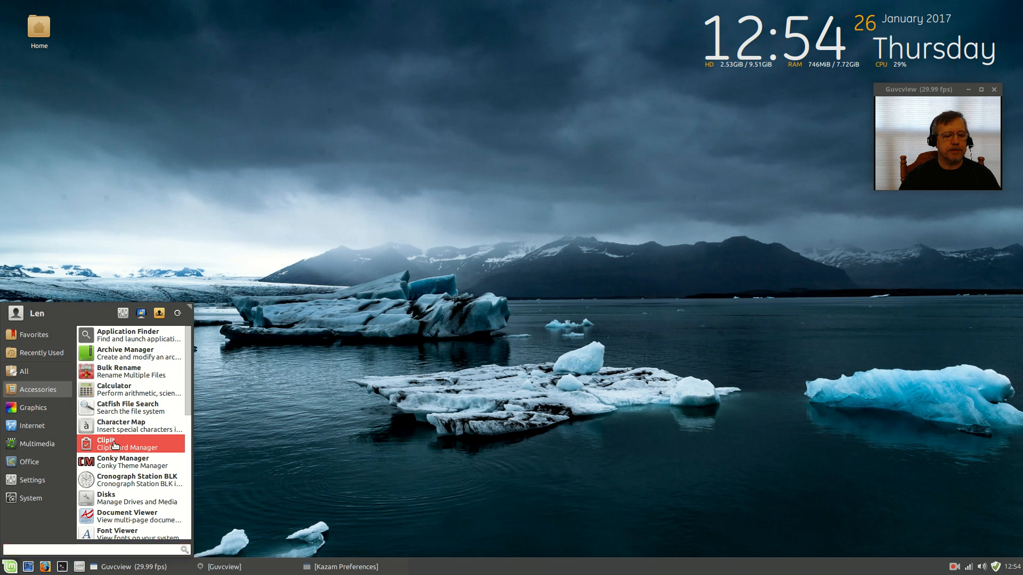
left_click(108, 443)
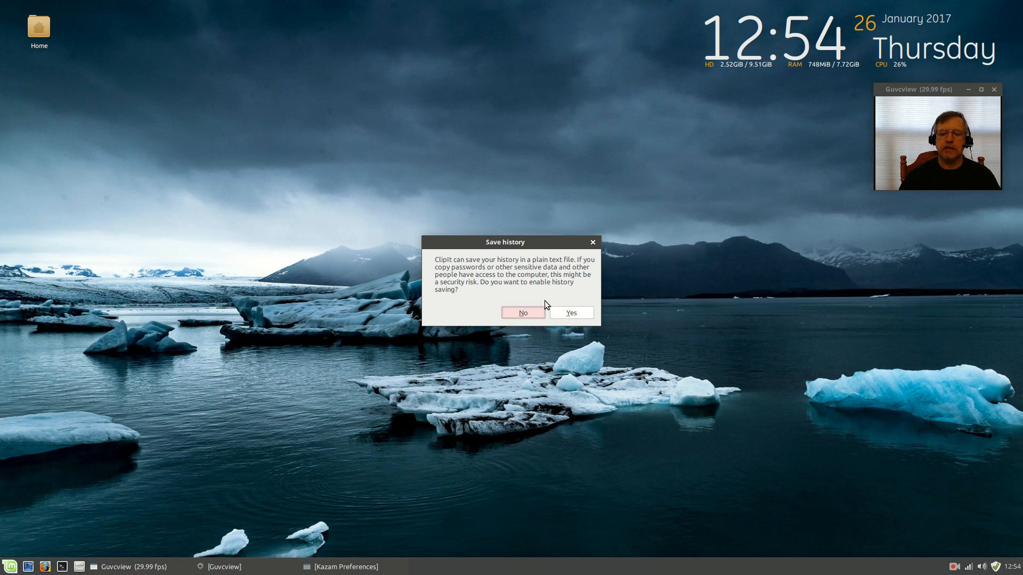
left_click(522, 313)
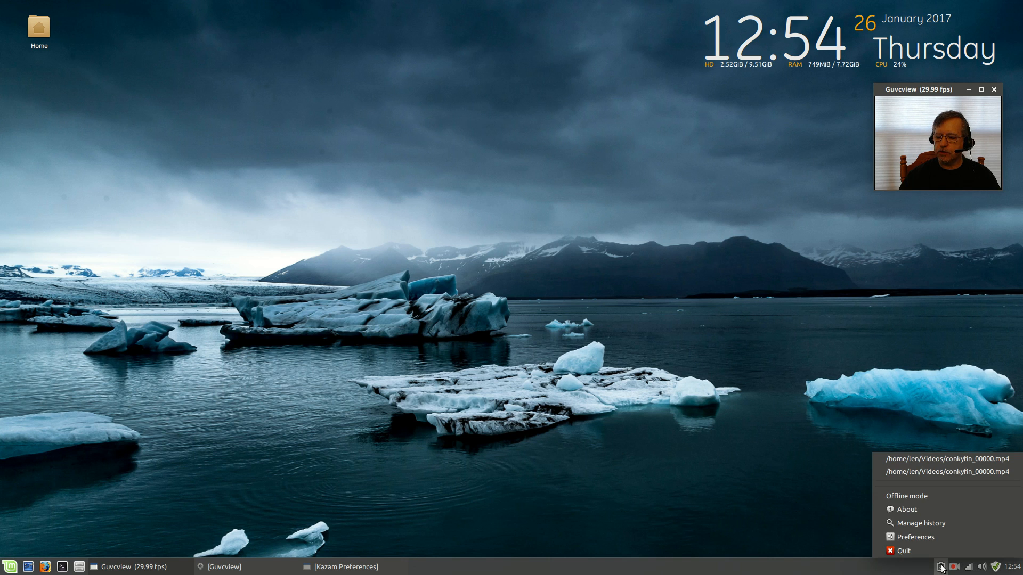
left_click(781, 476)
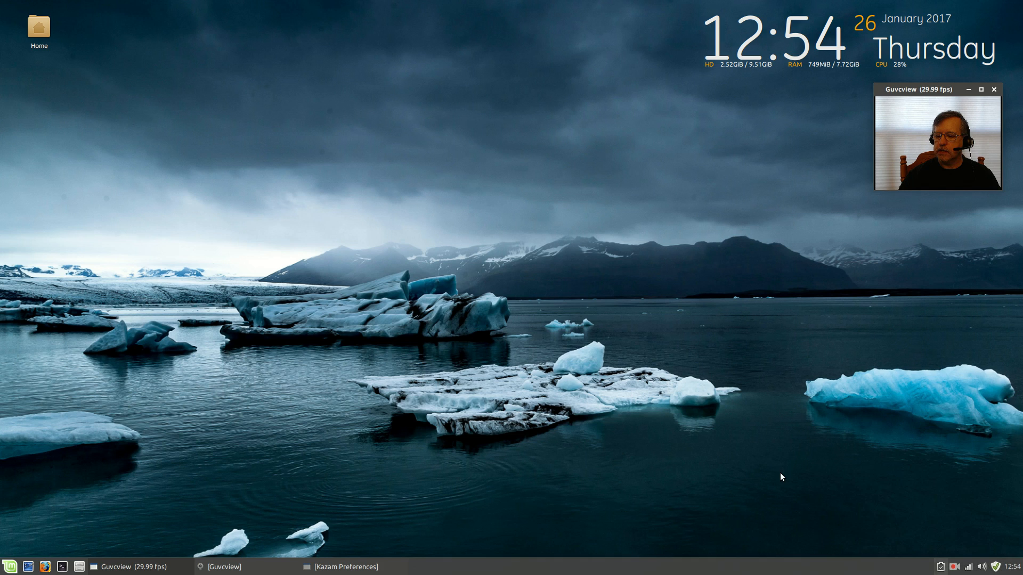
mouse_move(623, 438)
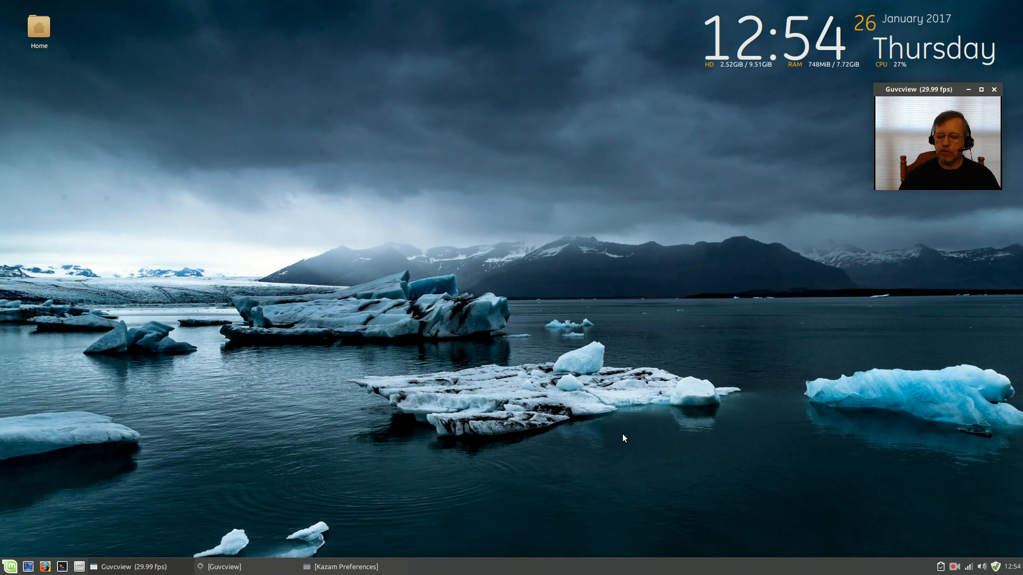
mouse_move(932, 560)
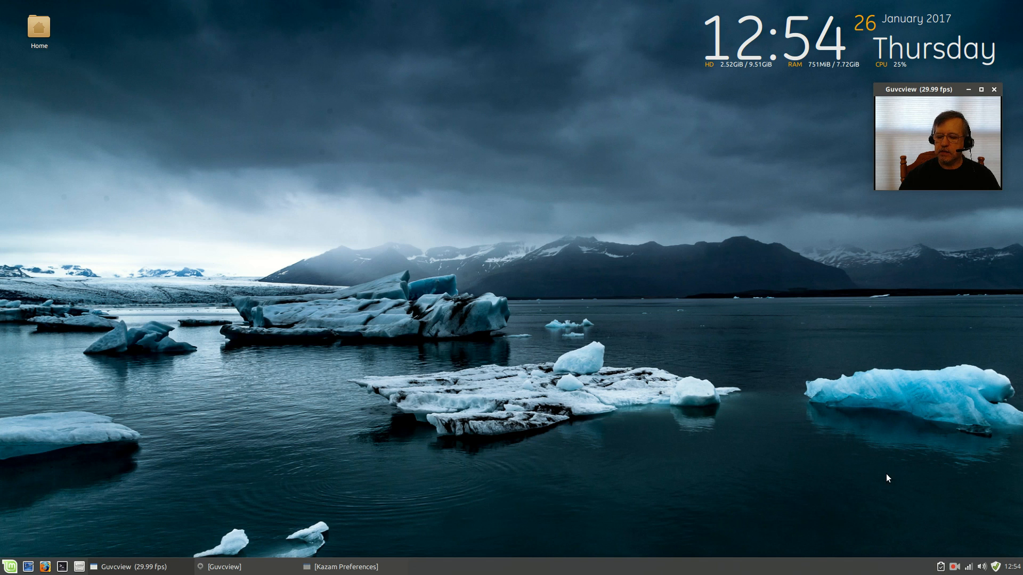
mouse_move(3, 483)
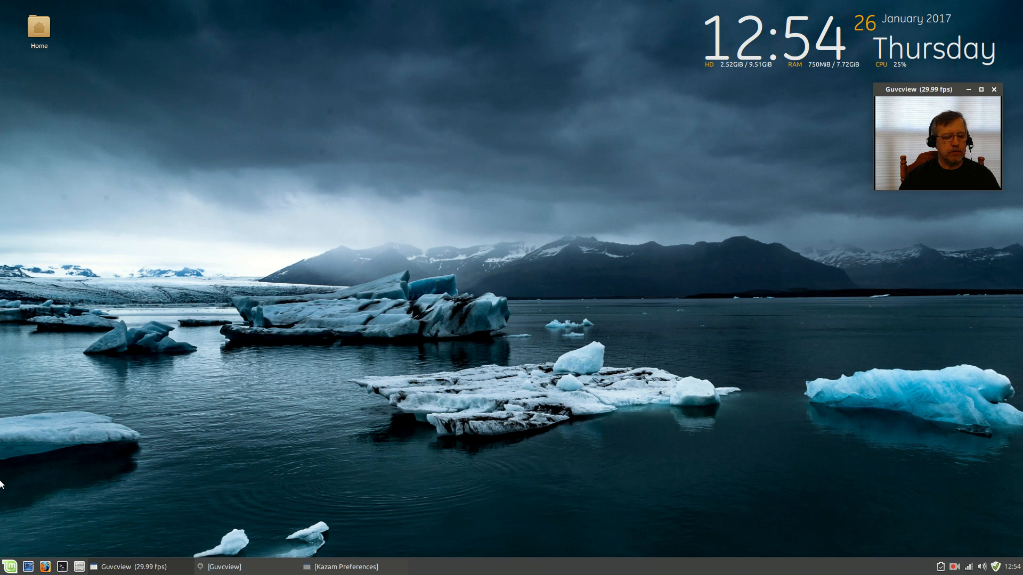
Launch Redshift from Accessories in the Mint menu and dismiss its GeoClue location error
left_click(10, 566)
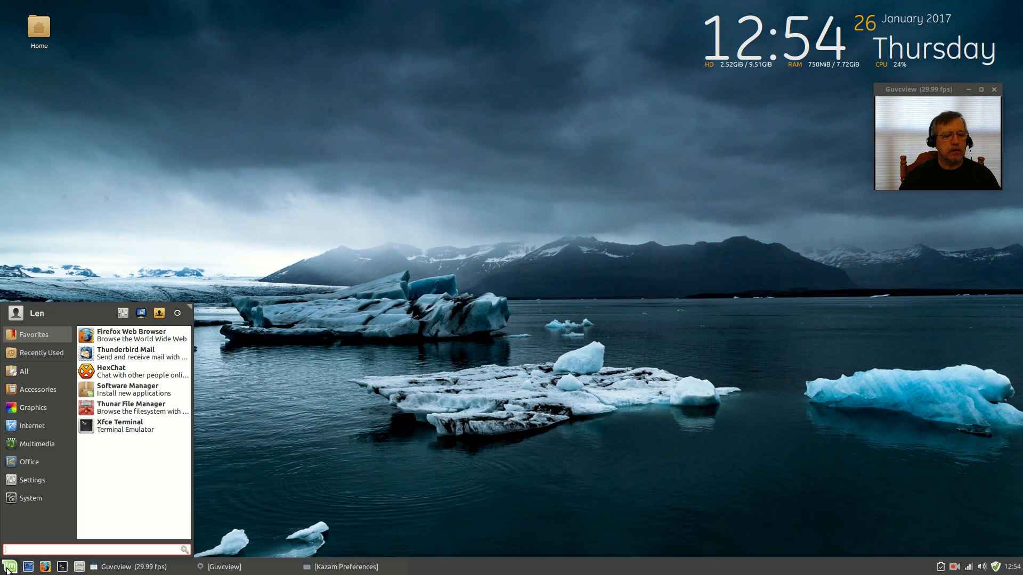
left_click(38, 390)
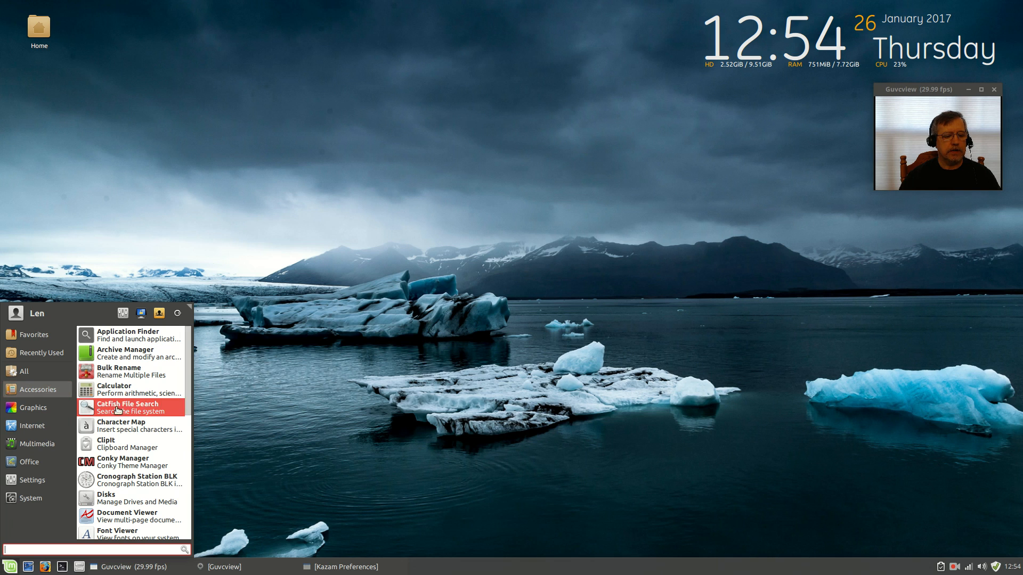
scroll("down", 3)
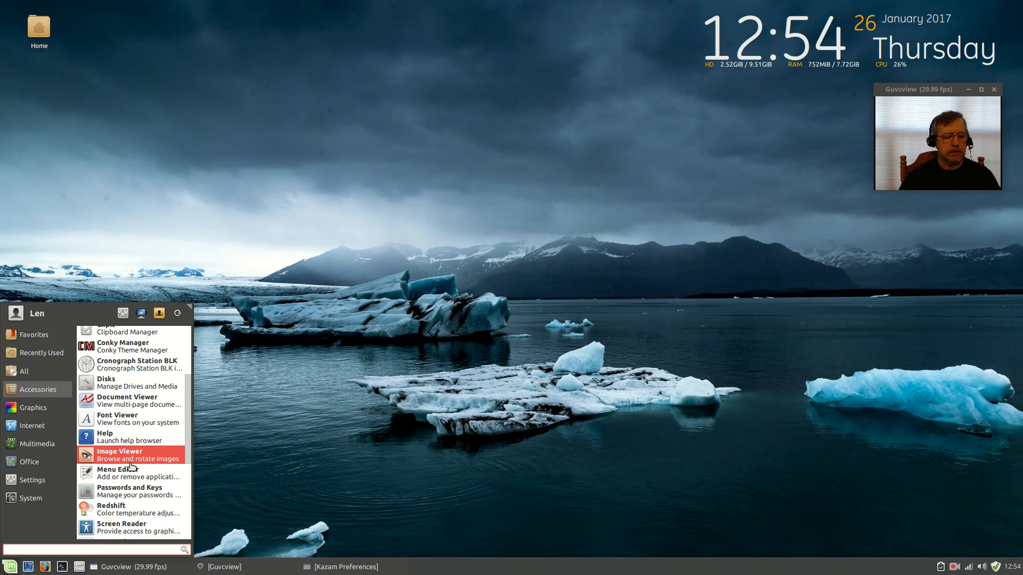
left_click(111, 509)
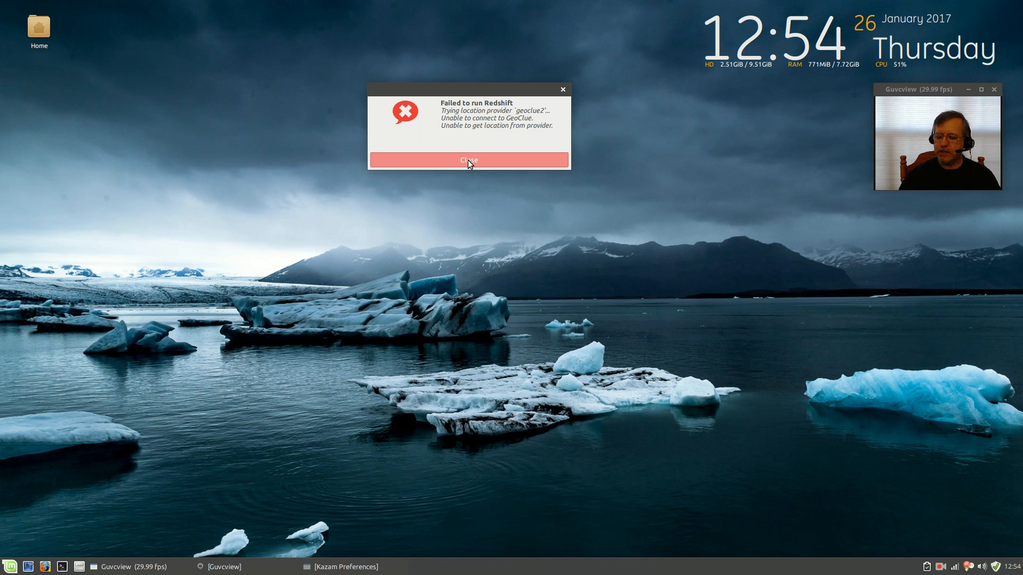
left_click(468, 160)
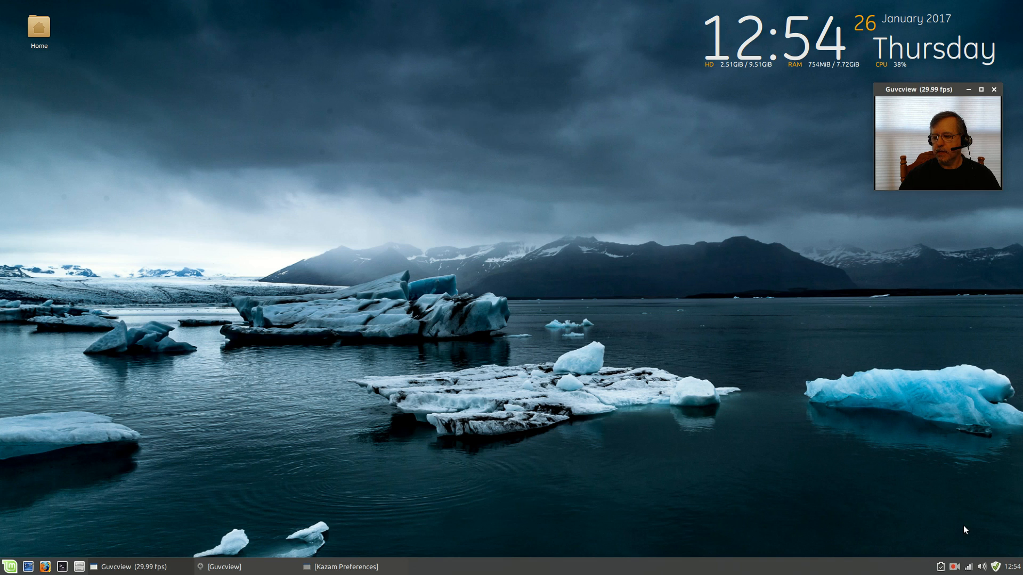
mouse_move(355, 375)
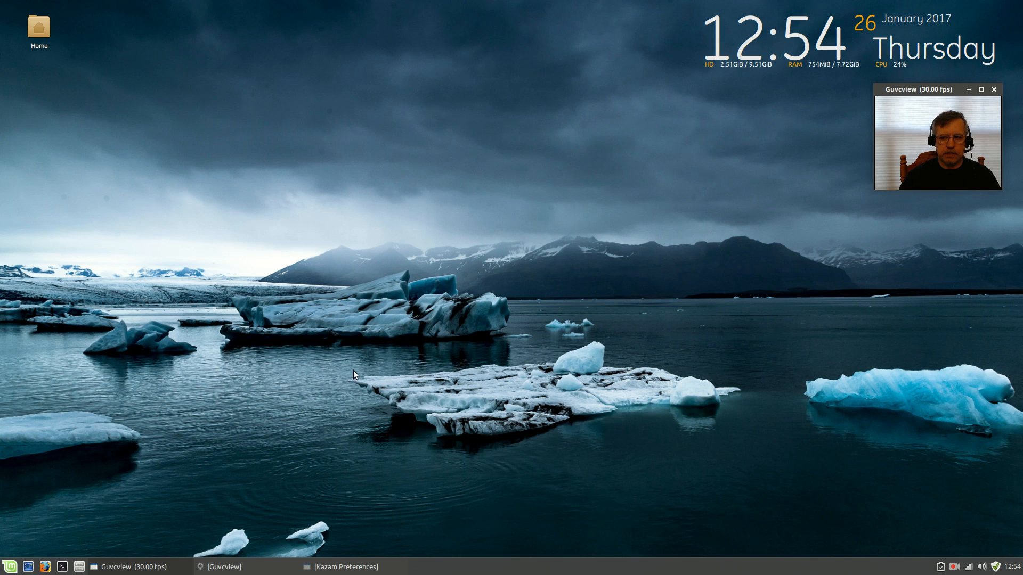
mouse_move(10, 529)
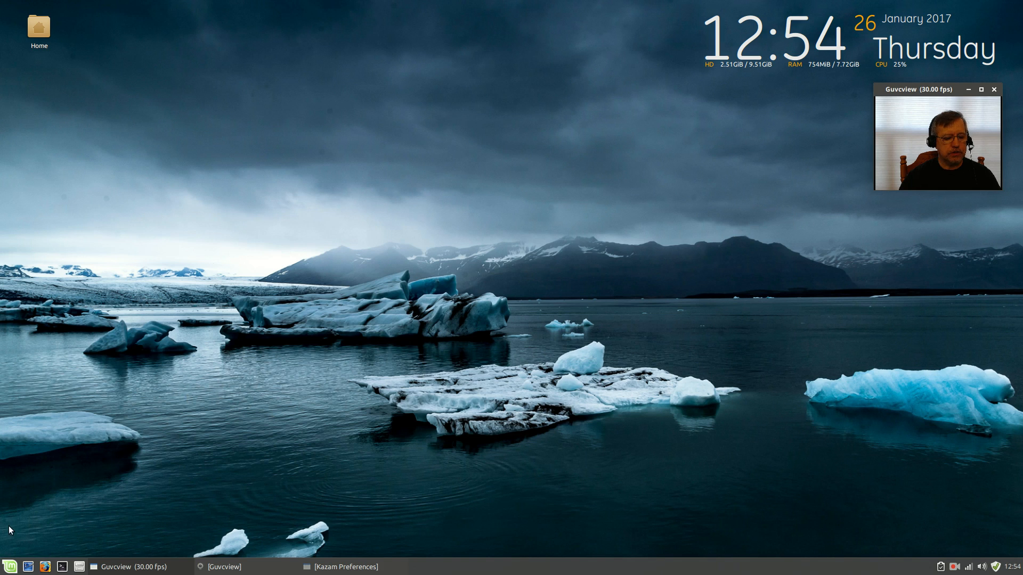
mouse_move(345, 454)
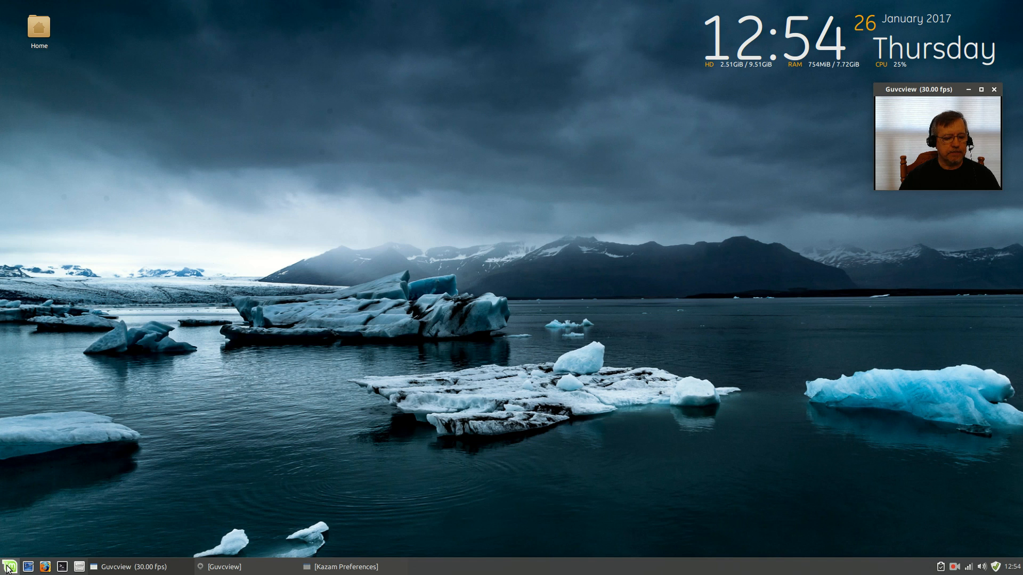
Open Accessories in the Mint menu and scroll down the list to Solaar
left_click(9, 566)
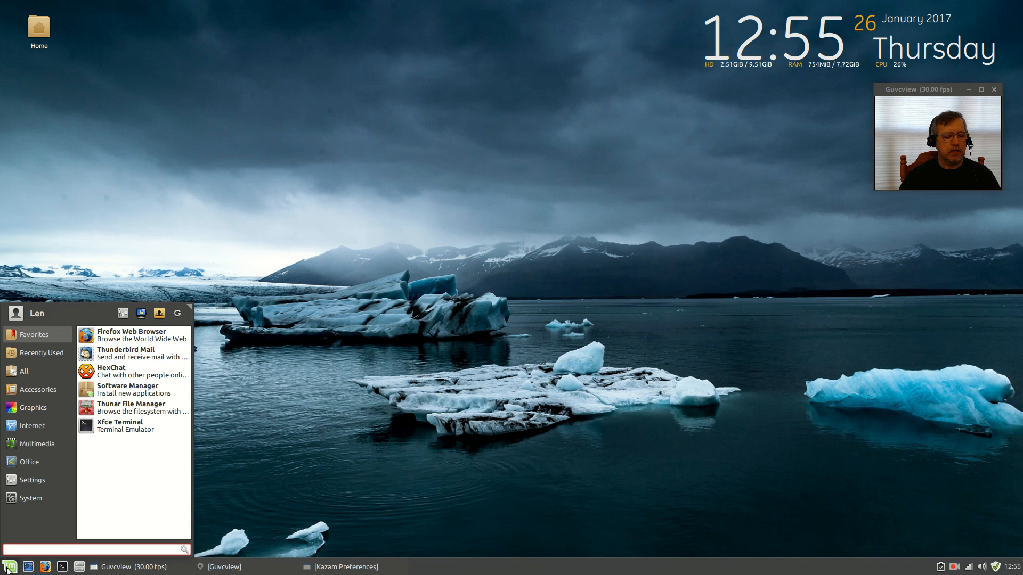
left_click(33, 389)
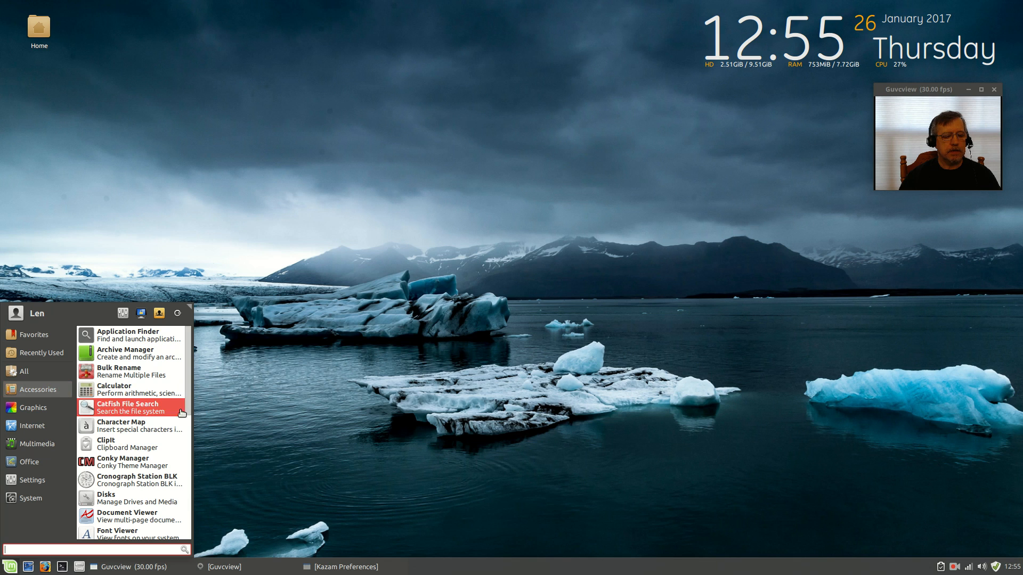
scroll("down", 3)
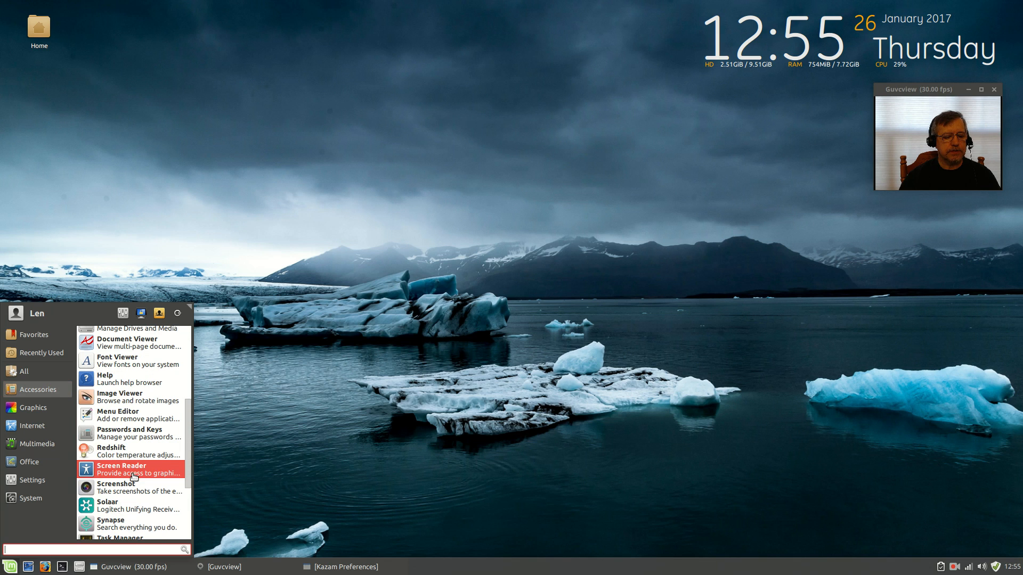
scroll("down", 3)
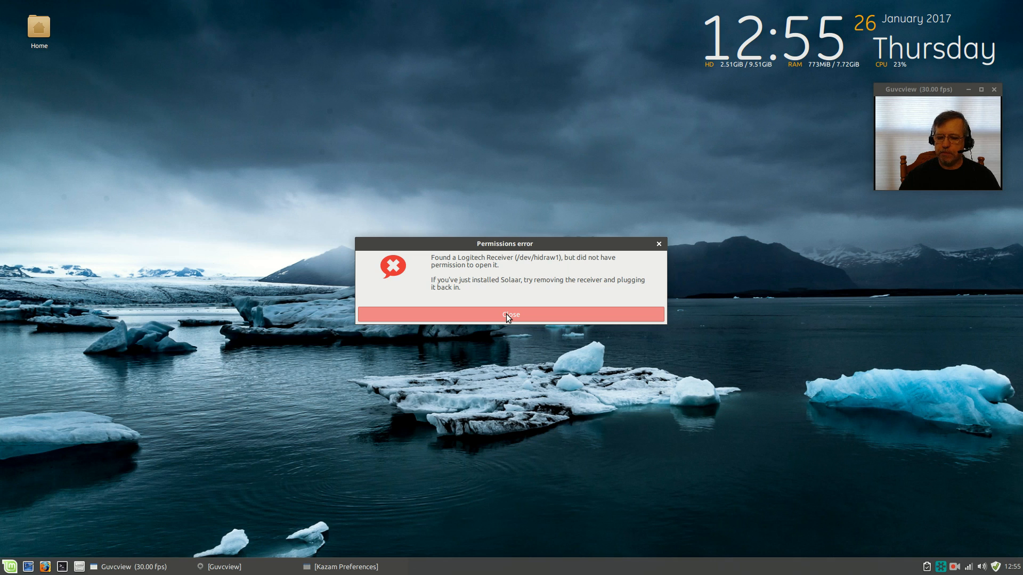
Dismiss Solaar's Logitech receiver permissions error
left_click(511, 314)
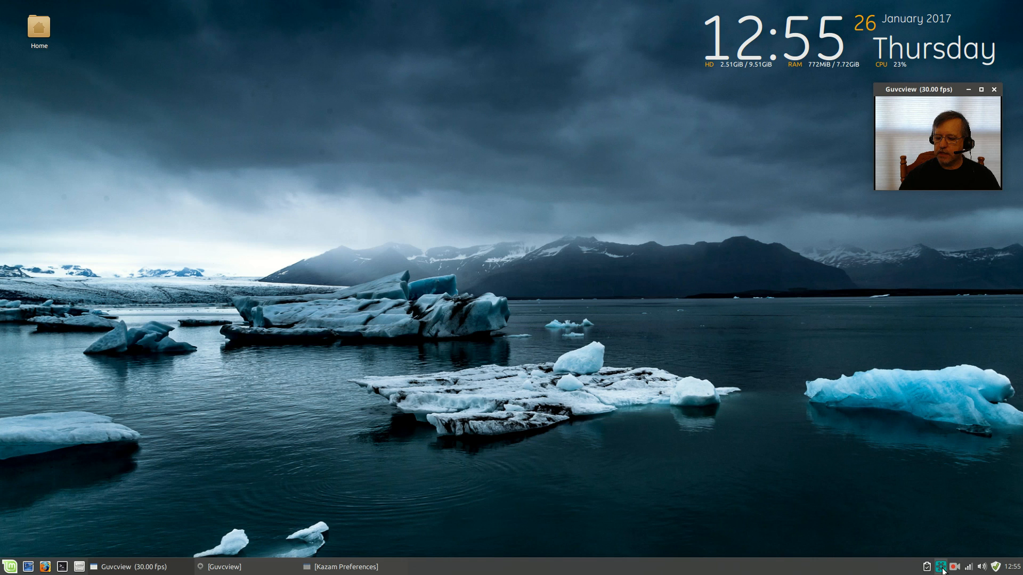
mouse_move(491, 417)
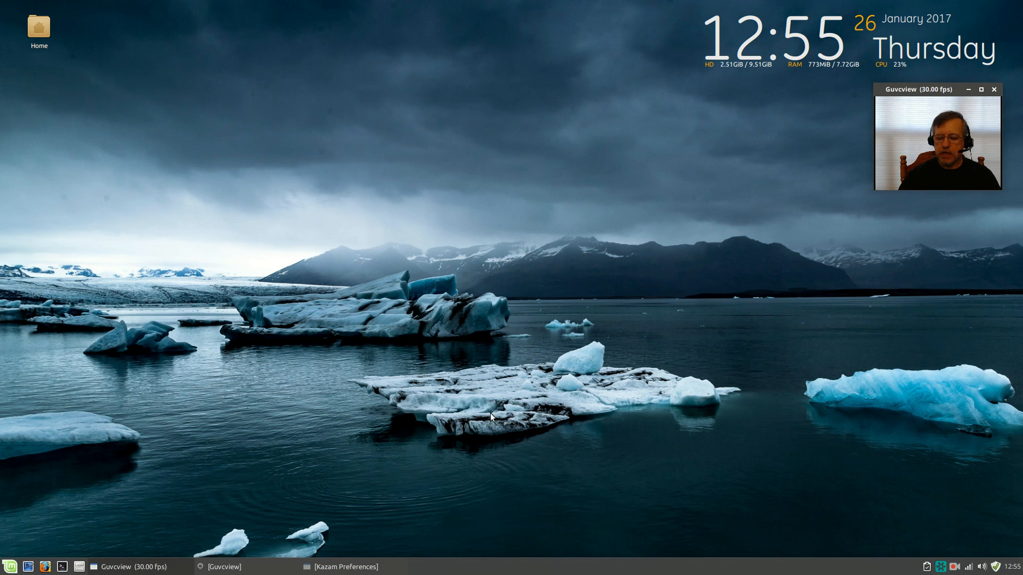
mouse_move(496, 350)
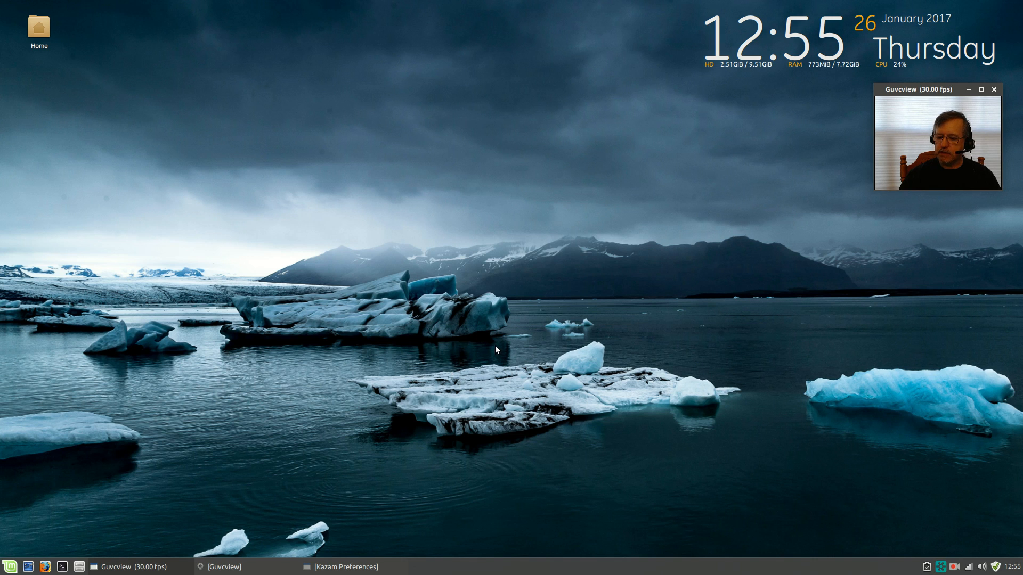
mouse_move(496, 345)
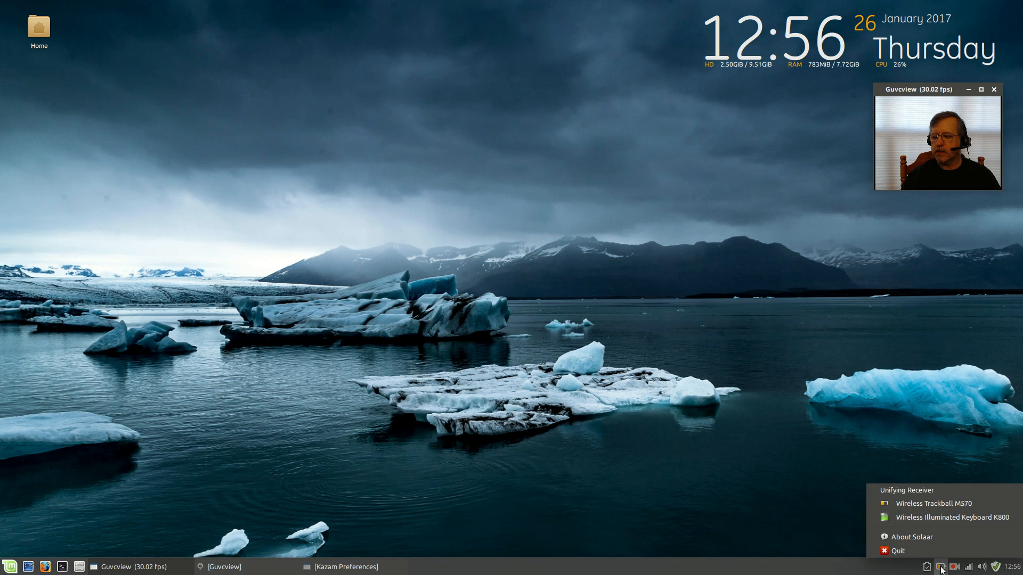
mouse_move(933, 503)
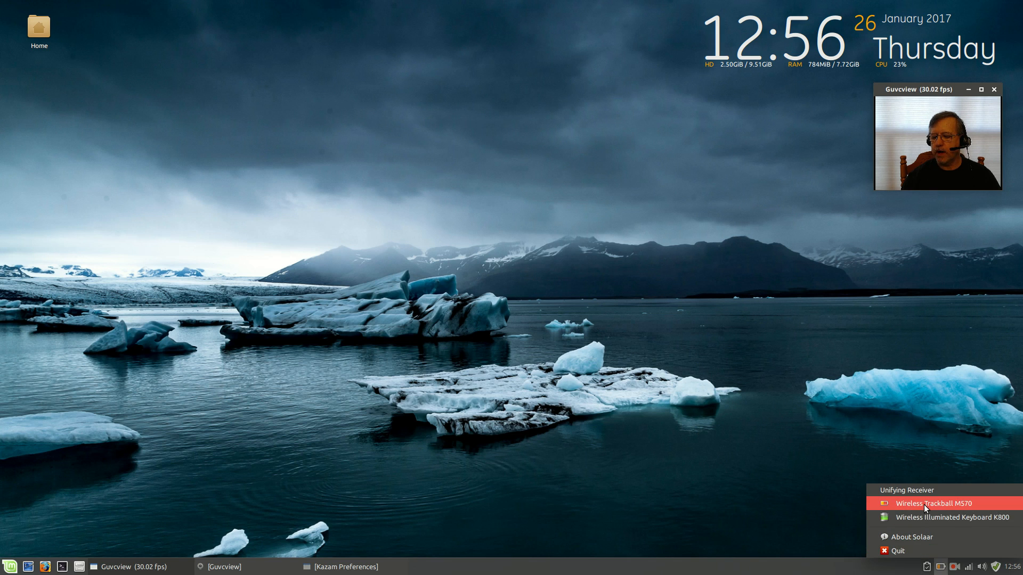
mouse_move(949, 518)
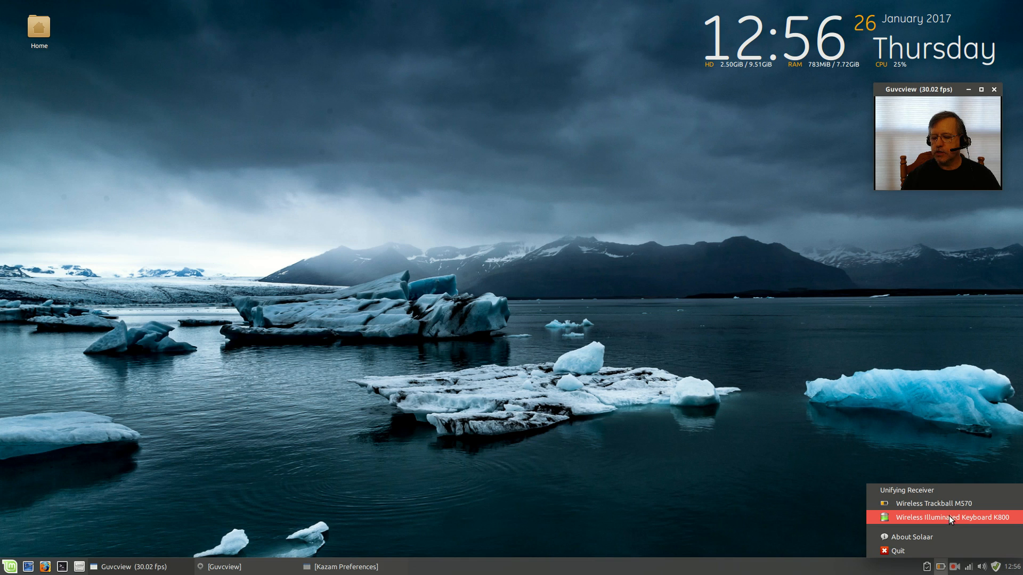
mouse_move(924, 490)
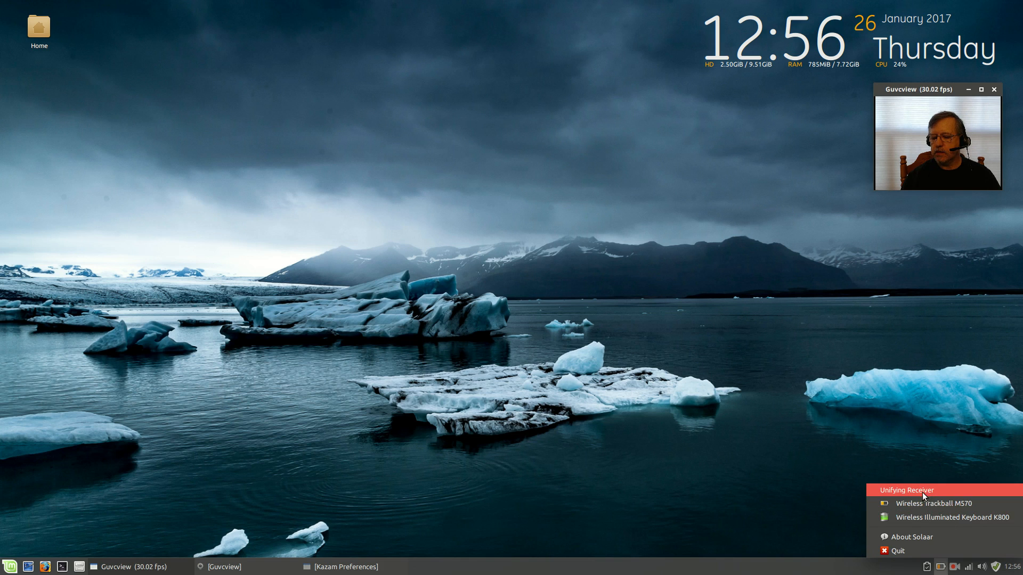
mouse_move(939, 517)
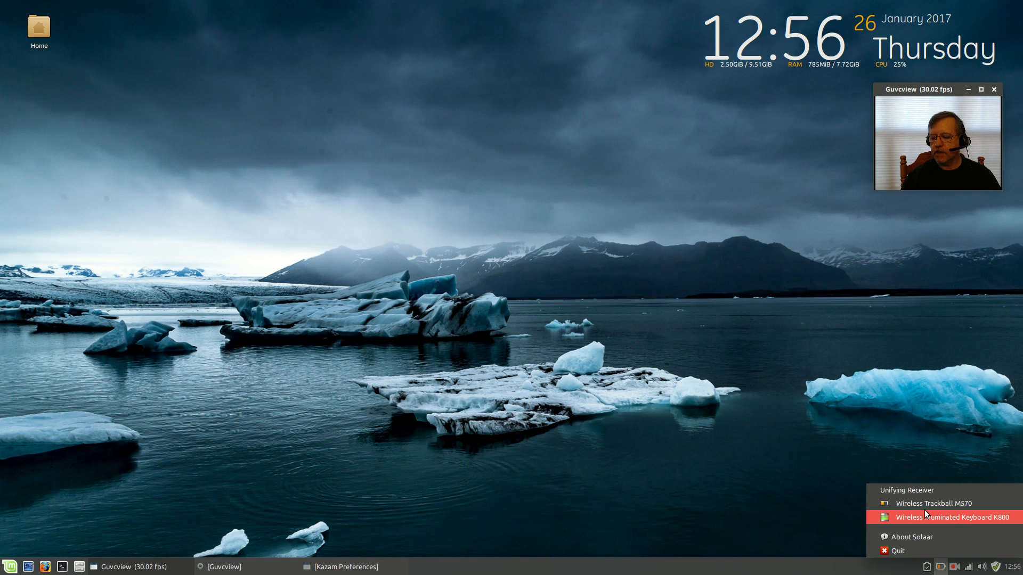
mouse_move(933, 503)
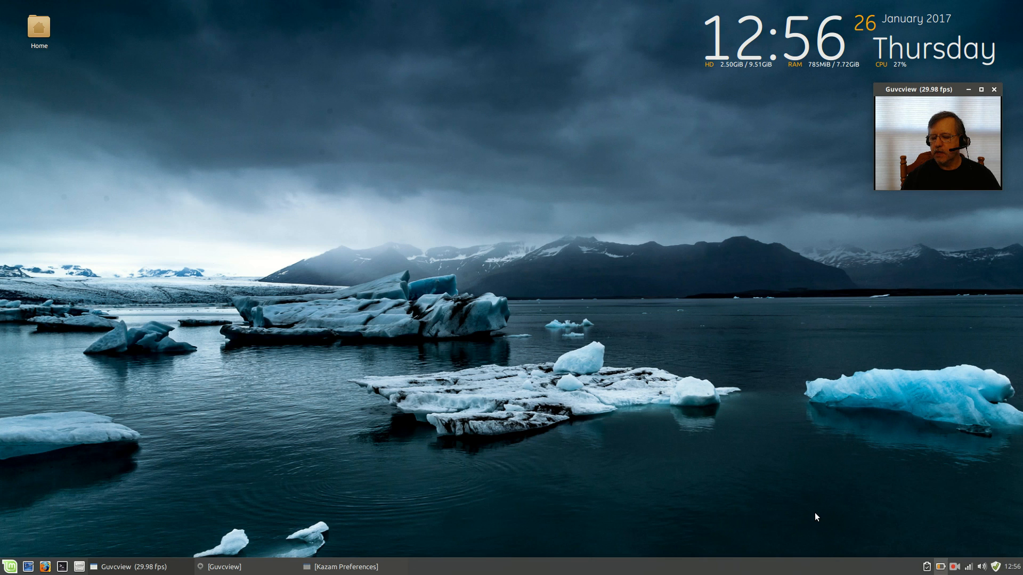
mouse_move(153, 514)
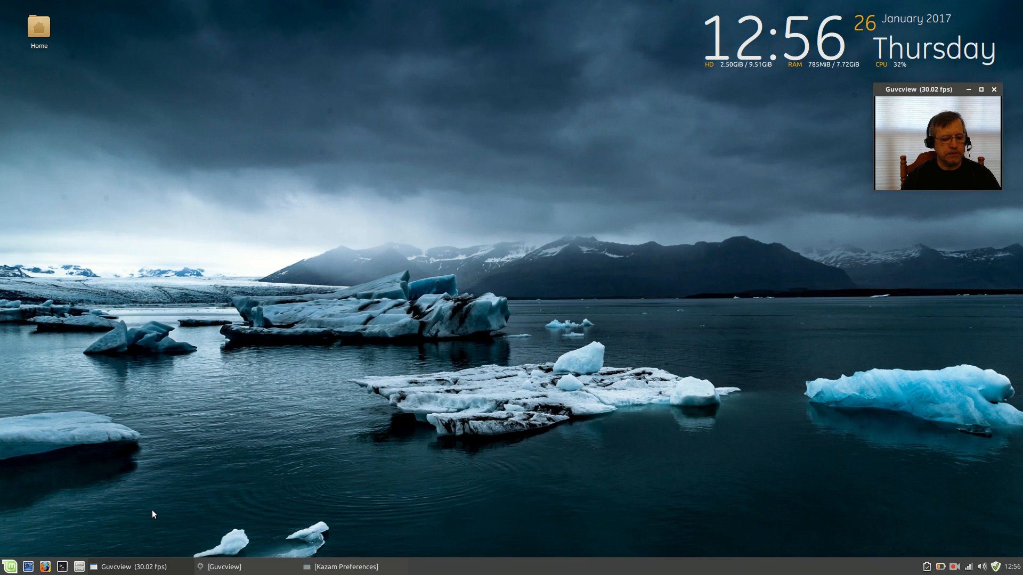
left_click(10, 566)
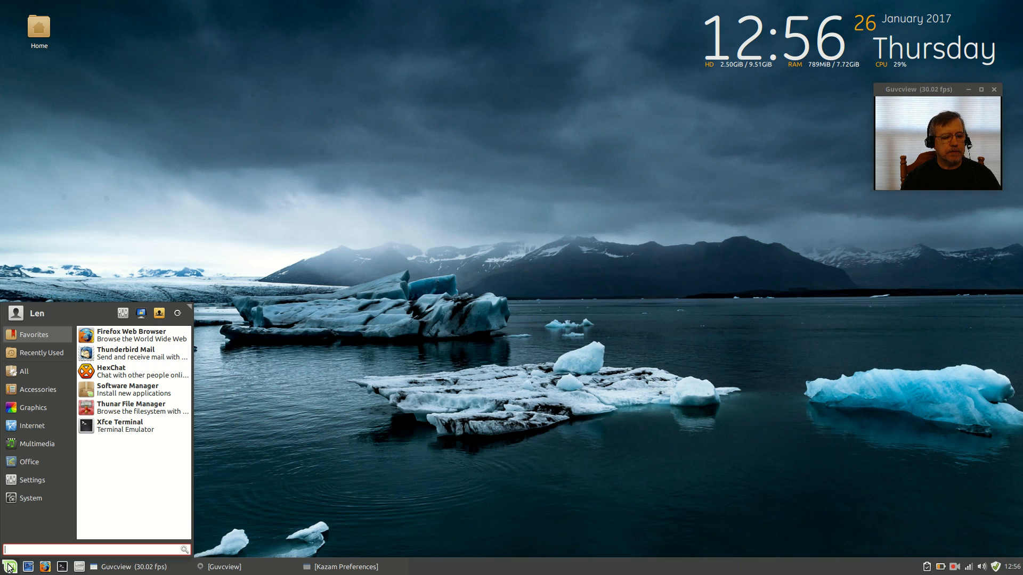
left_click(37, 389)
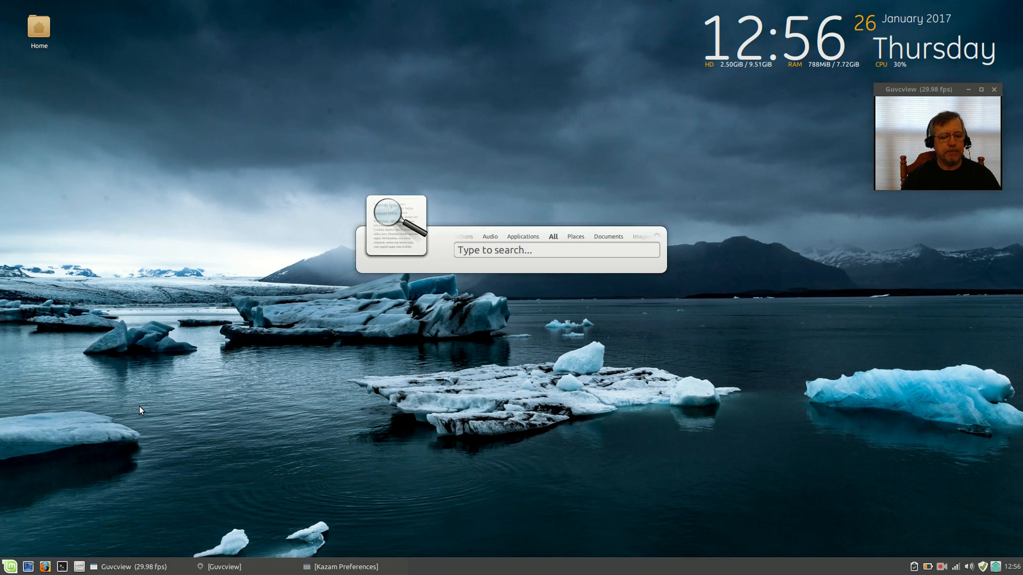
mouse_move(800, 448)
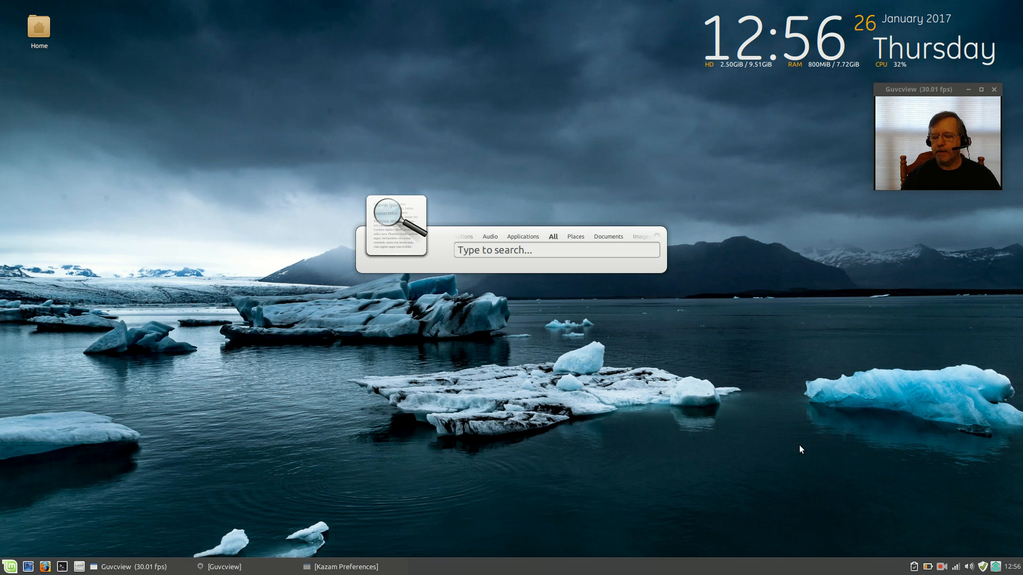
mouse_move(658, 239)
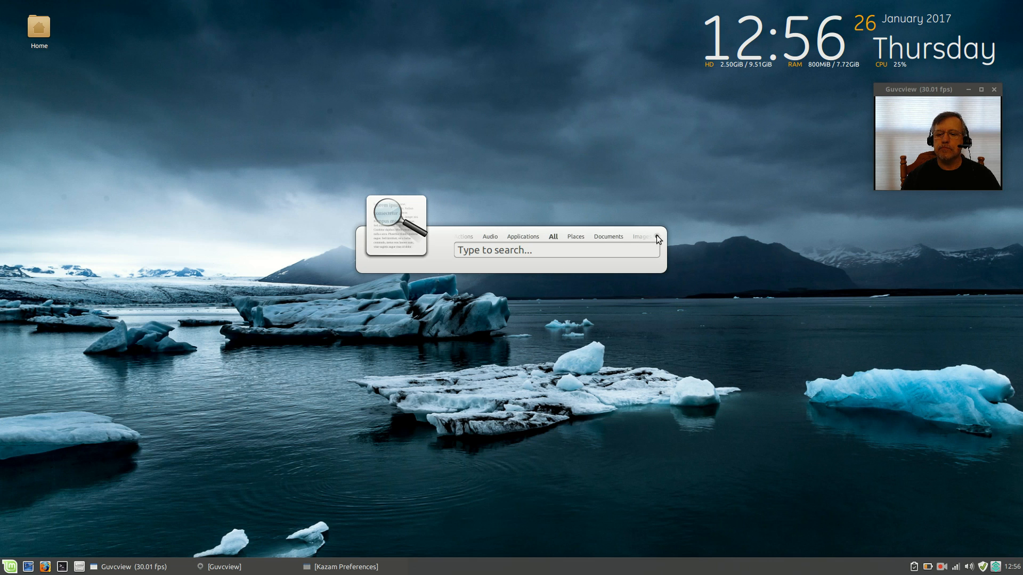
left_click(657, 236)
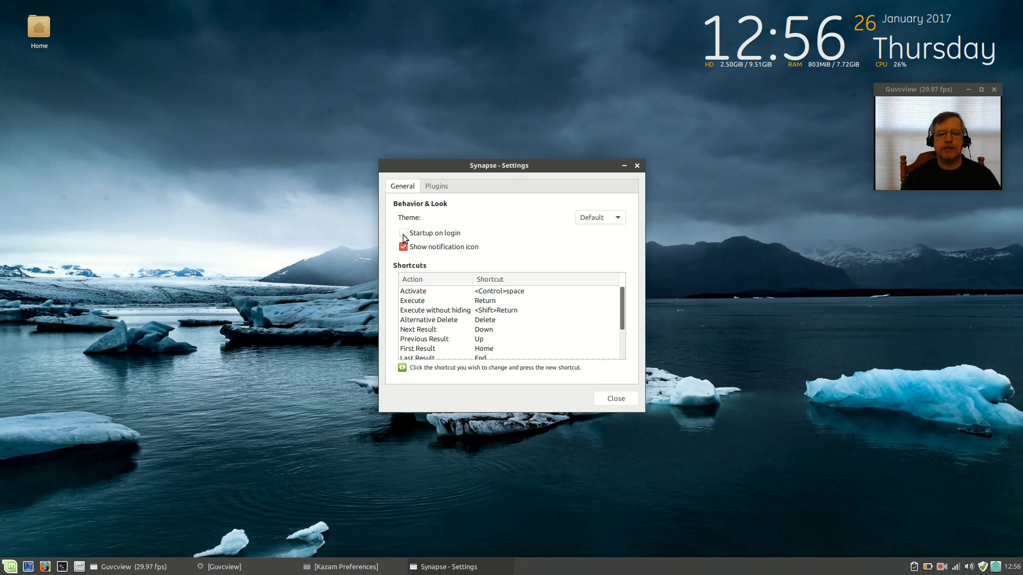
left_click(402, 232)
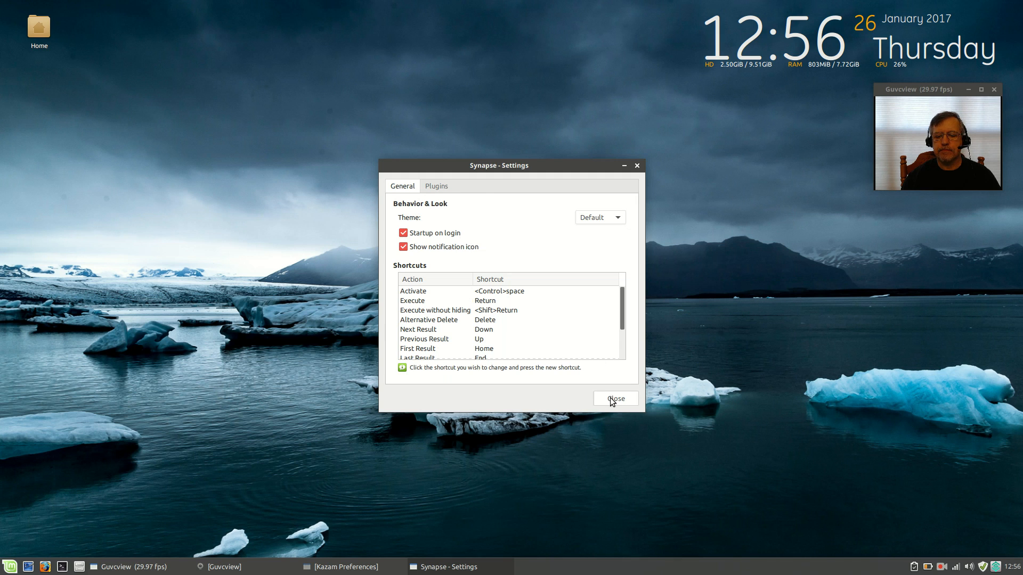
left_click(614, 399)
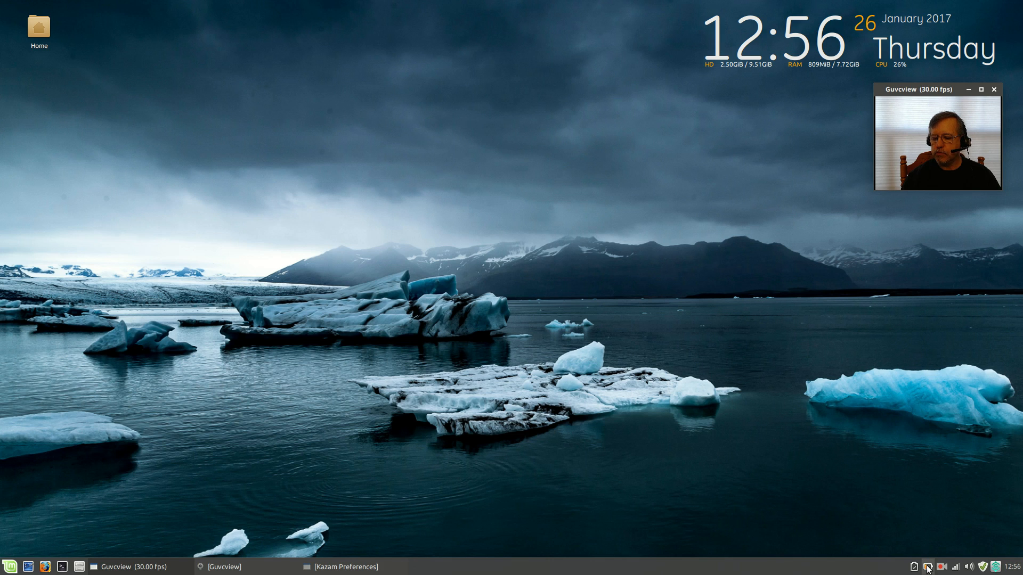
mouse_move(278, 422)
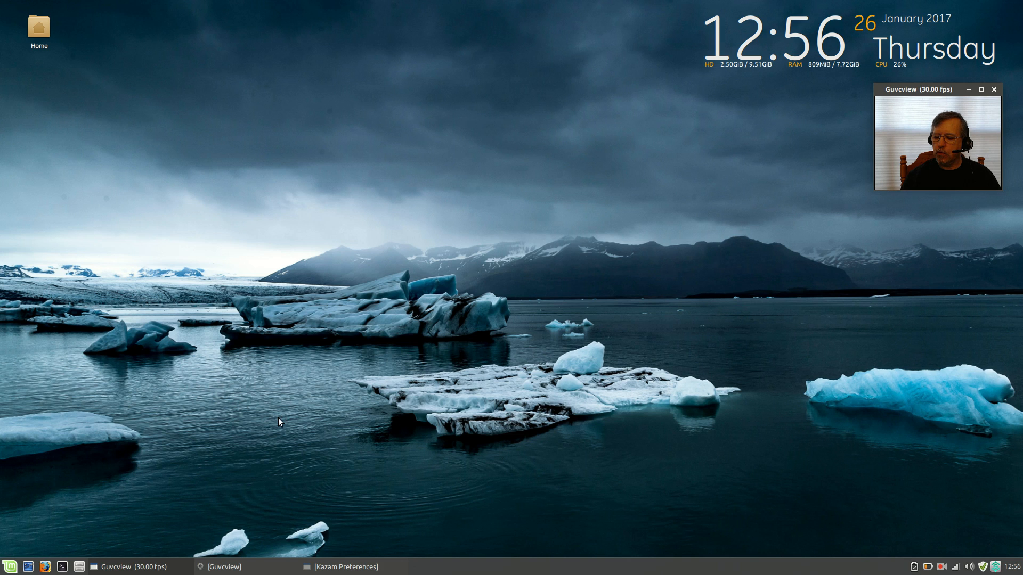
mouse_move(347, 361)
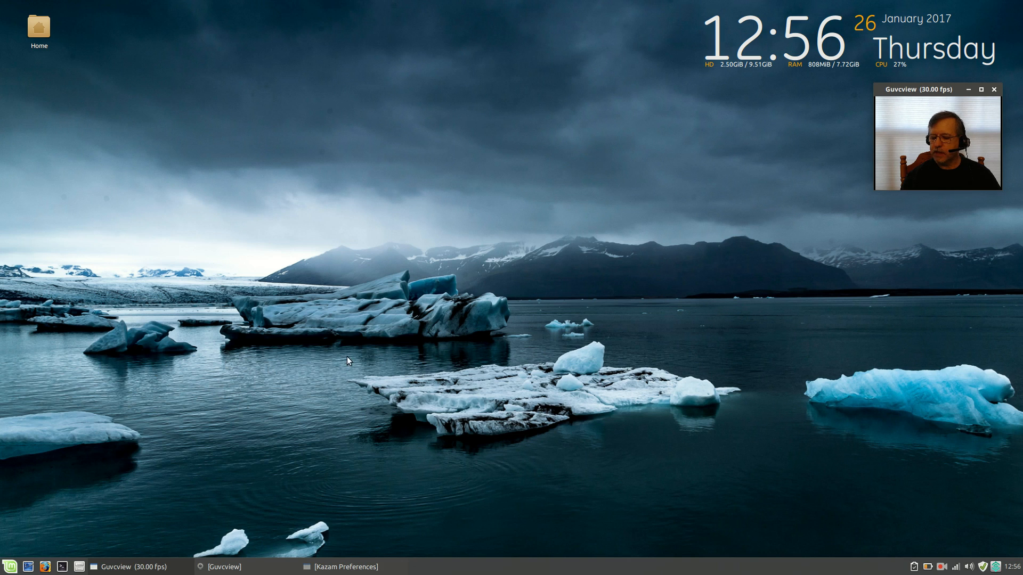
mouse_move(351, 320)
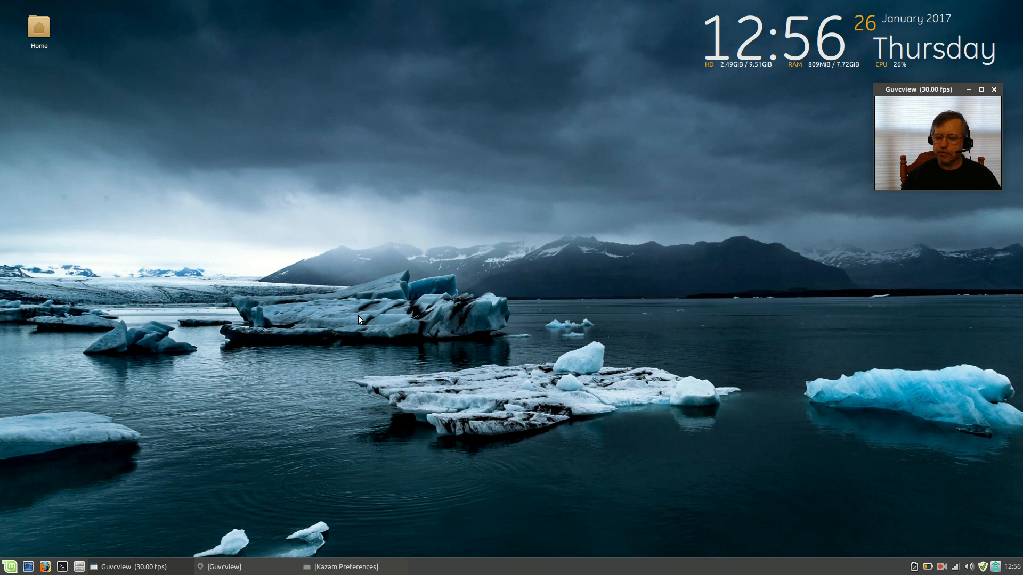
mouse_move(131, 377)
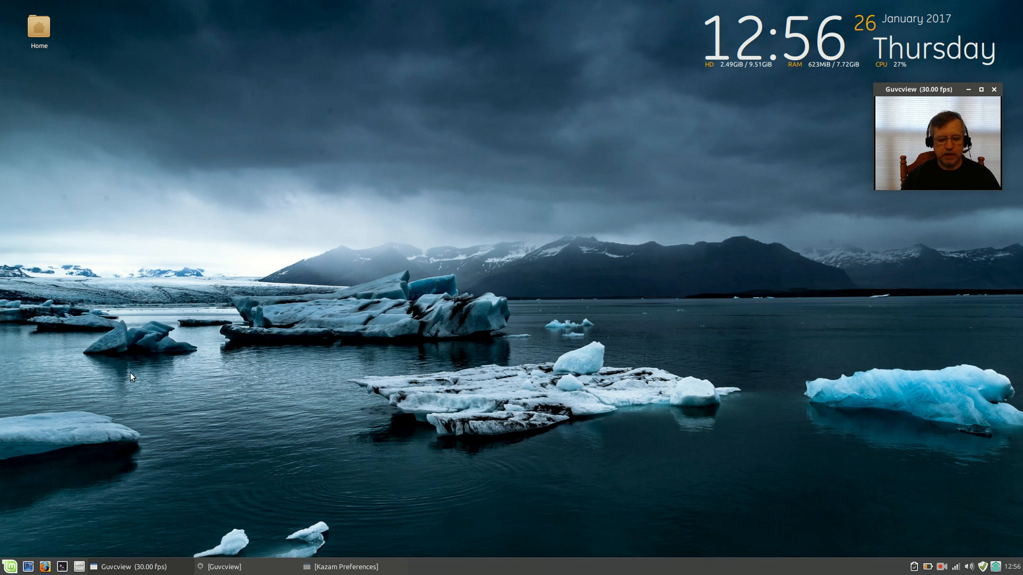
Launch Psensor from System, centre its window and shrink it to the sensor table
left_click(9, 566)
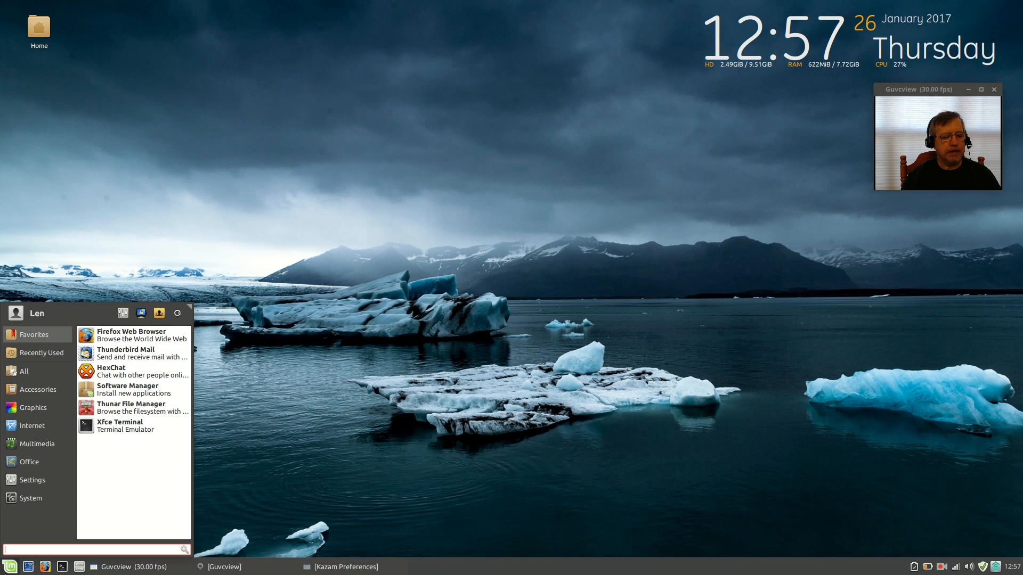
left_click(30, 498)
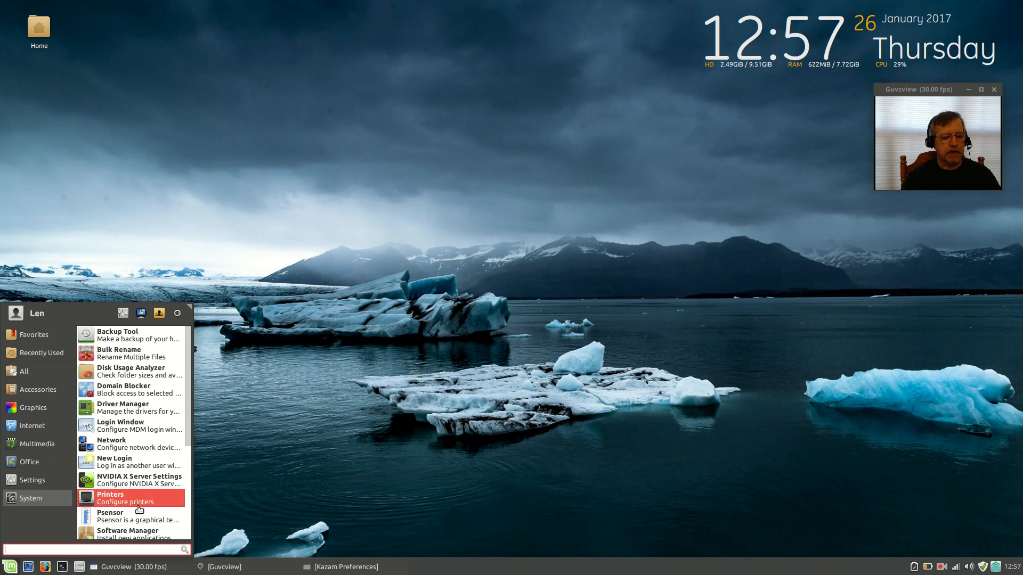
left_click(110, 515)
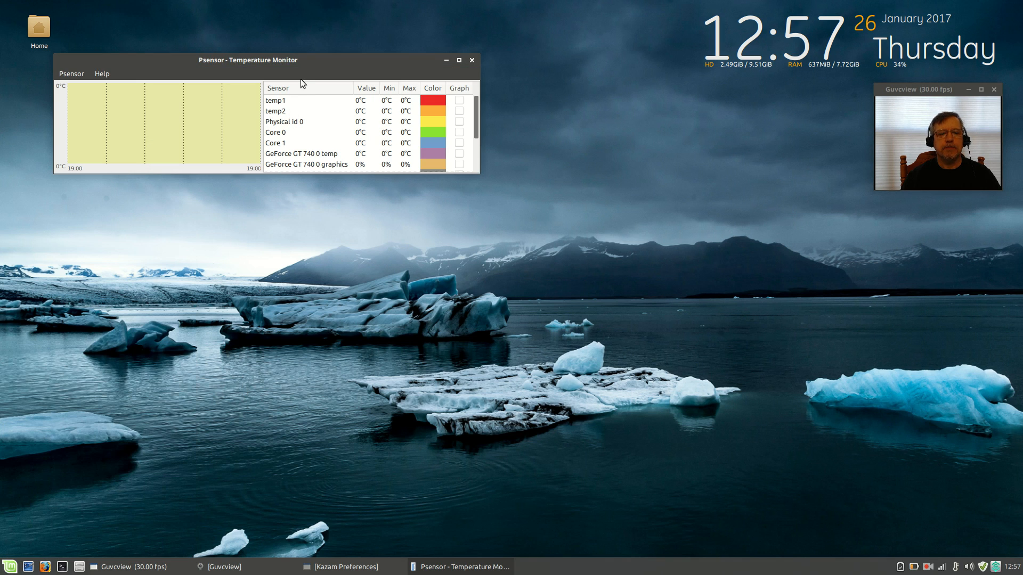
left_click_drag(247, 59, 370, 218)
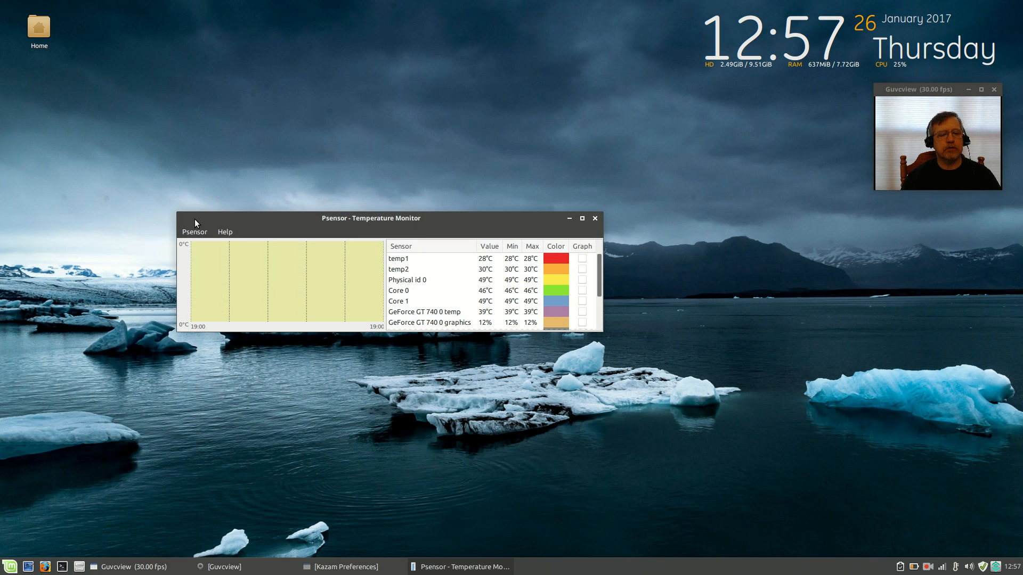
left_click_drag(370, 217, 392, 168)
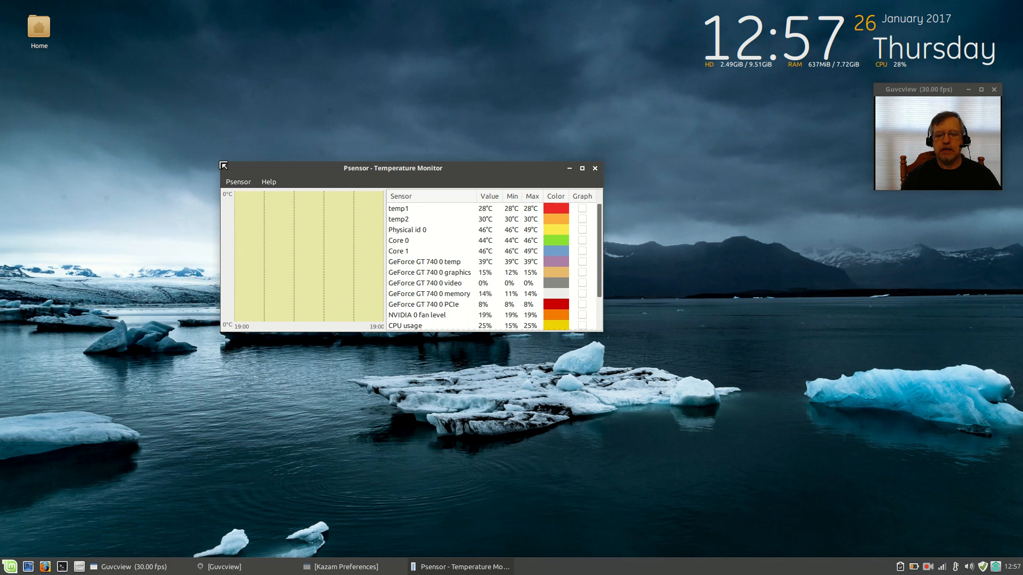
left_click_drag(391, 168, 424, 99)
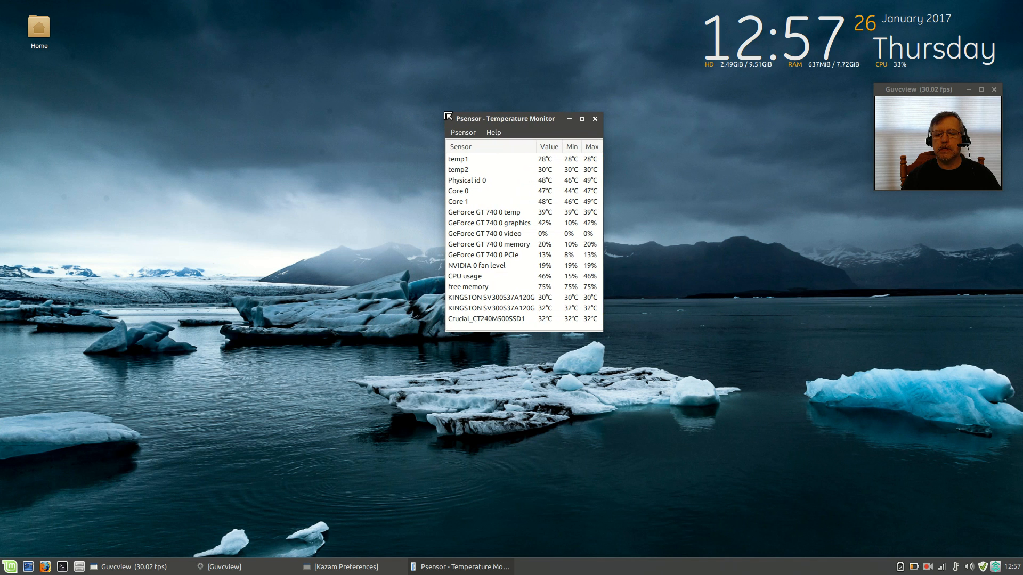
Enable 'Hide window on startup' in Psensor Preferences and close the monitor window
left_click(463, 134)
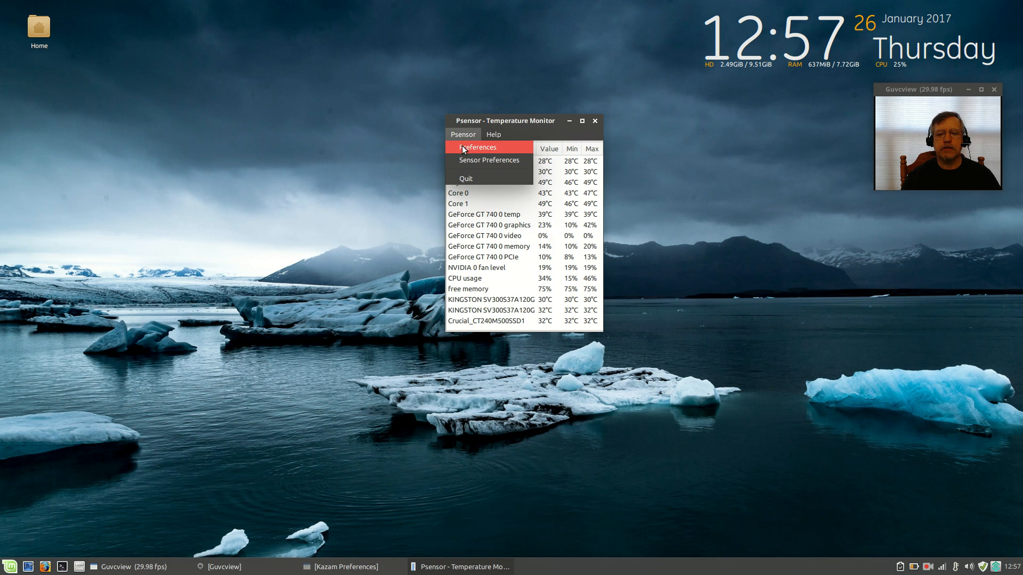
left_click(477, 147)
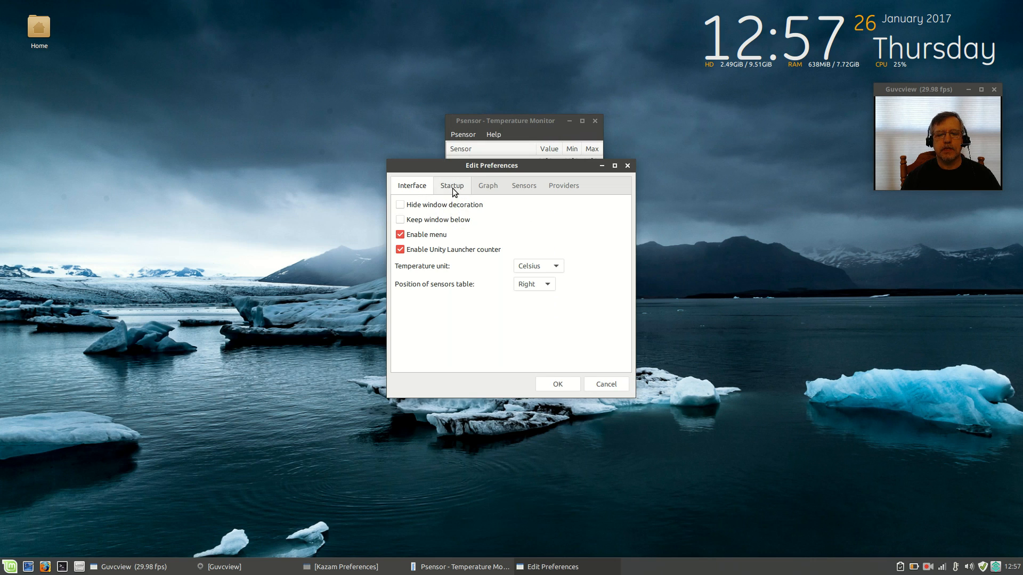
left_click(451, 185)
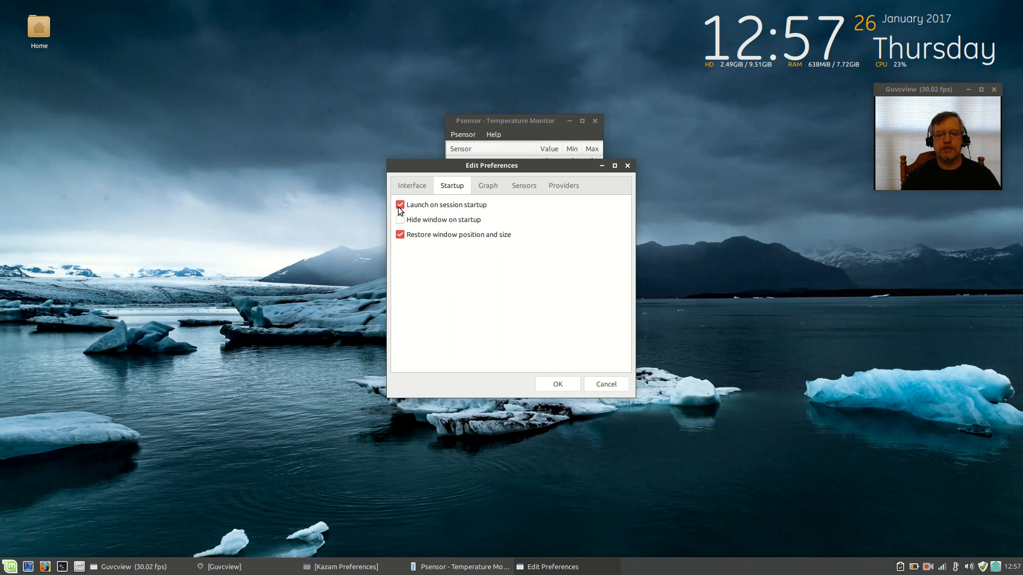
left_click(400, 219)
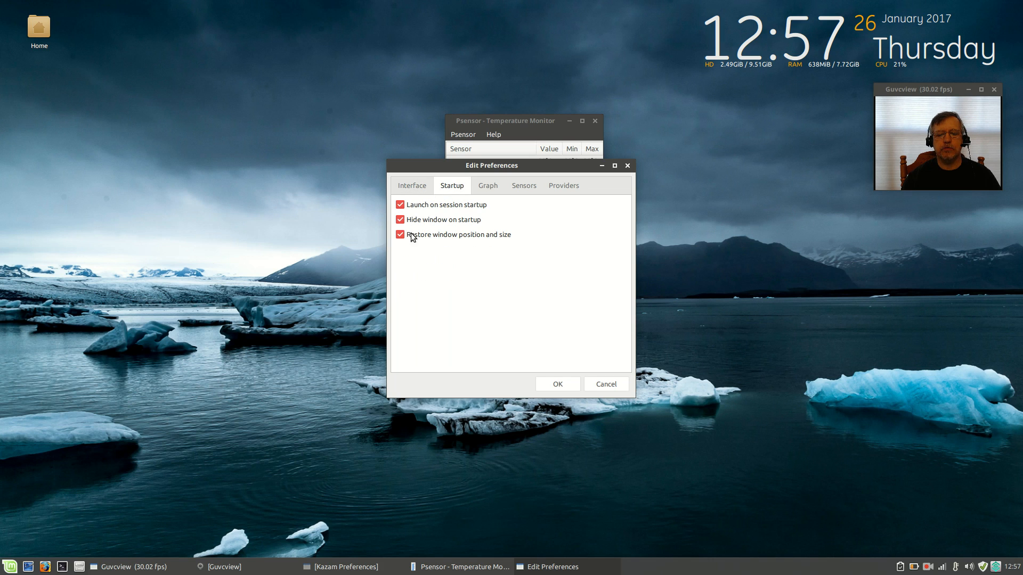
mouse_move(490, 177)
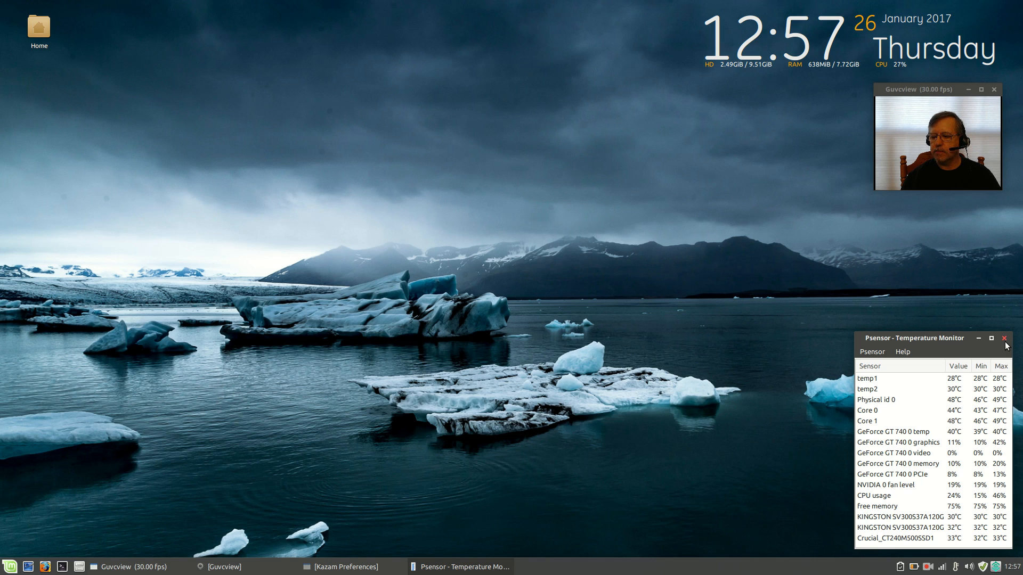
left_click(1005, 337)
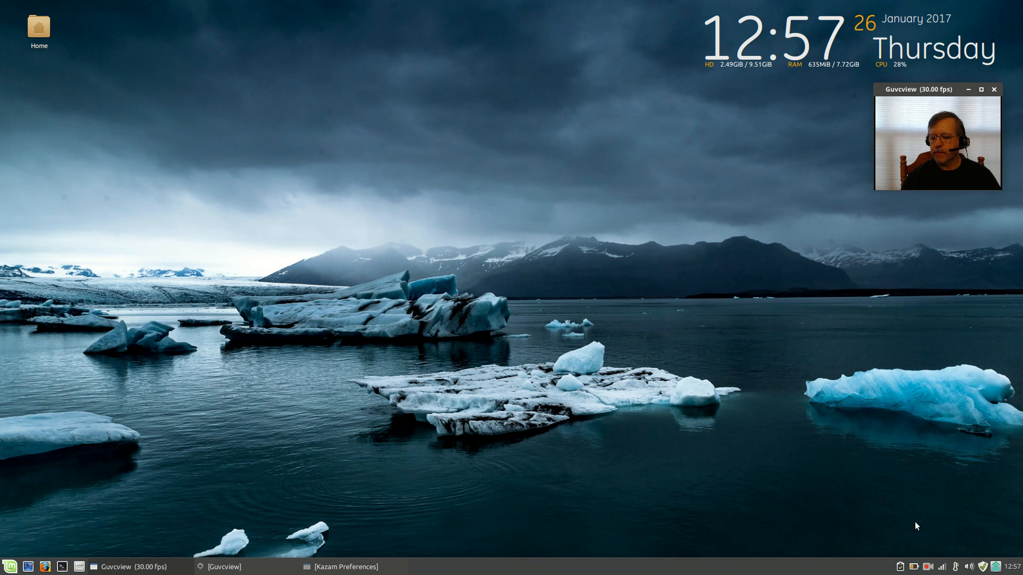
mouse_move(388, 410)
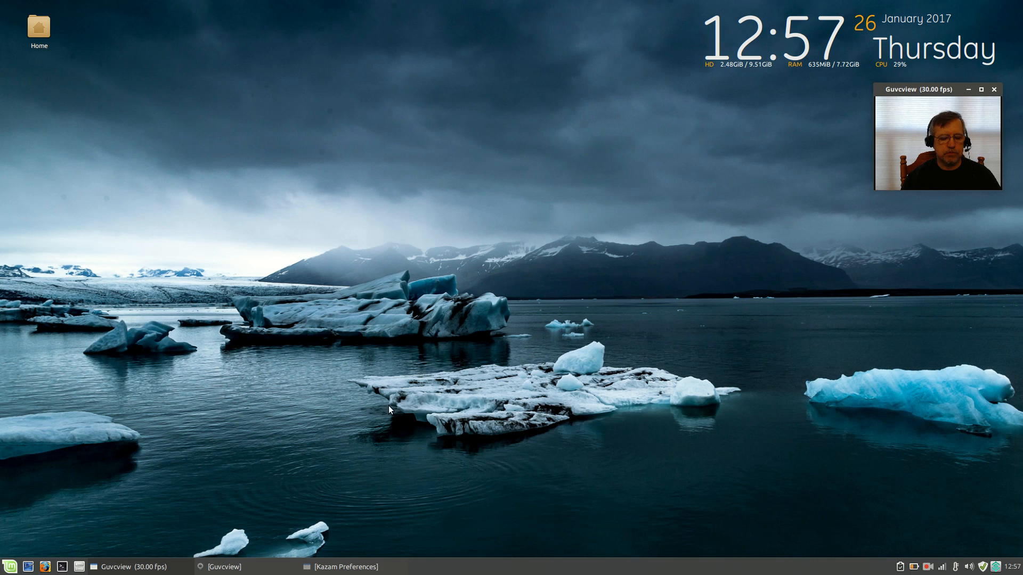
mouse_move(47, 541)
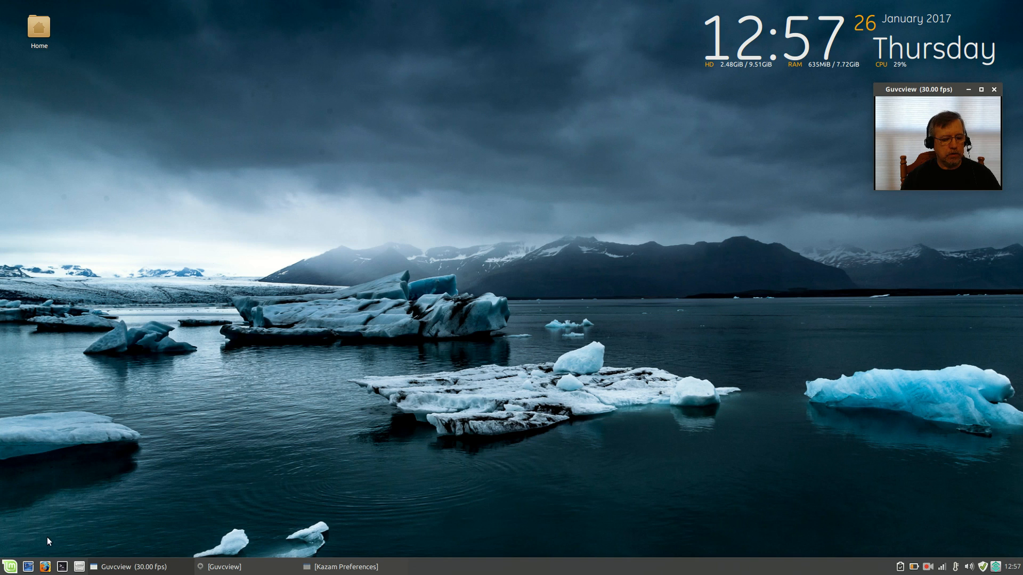
mouse_move(511, 378)
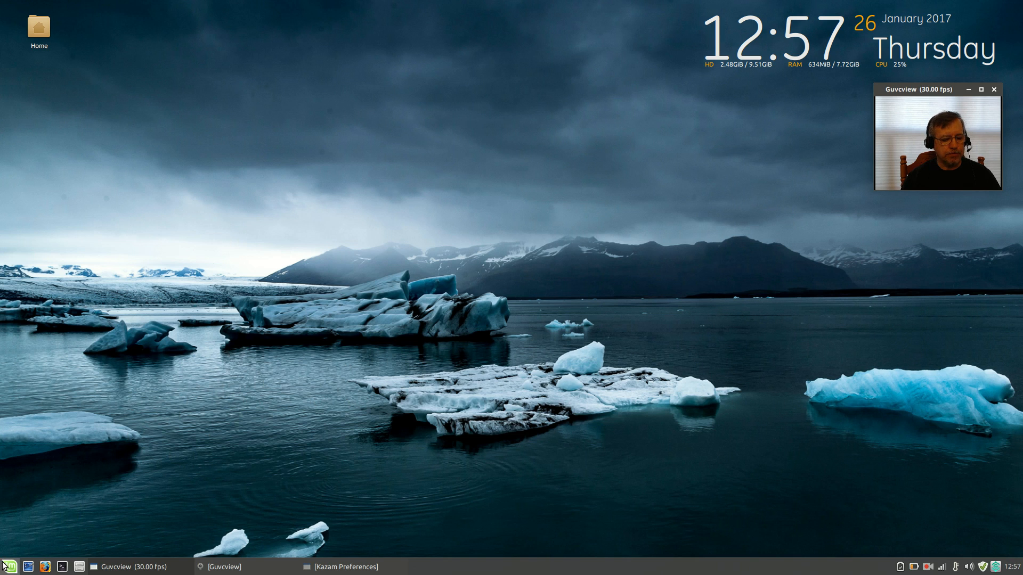
Open the Settings Manager from the applications menu
left_click(9, 566)
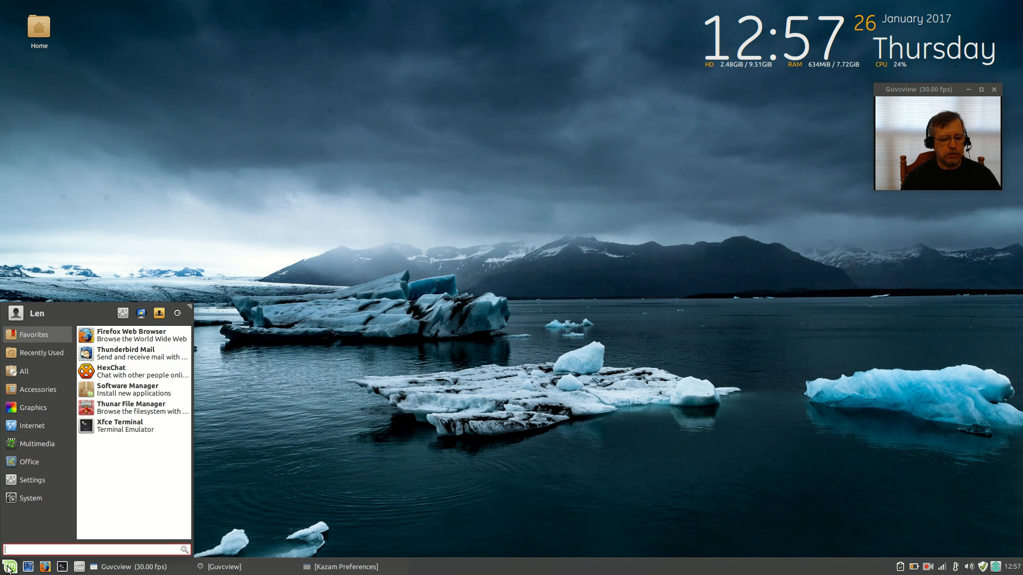
left_click(31, 480)
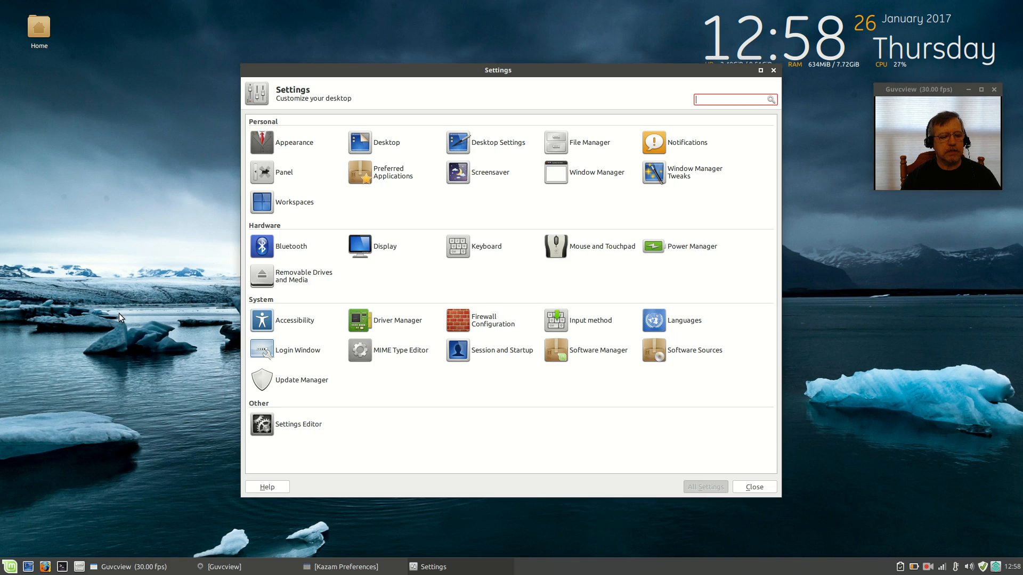
mouse_move(497, 349)
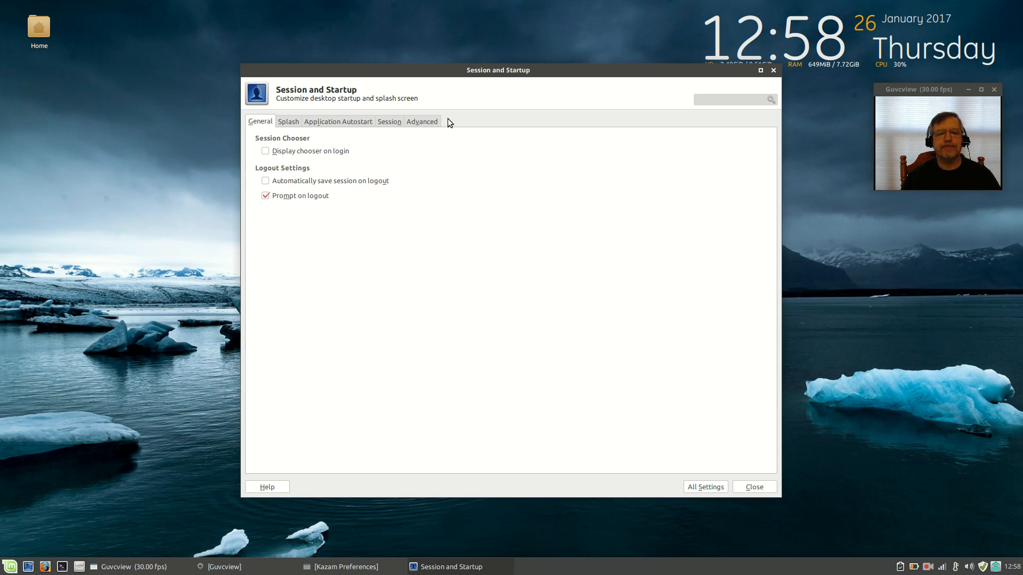
Tick Redshift in the Application Autostart list
left_click(338, 122)
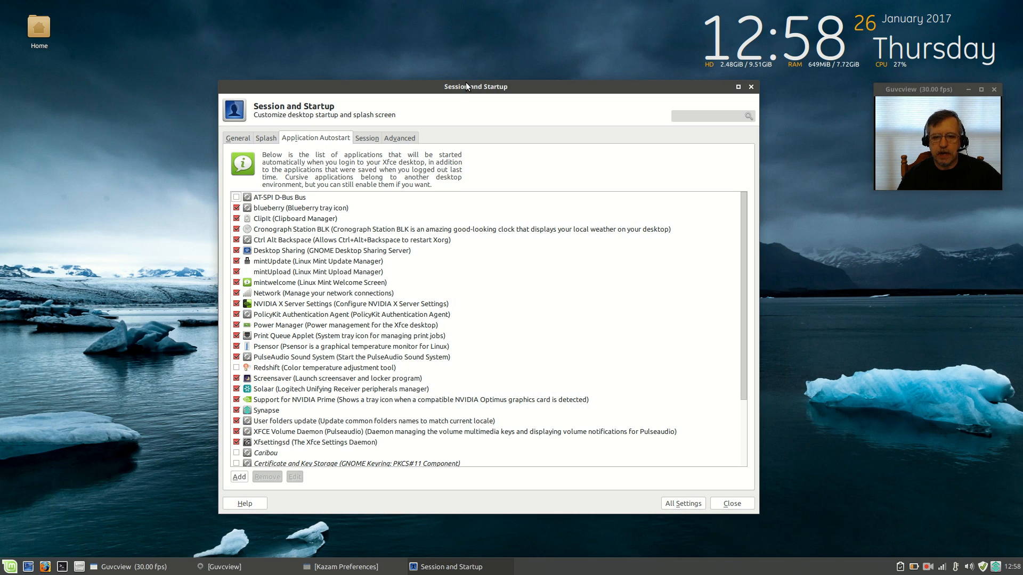
mouse_move(465, 89)
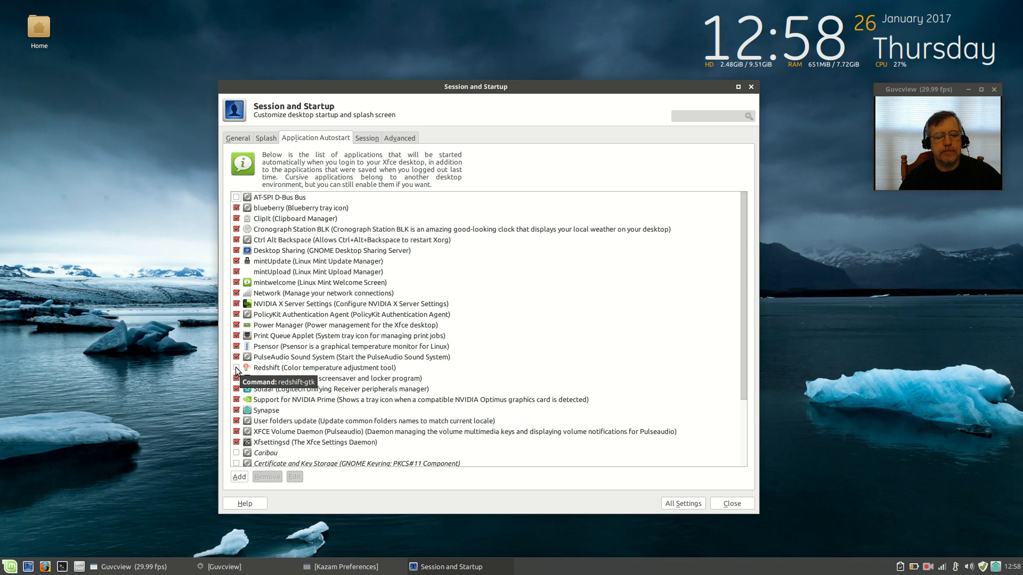
left_click(324, 367)
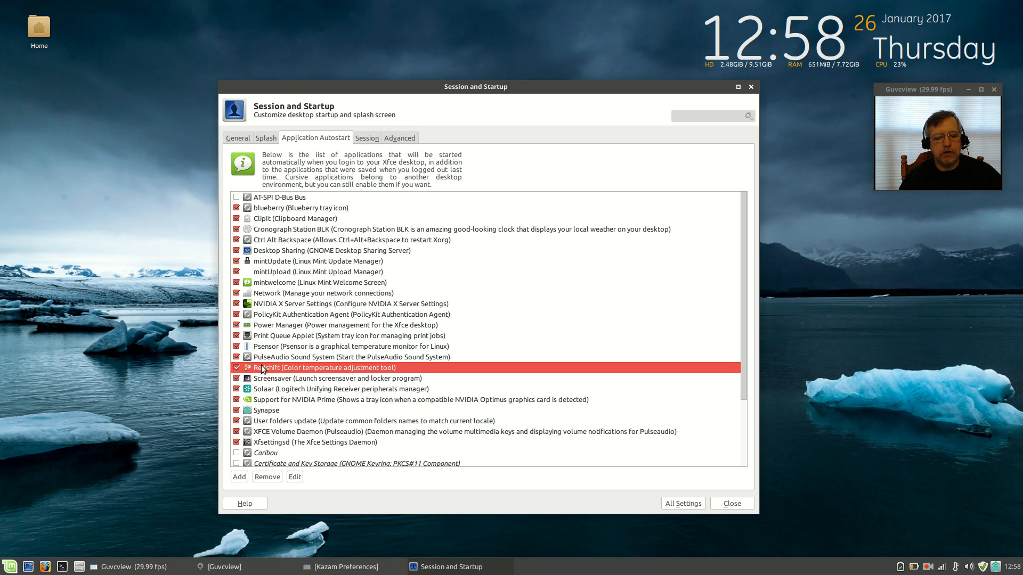
mouse_move(294, 370)
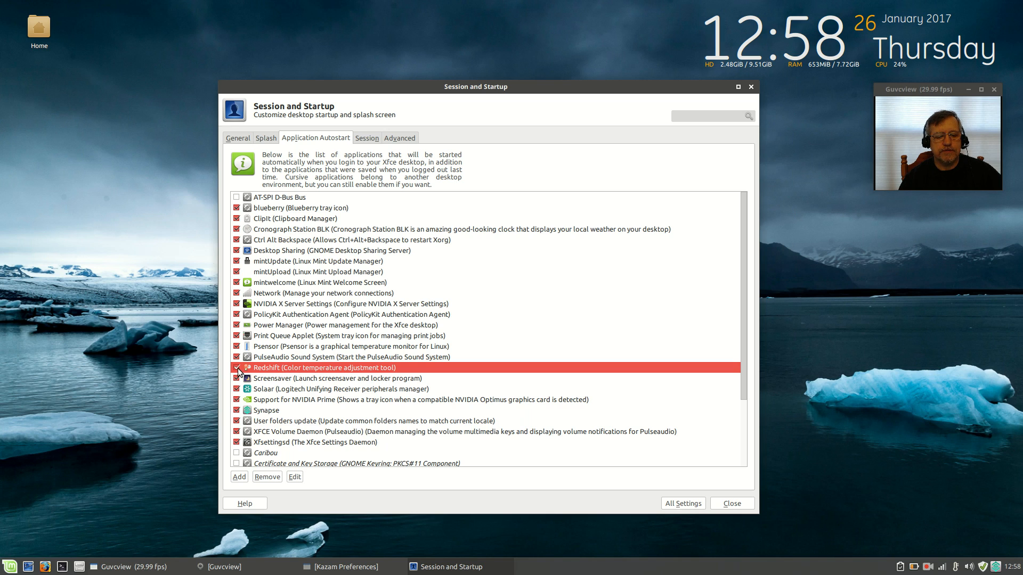
Edit Redshift's autostart entry (redshift-gtk) and close the 'Failed to run Redshift' popup
left_click(294, 476)
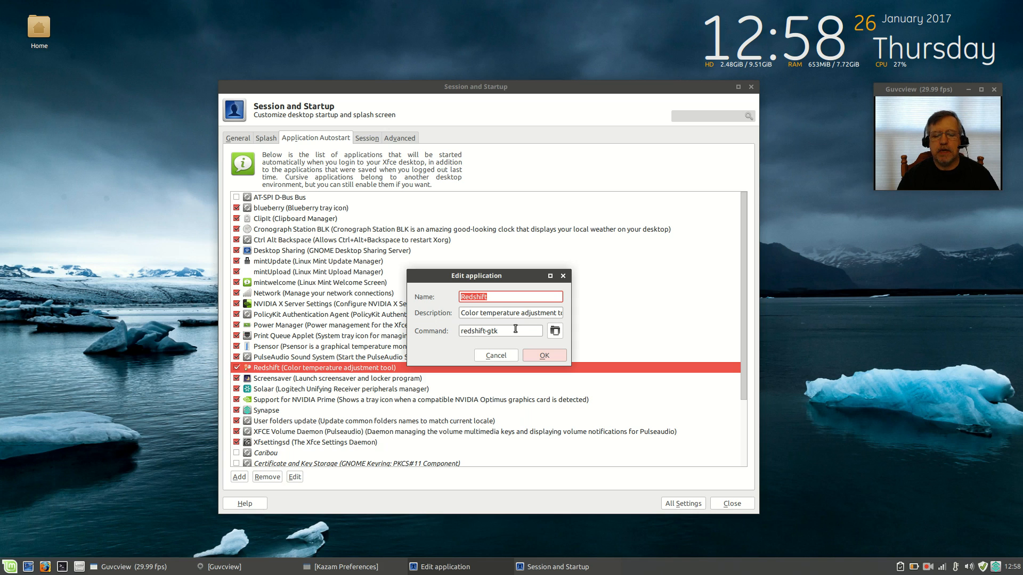
mouse_move(459, 338)
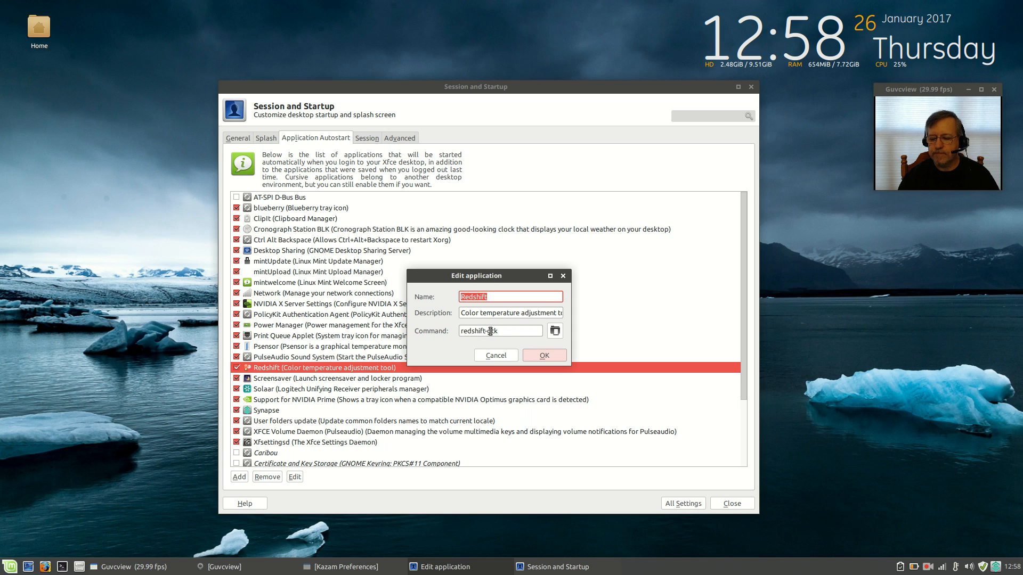
left_click(10, 567)
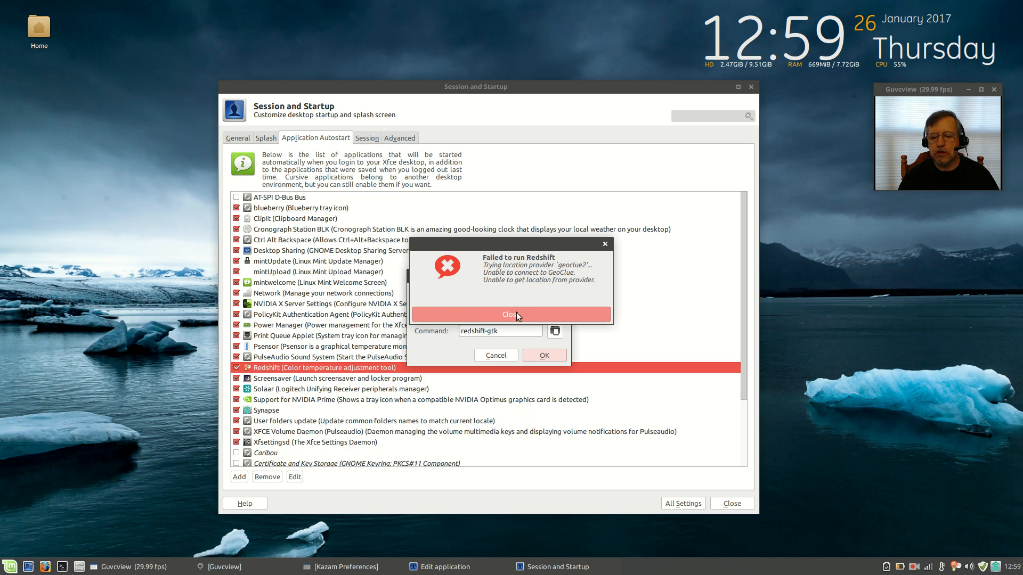
left_click(510, 314)
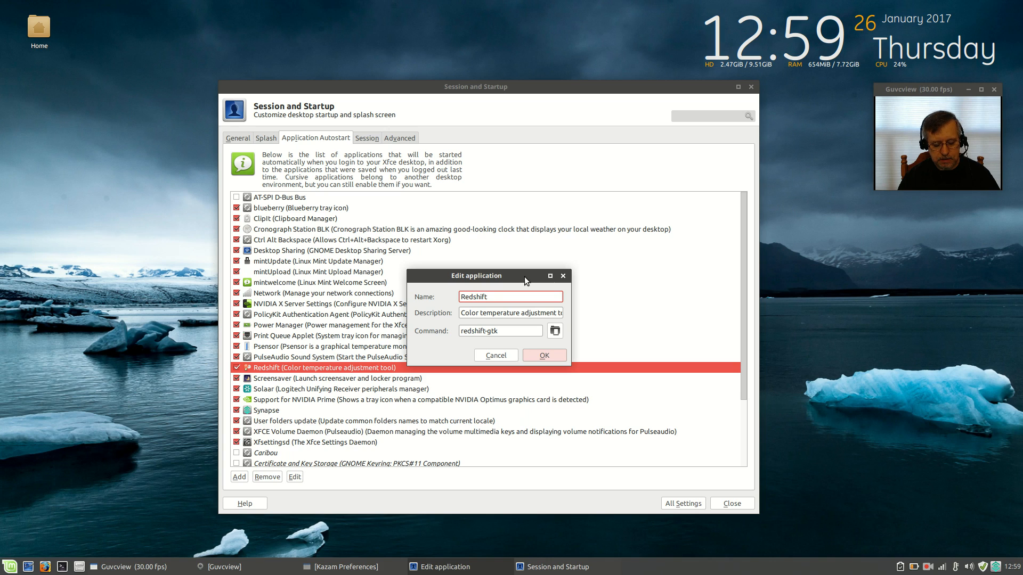
Move the Redshift Edit application dialog left, off the autostart list
left_click(510, 296)
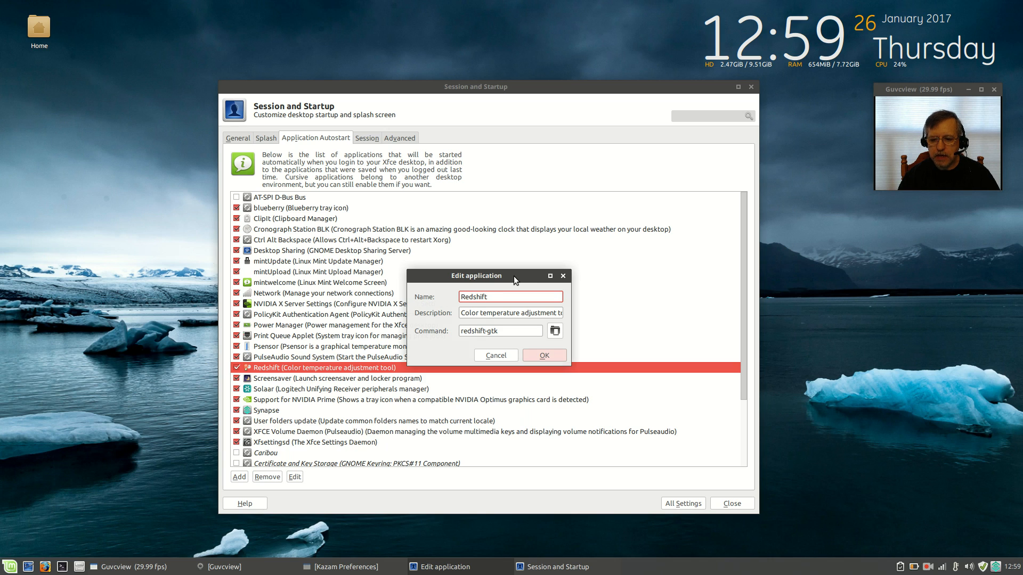
left_click(485, 297)
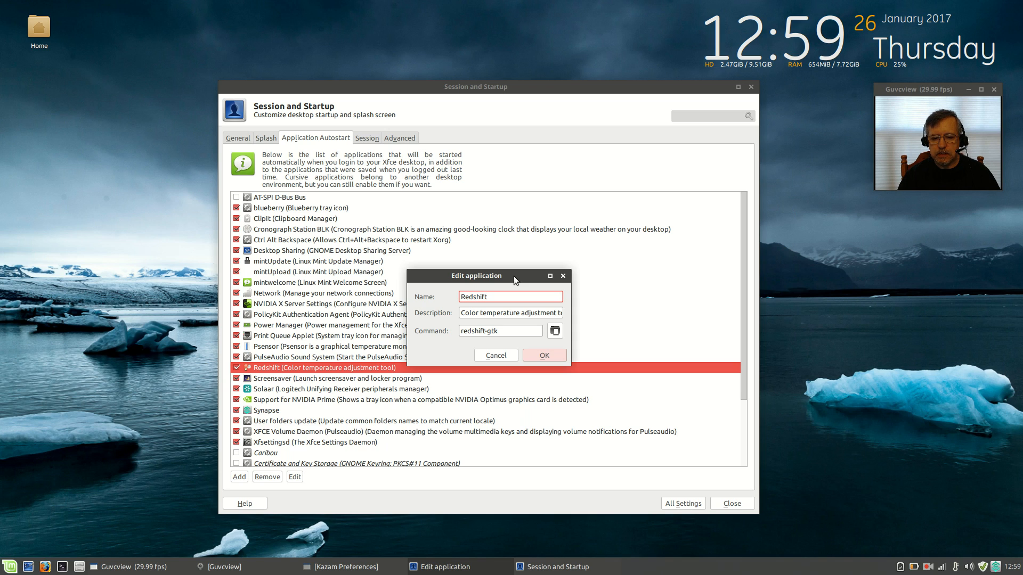
left_click(510, 296)
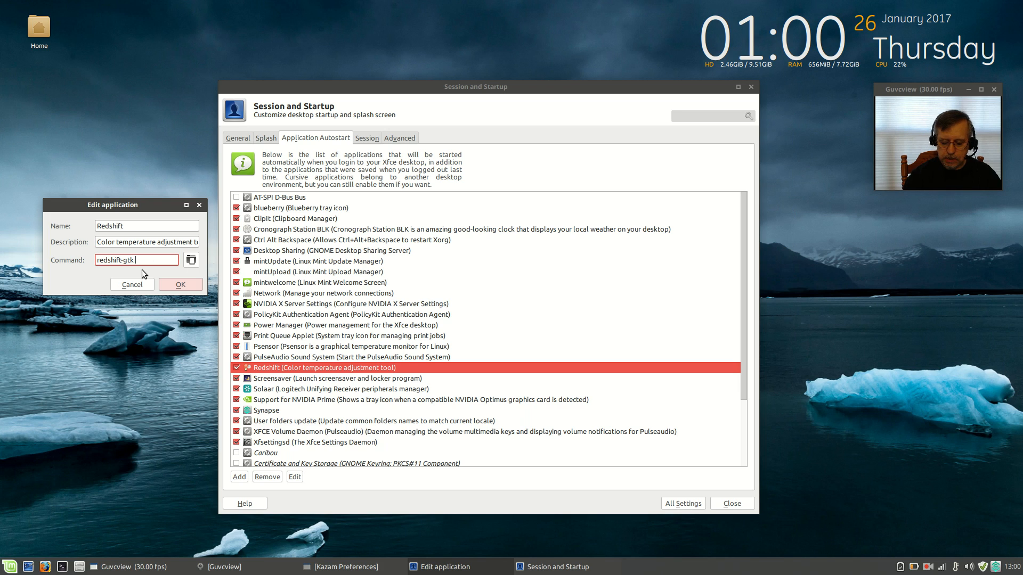
Append -l 35.7228:-81.3672 -t 3700:5500 to the redshift-gtk autostart command and confirm
type("-")
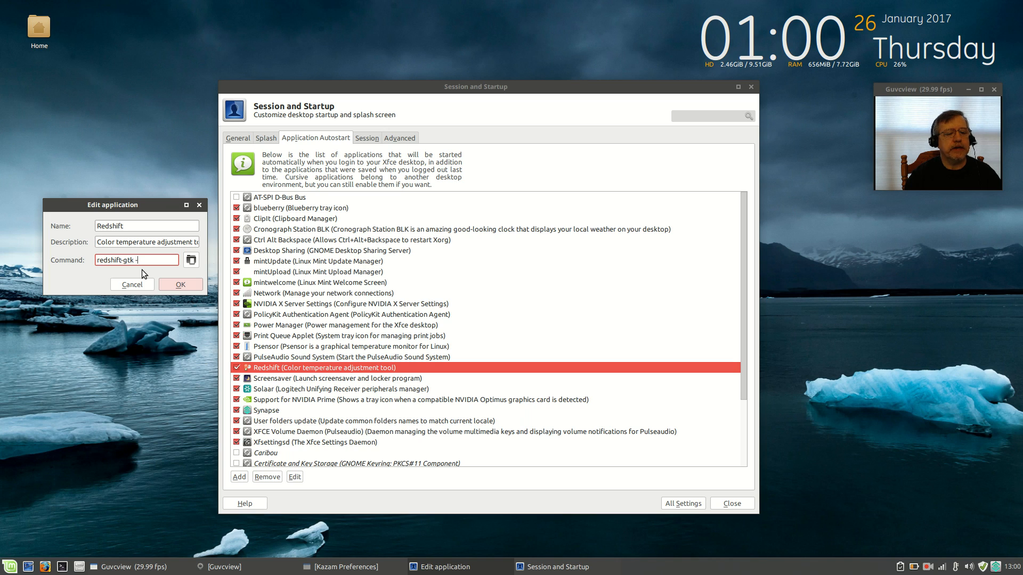
key("BackSpace")
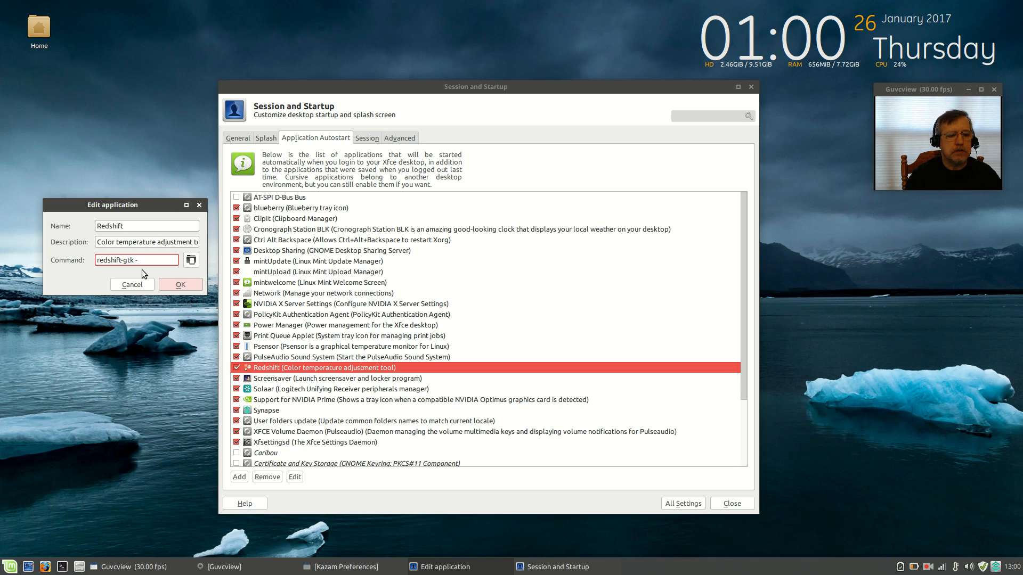
type("l")
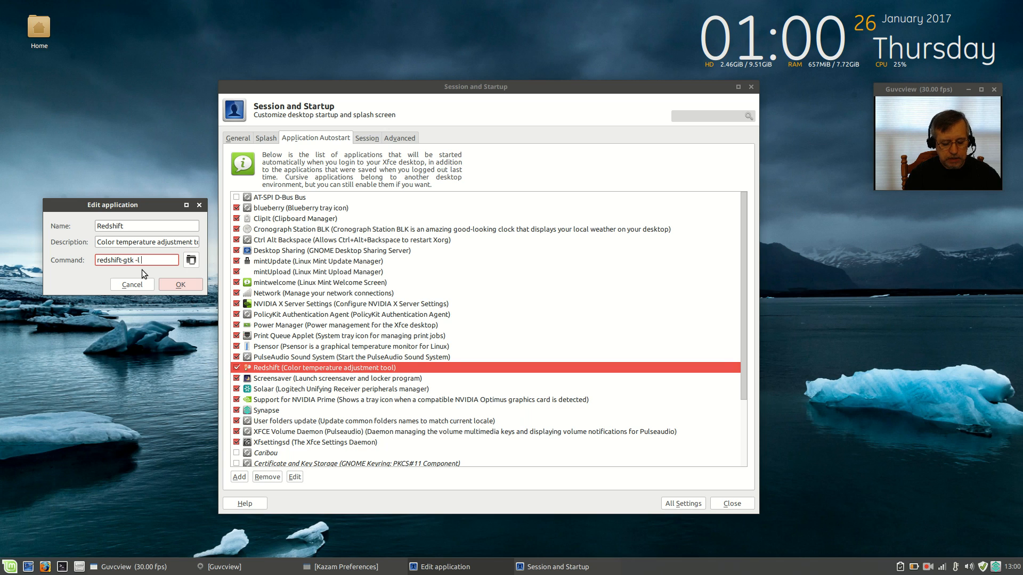
type("35")
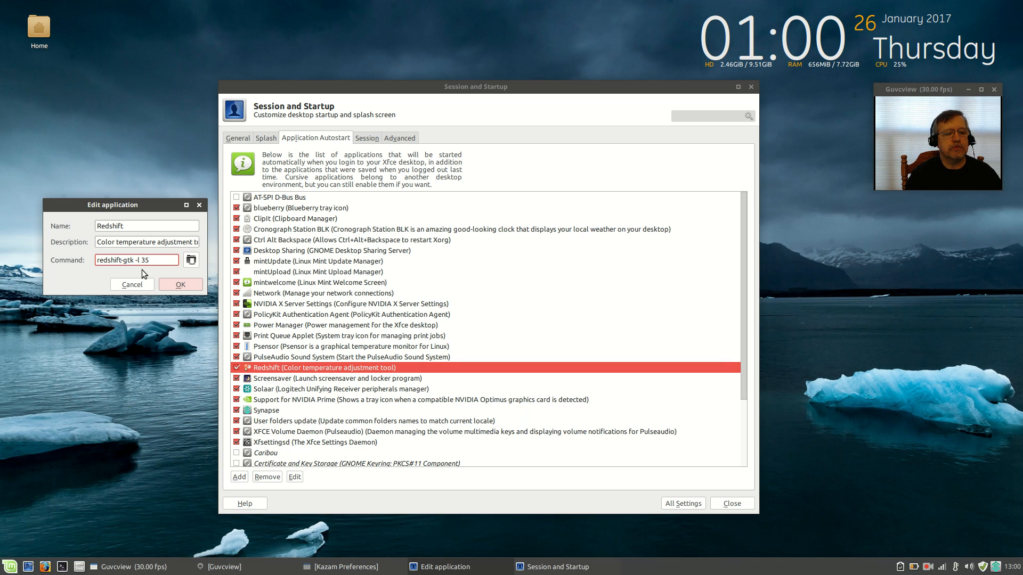
type(".")
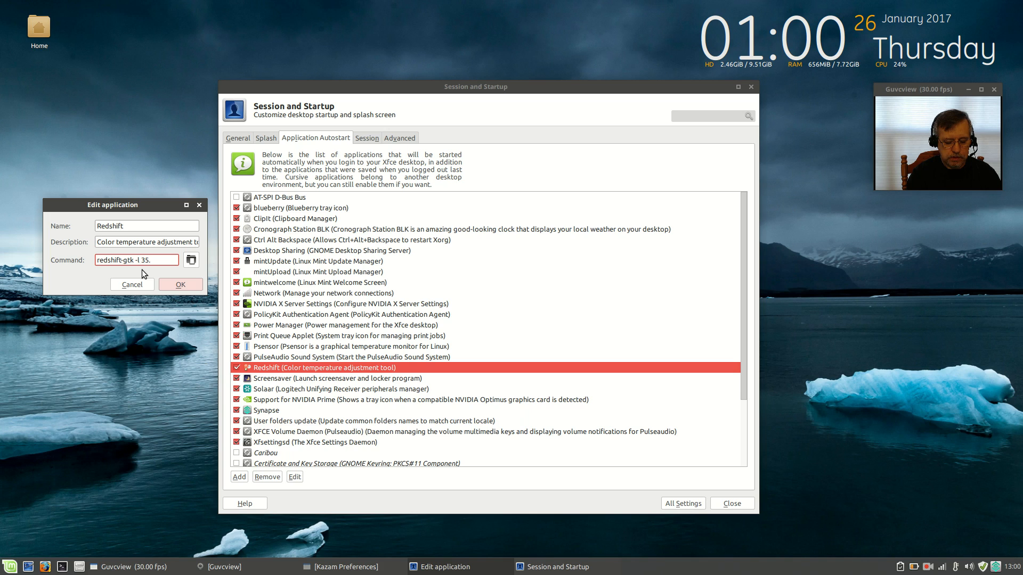
type("722")
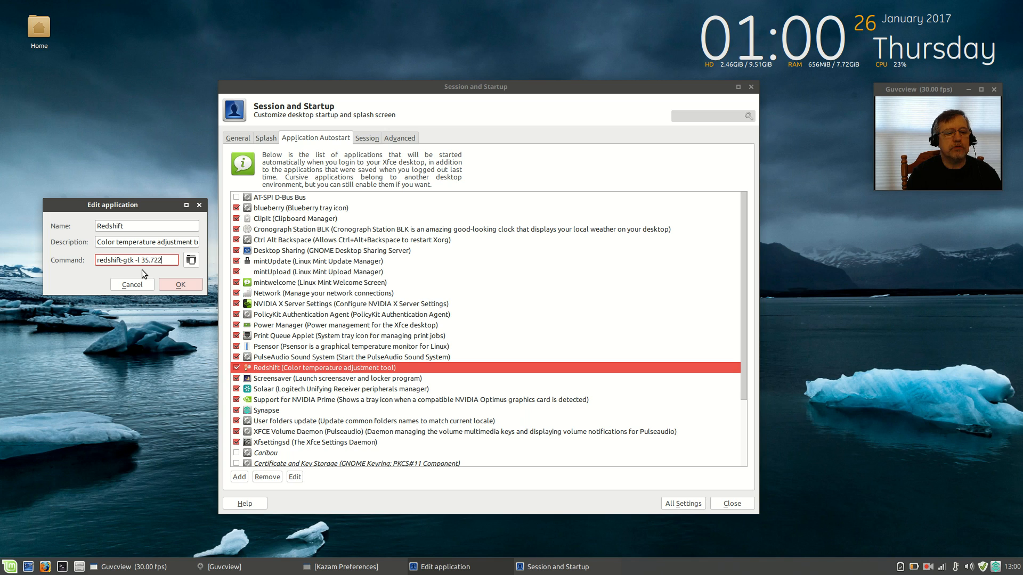
type("8")
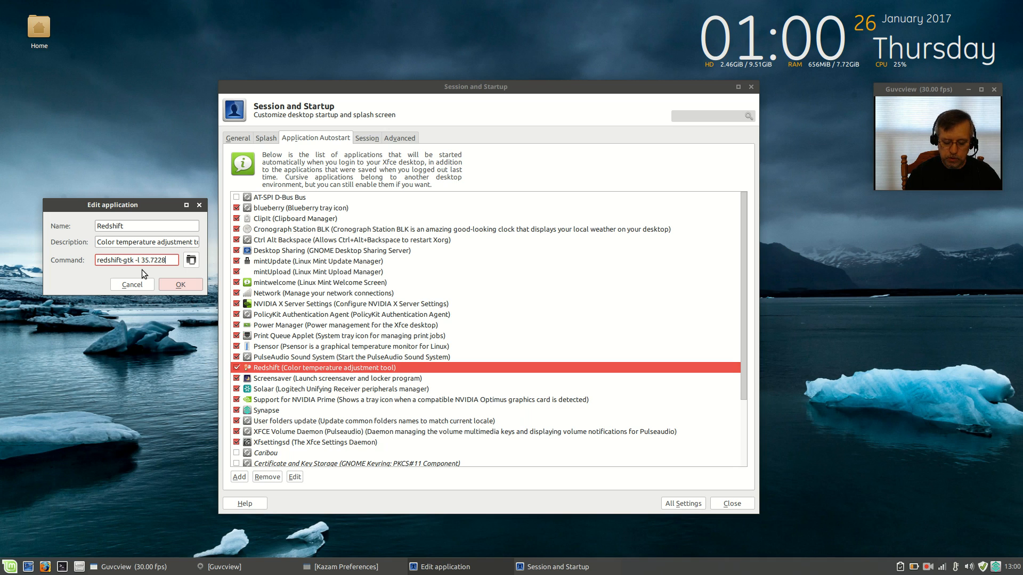
type(":")
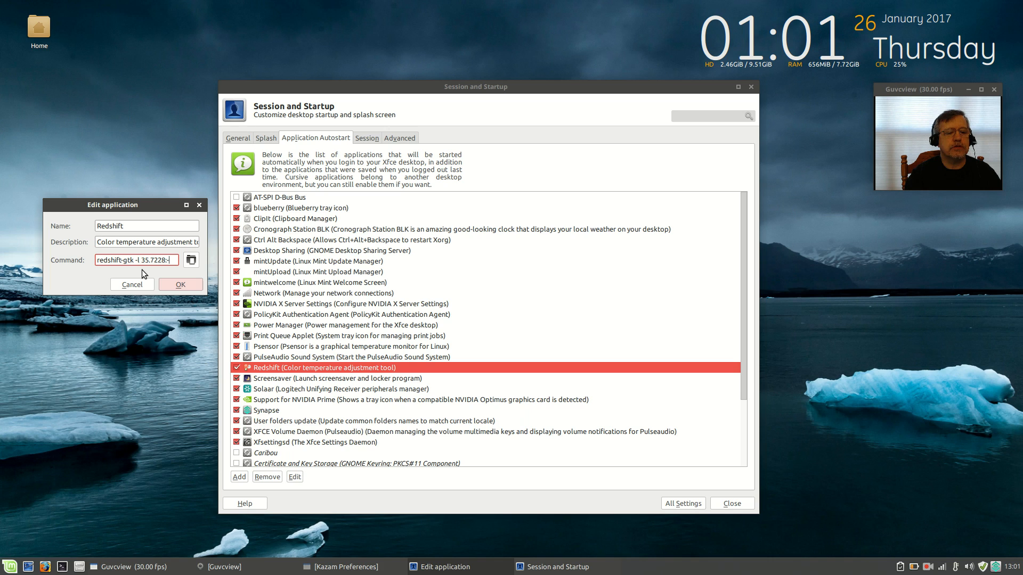
type("-81.3672 -t")
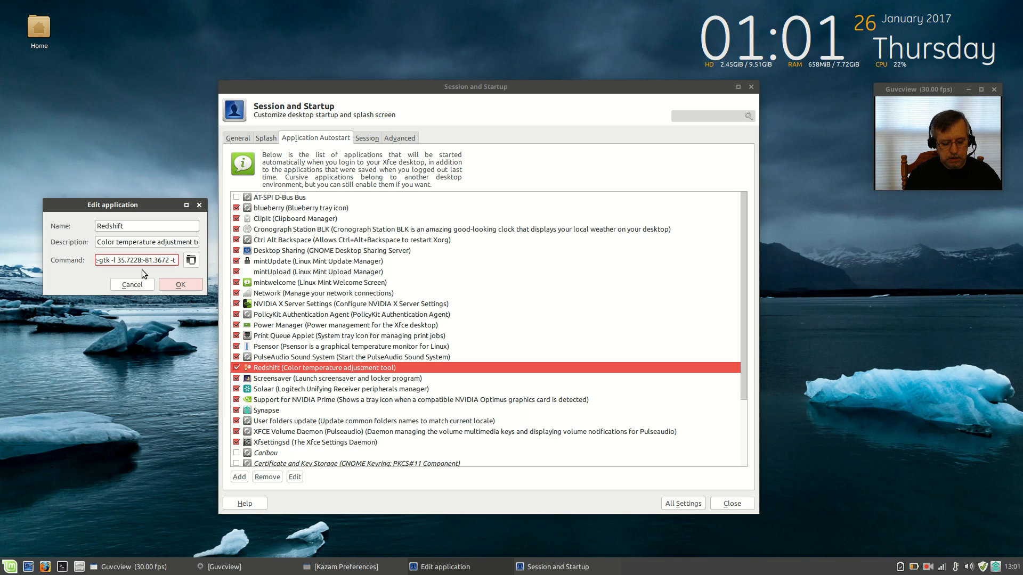
type("3700:")
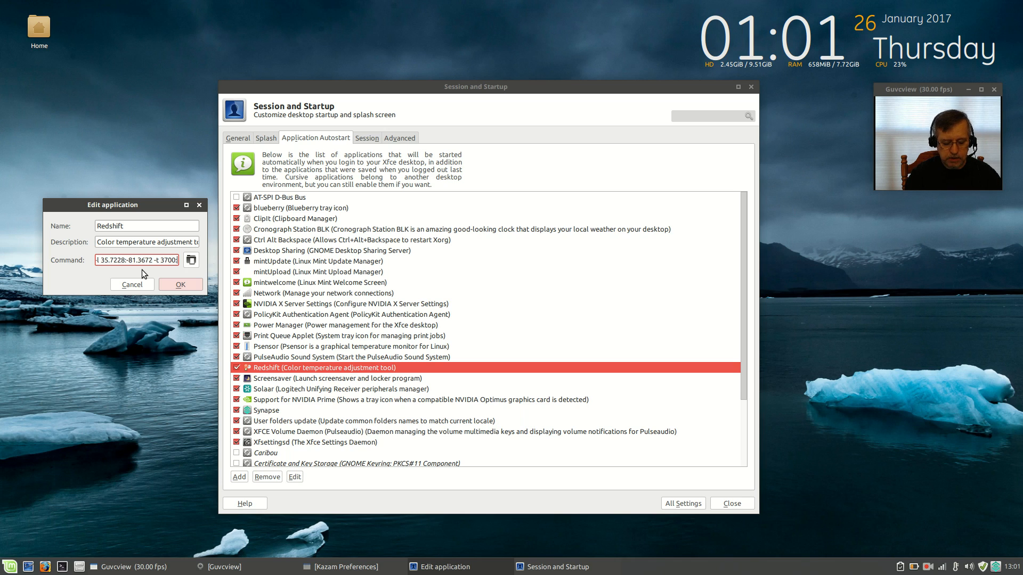
type("5500")
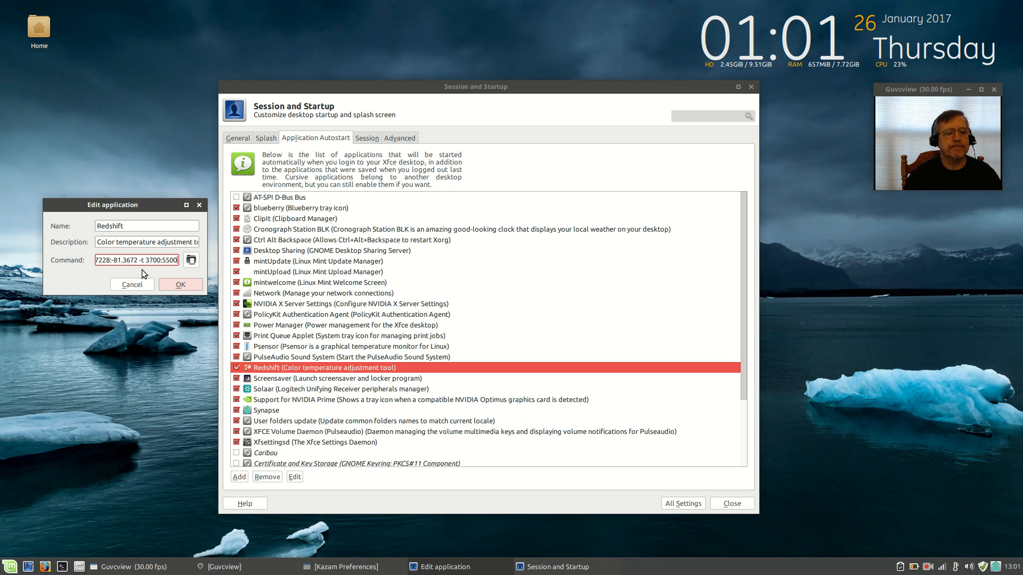
mouse_move(166, 268)
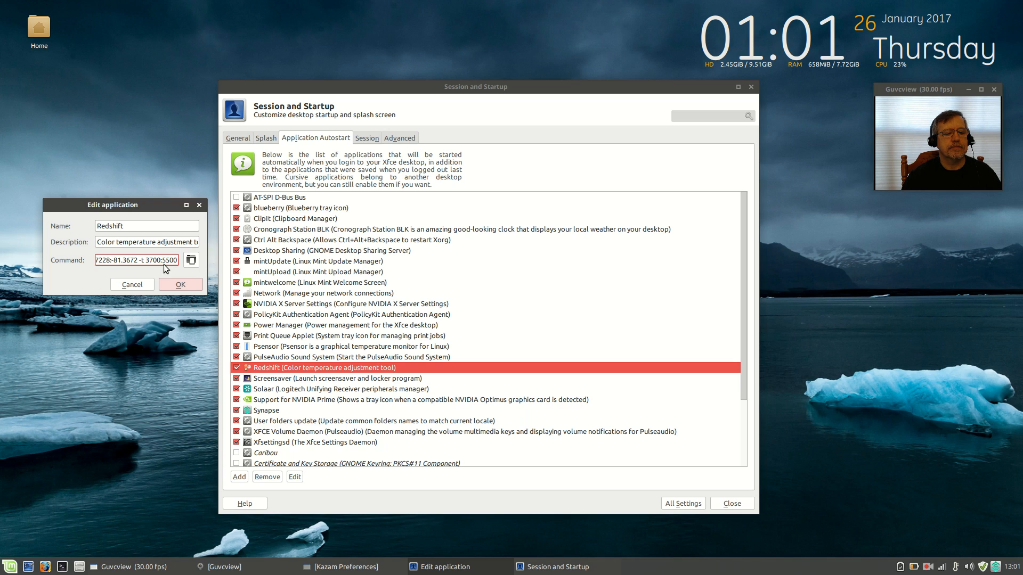
left_click(180, 284)
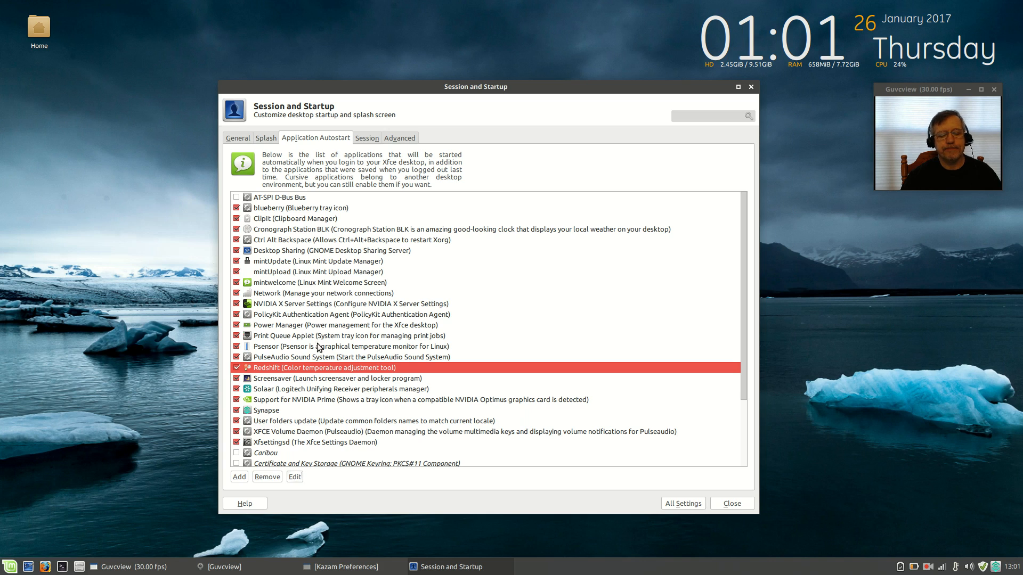
mouse_move(293, 368)
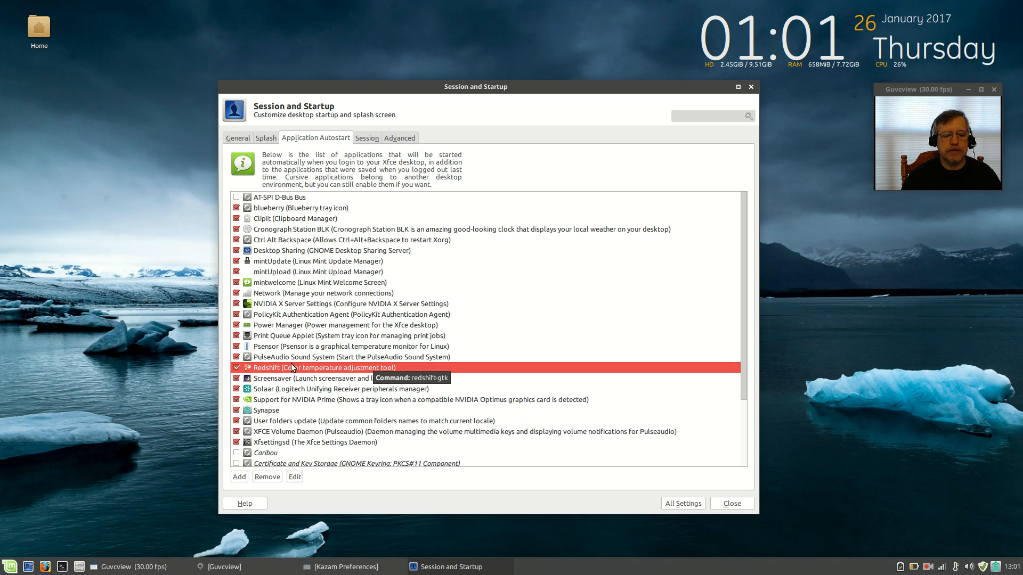
mouse_move(346, 366)
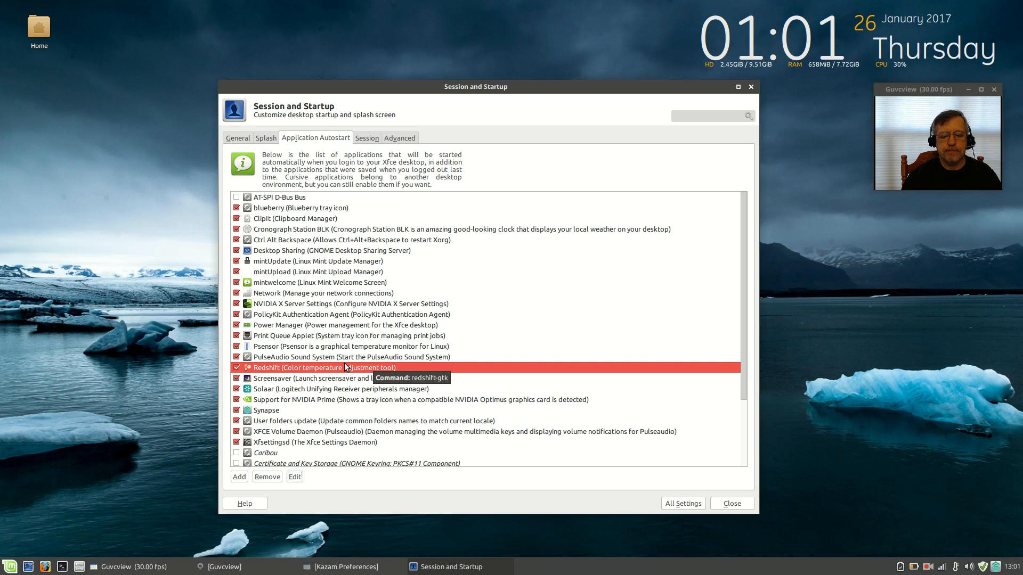
mouse_move(404, 372)
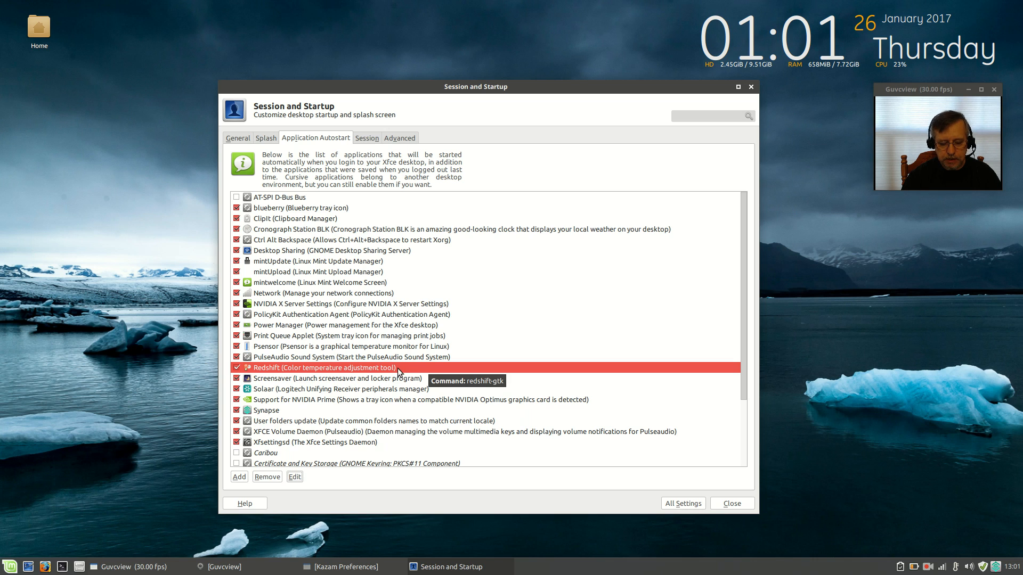
mouse_move(265, 232)
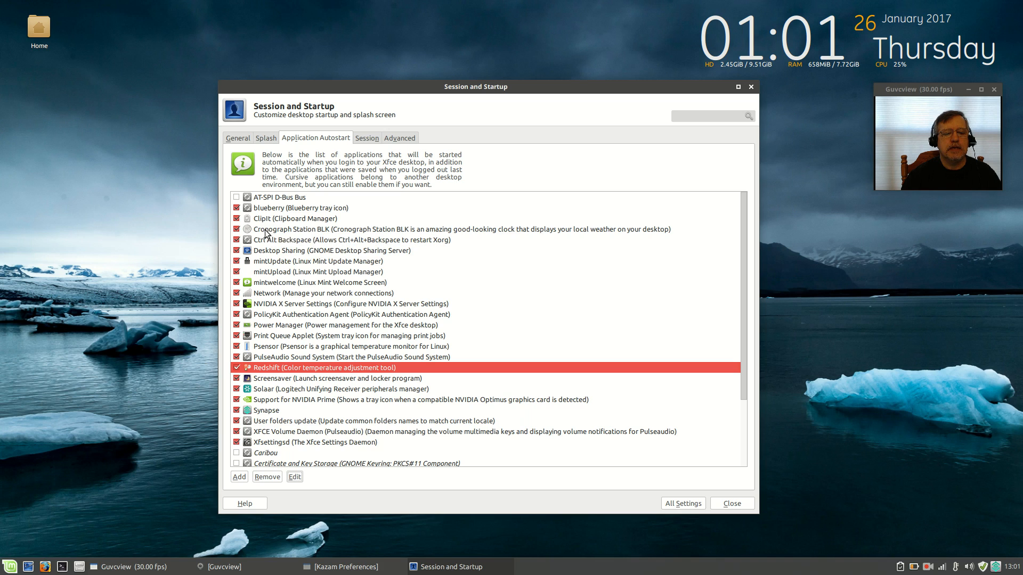
mouse_move(238, 221)
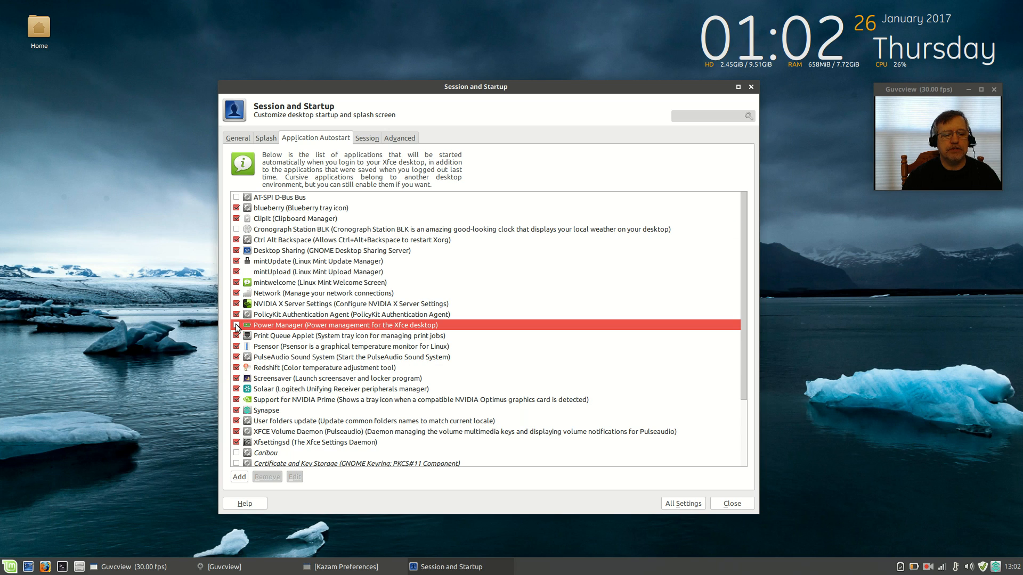
mouse_move(283, 325)
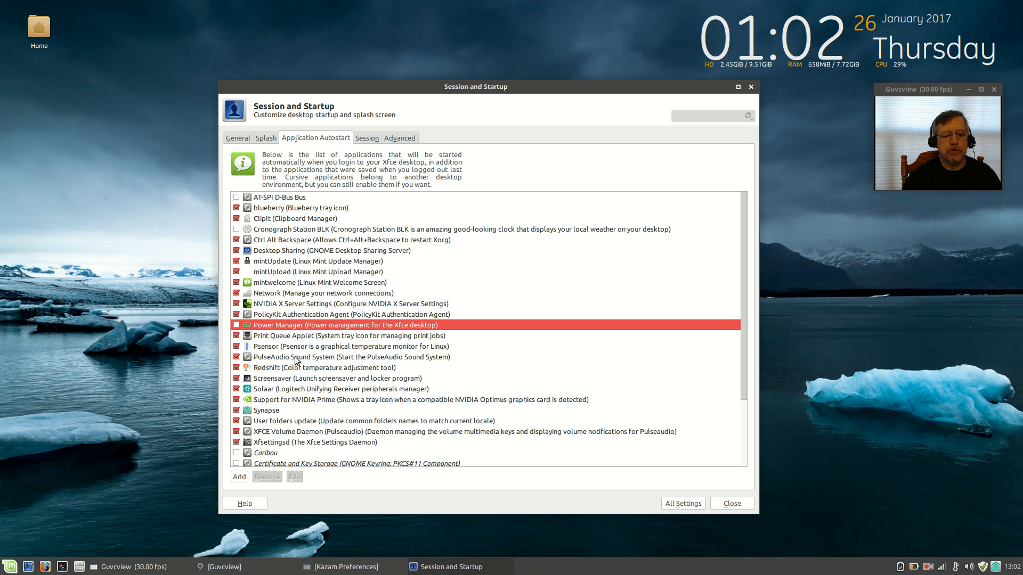
mouse_move(284, 346)
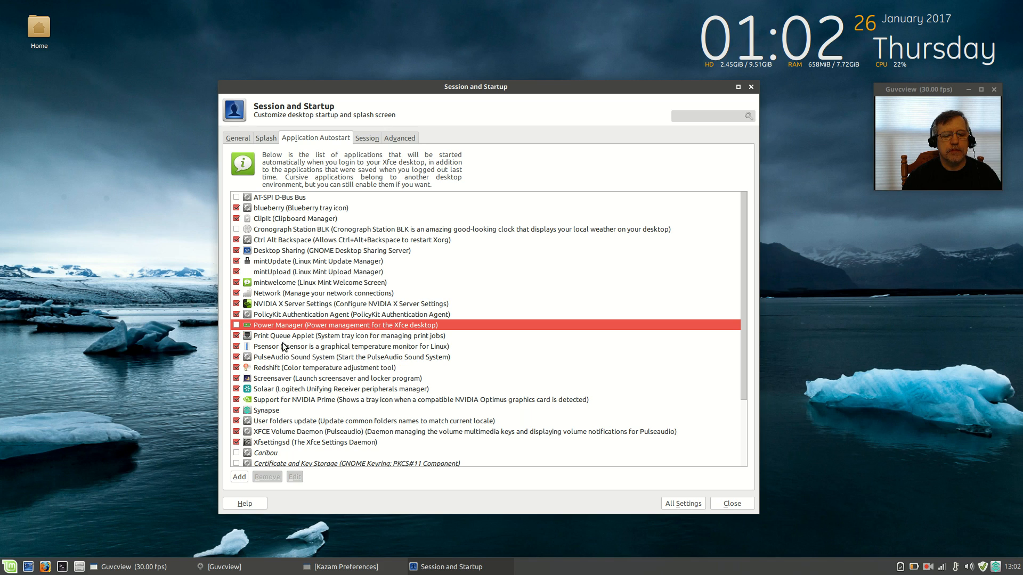
mouse_move(261, 351)
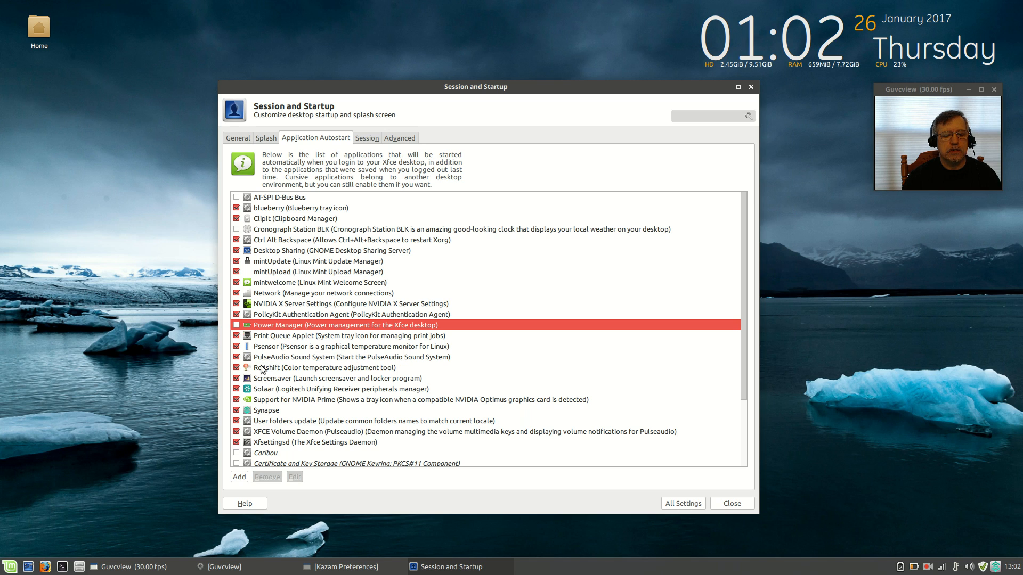
mouse_move(267, 381)
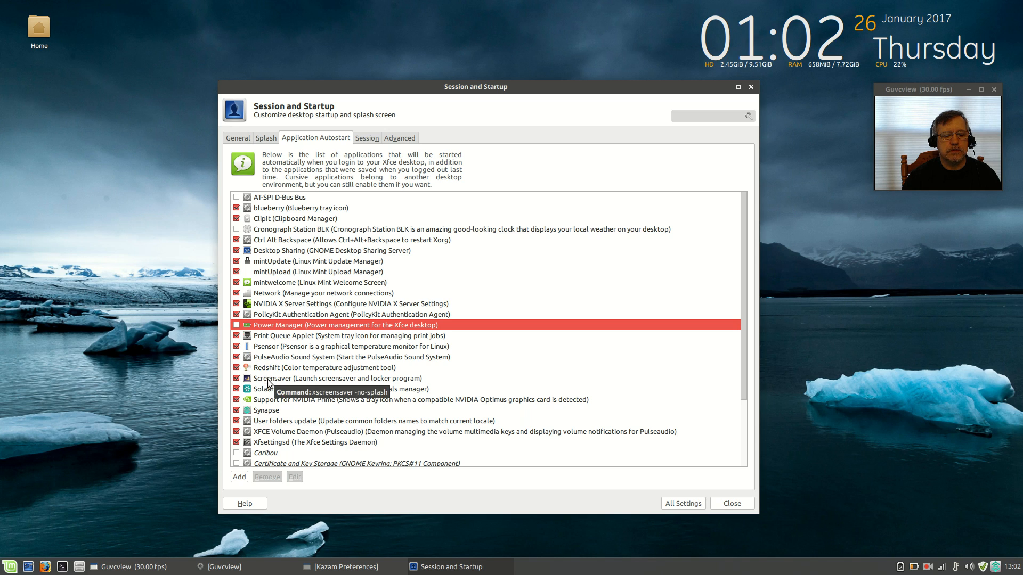
mouse_move(265, 407)
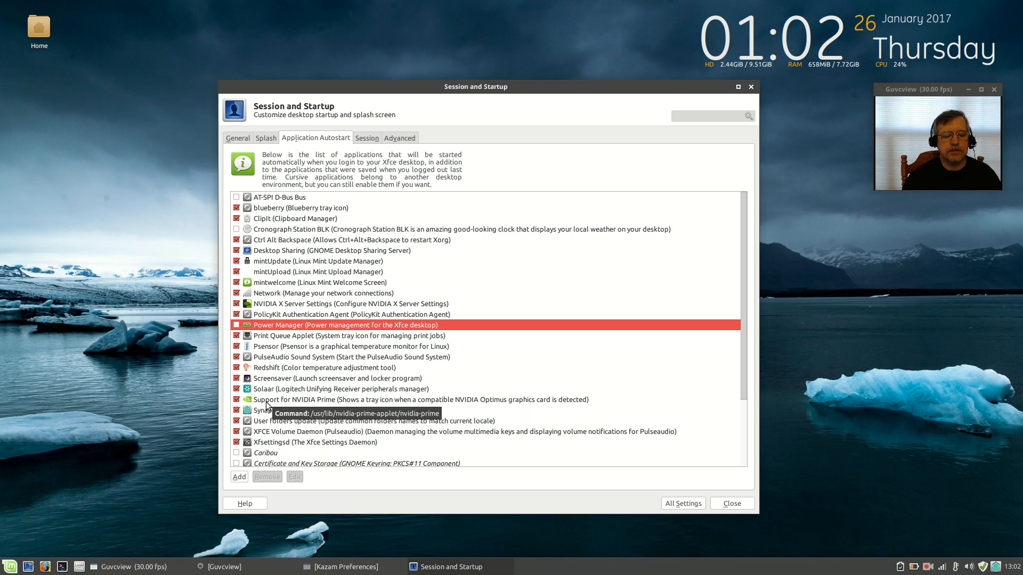
mouse_move(268, 415)
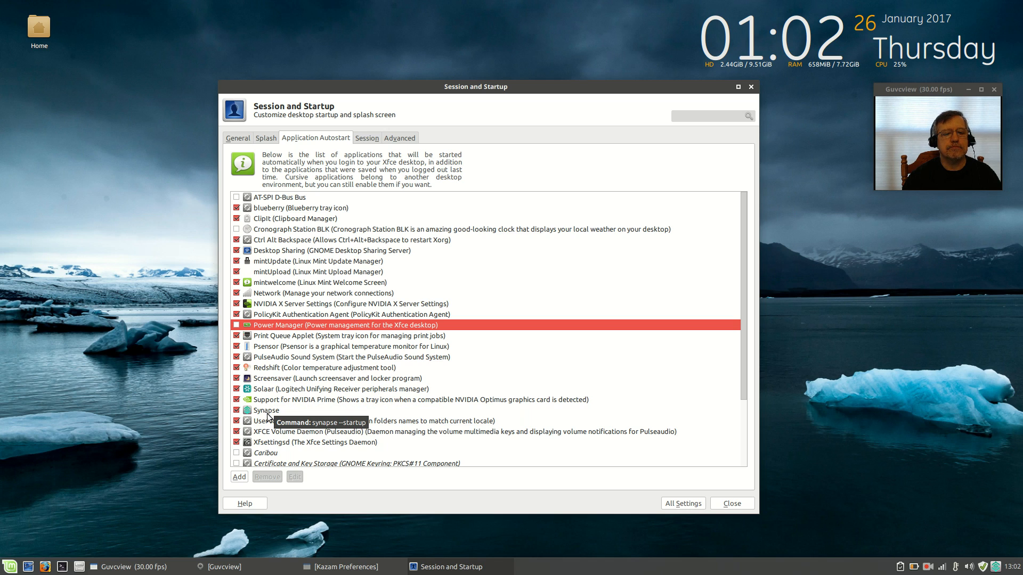
mouse_move(293, 306)
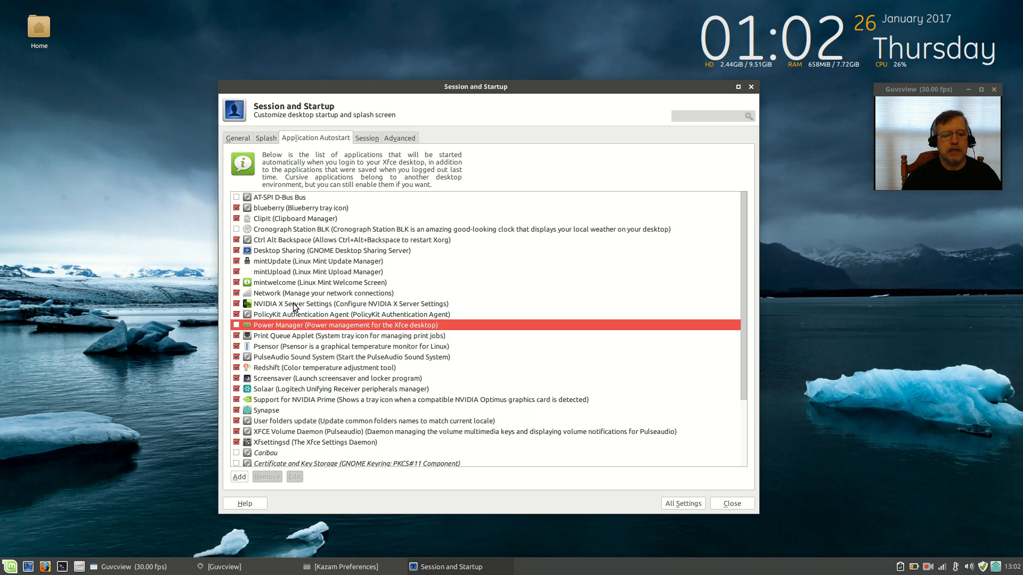
mouse_move(261, 218)
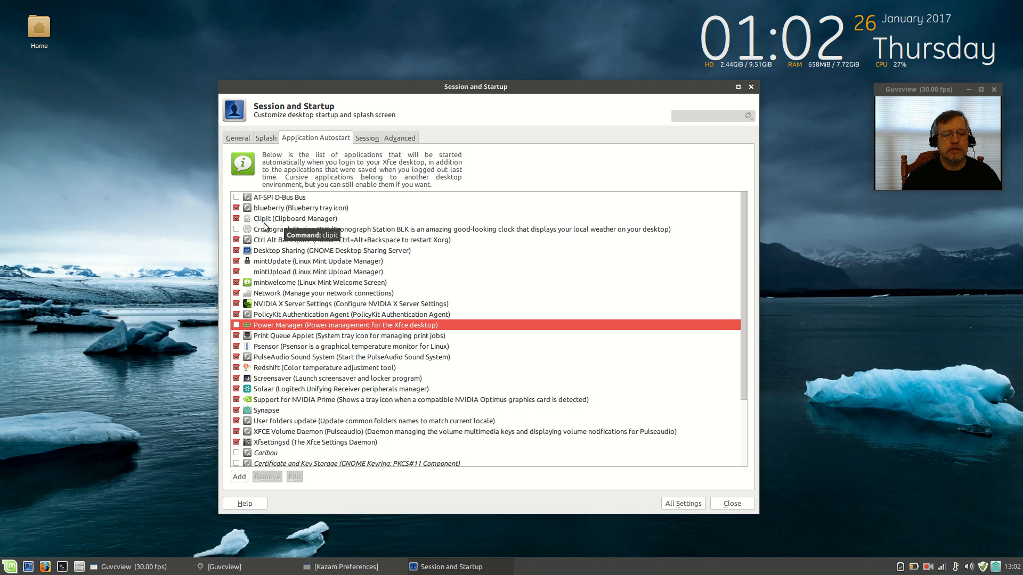
mouse_move(269, 359)
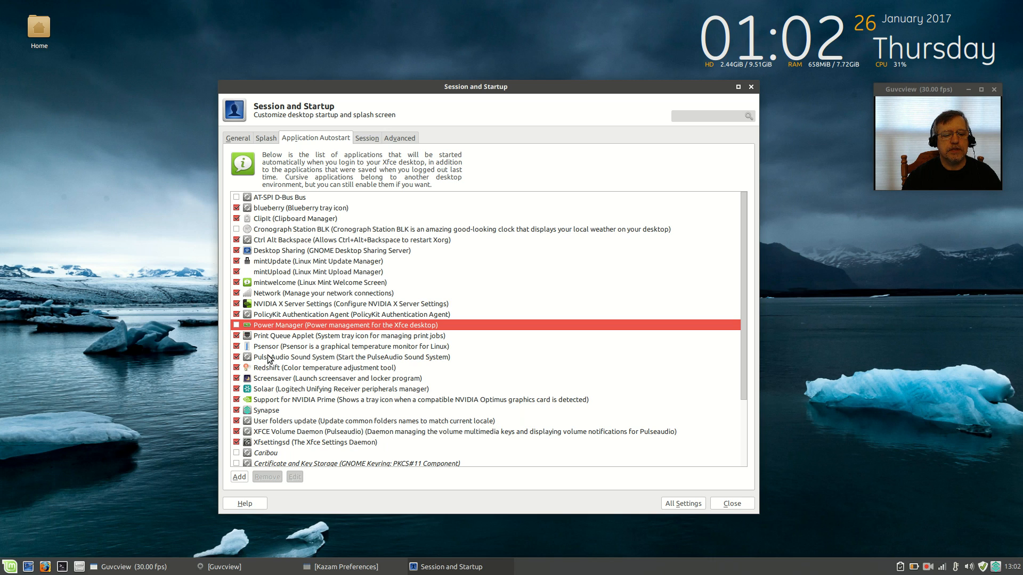
mouse_move(267, 367)
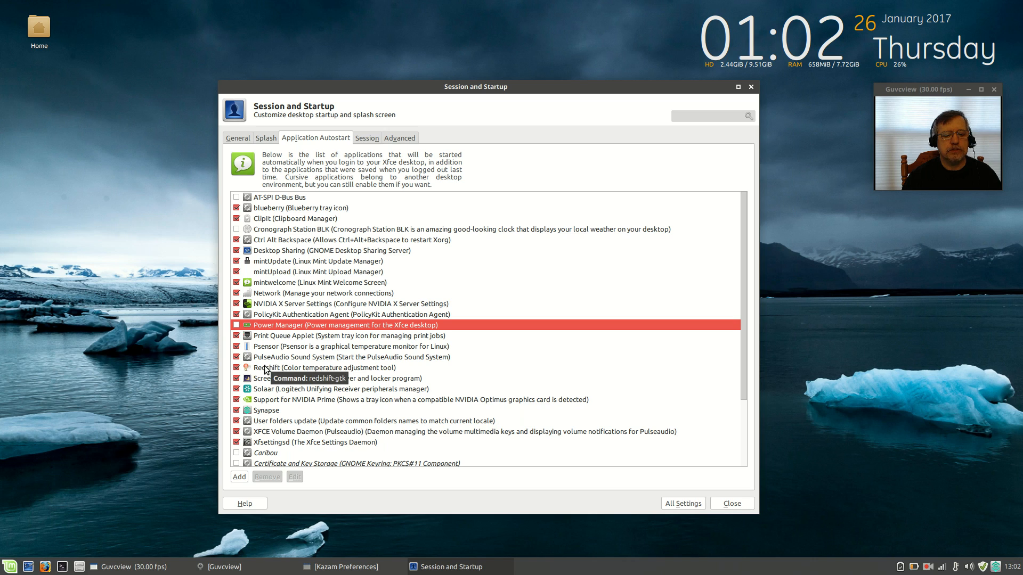
mouse_move(265, 415)
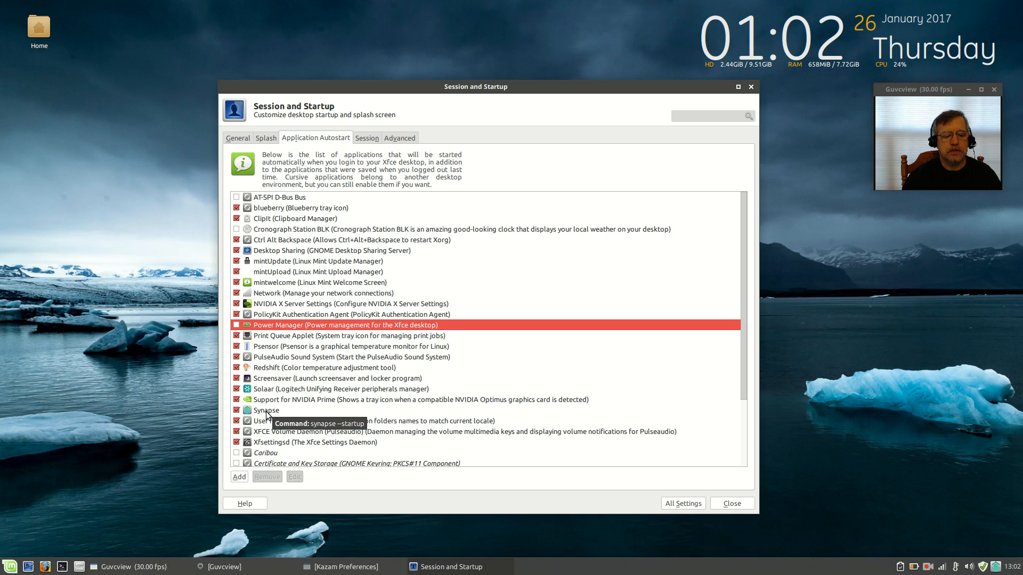
mouse_move(279, 401)
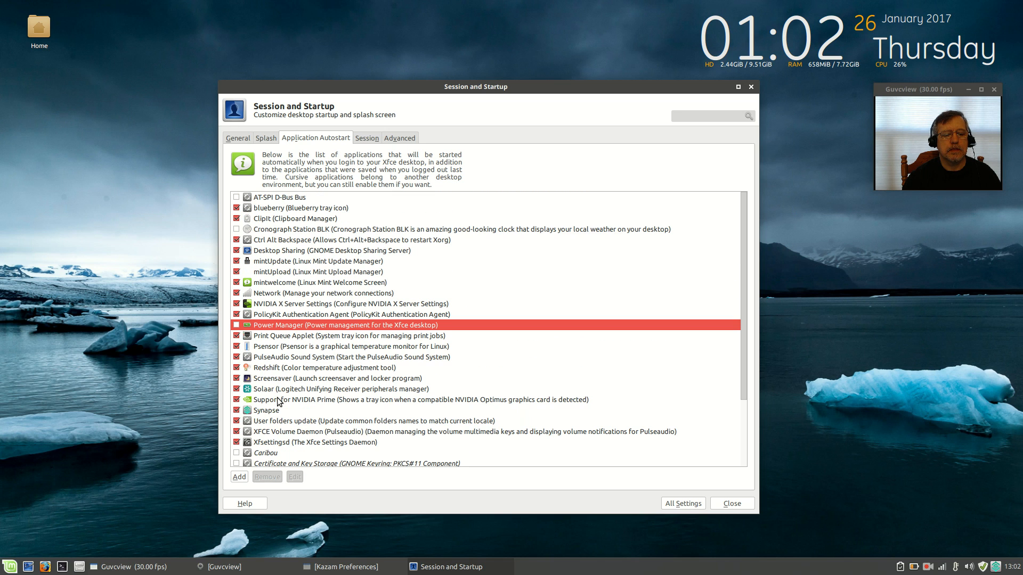
mouse_move(680, 456)
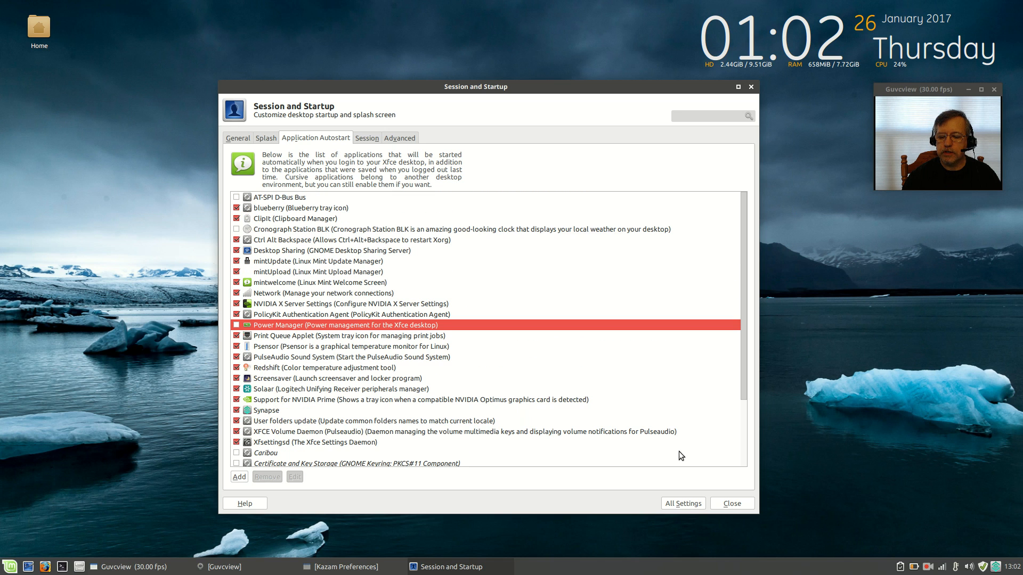
Close the Session and Startup window after reviewing the Application Autostart list
left_click(730, 503)
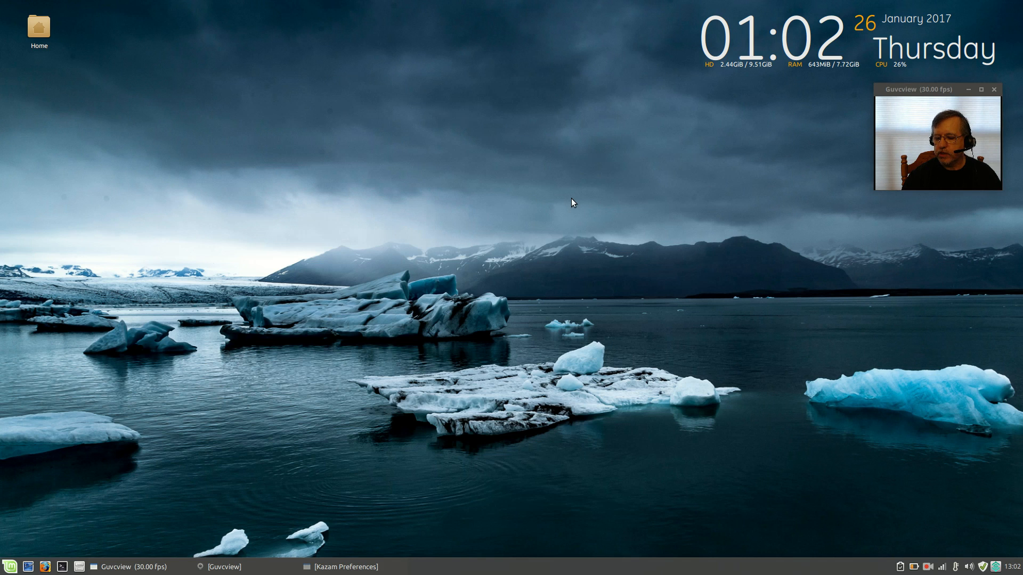
mouse_move(496, 245)
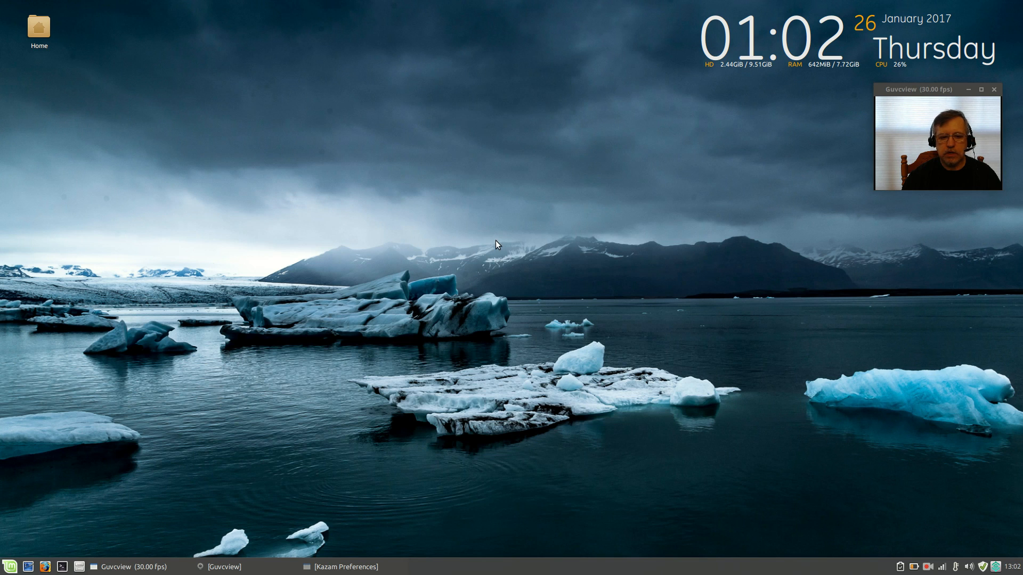
mouse_move(842, 436)
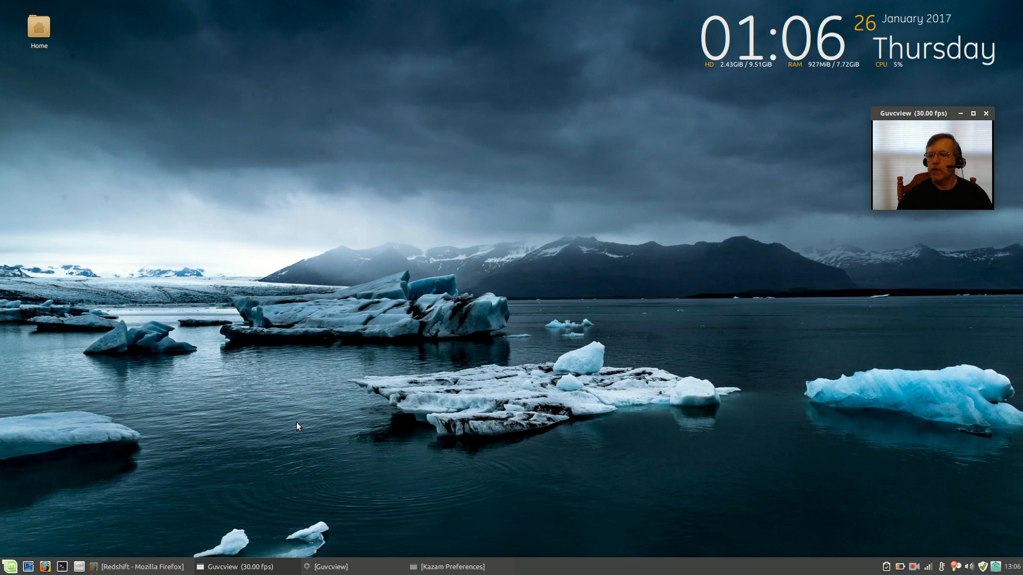
mouse_move(727, 401)
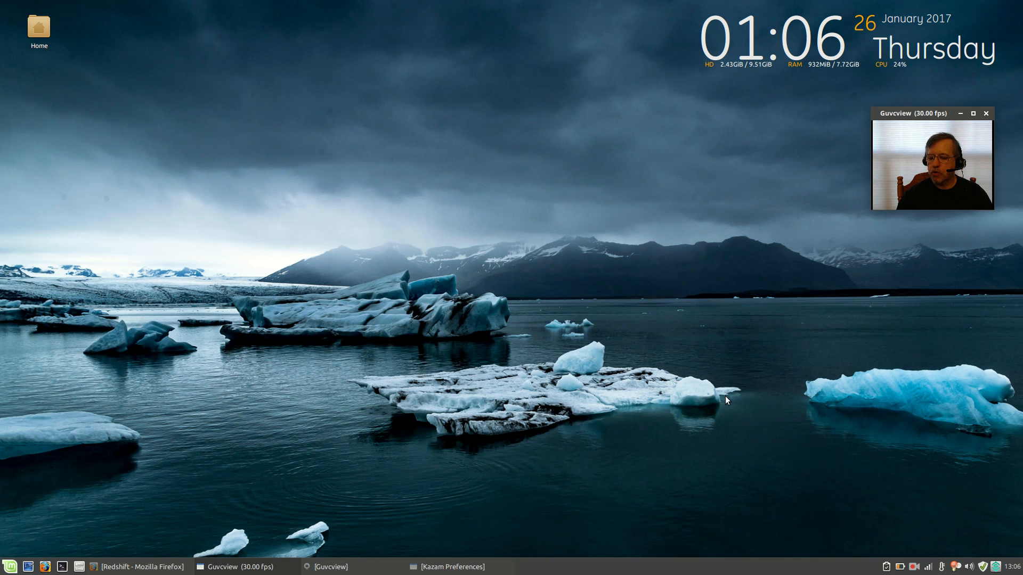
mouse_move(456, 416)
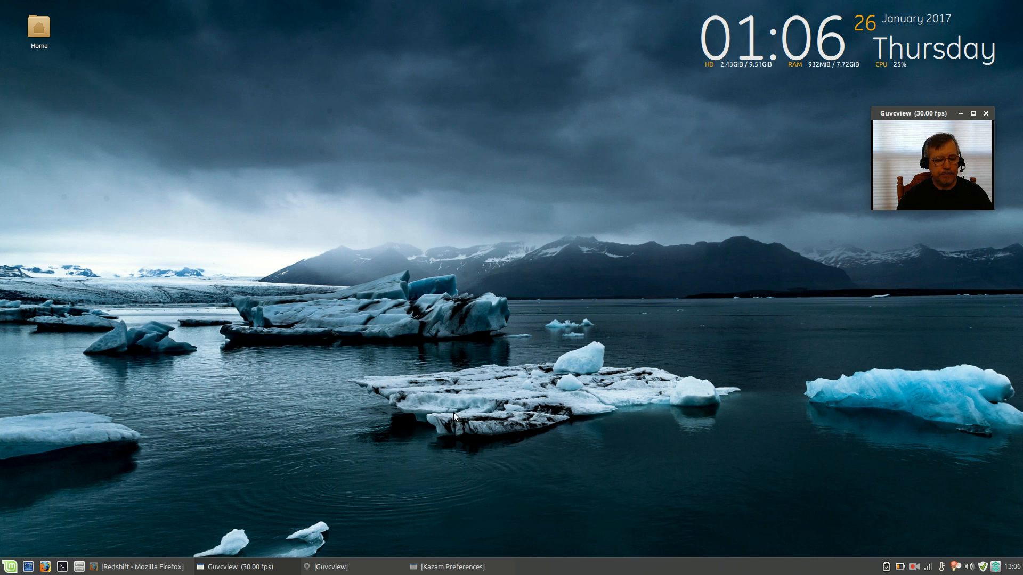
mouse_move(983, 525)
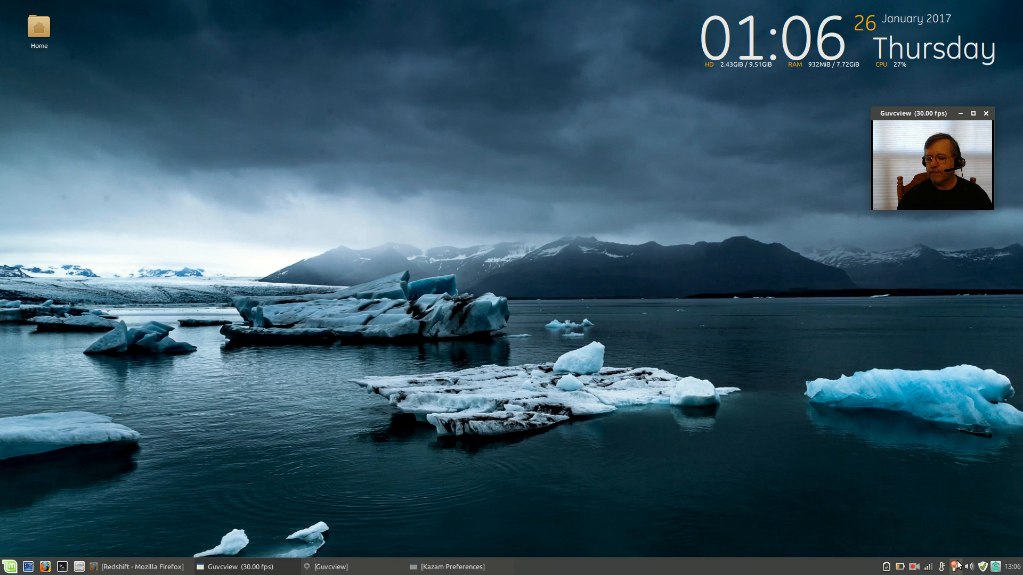
mouse_move(947, 556)
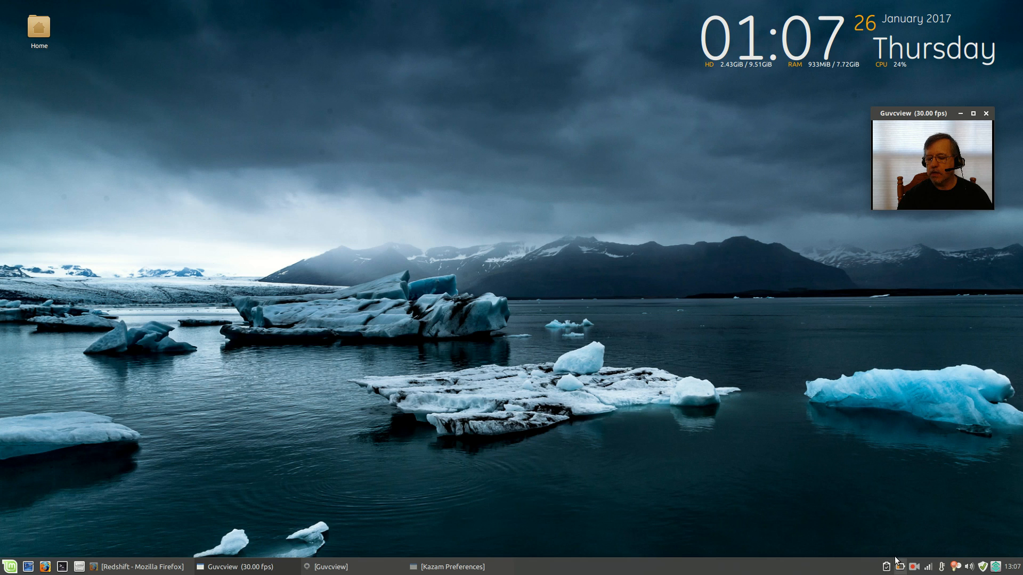
mouse_move(898, 525)
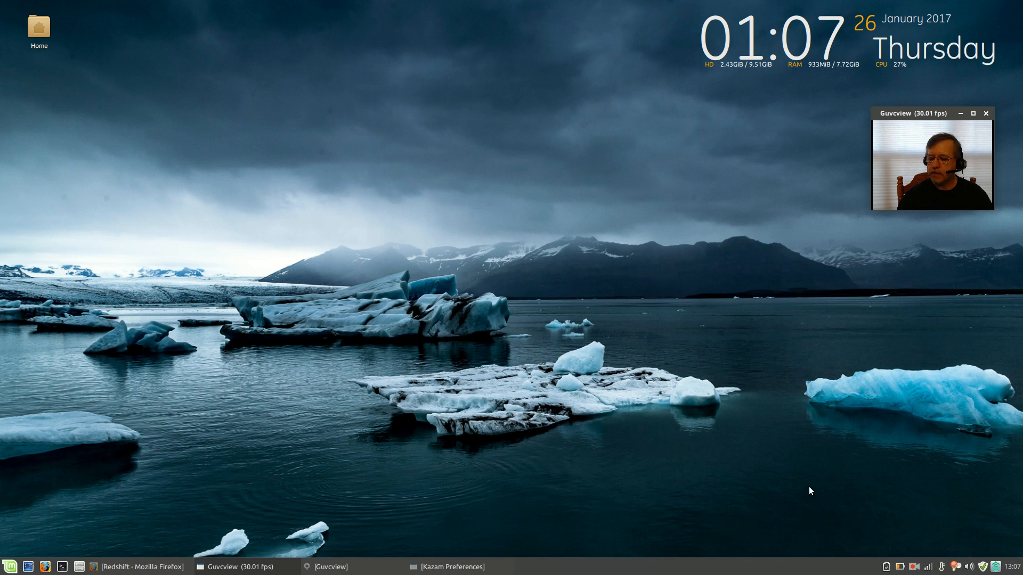
mouse_move(776, 436)
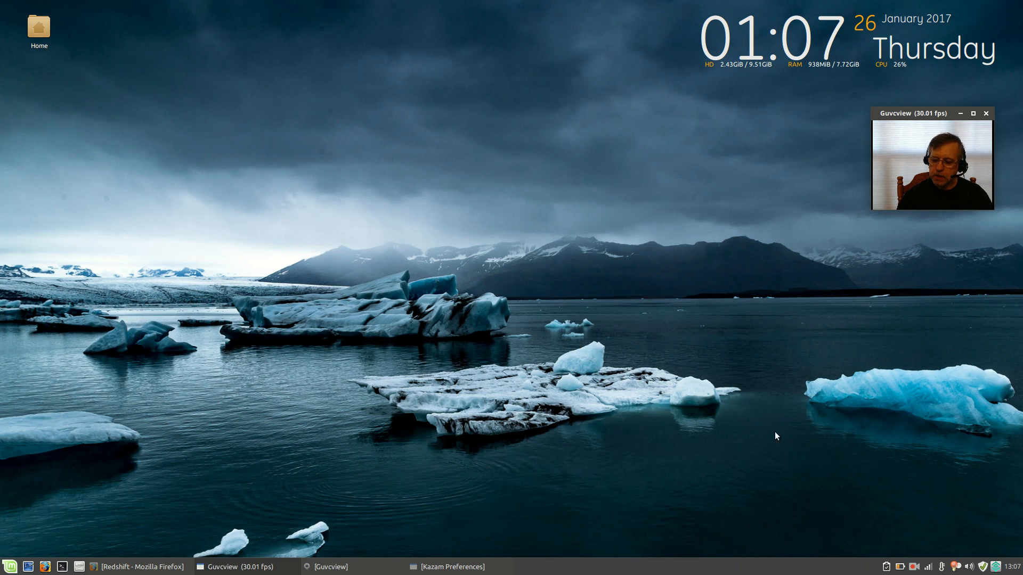
mouse_move(526, 268)
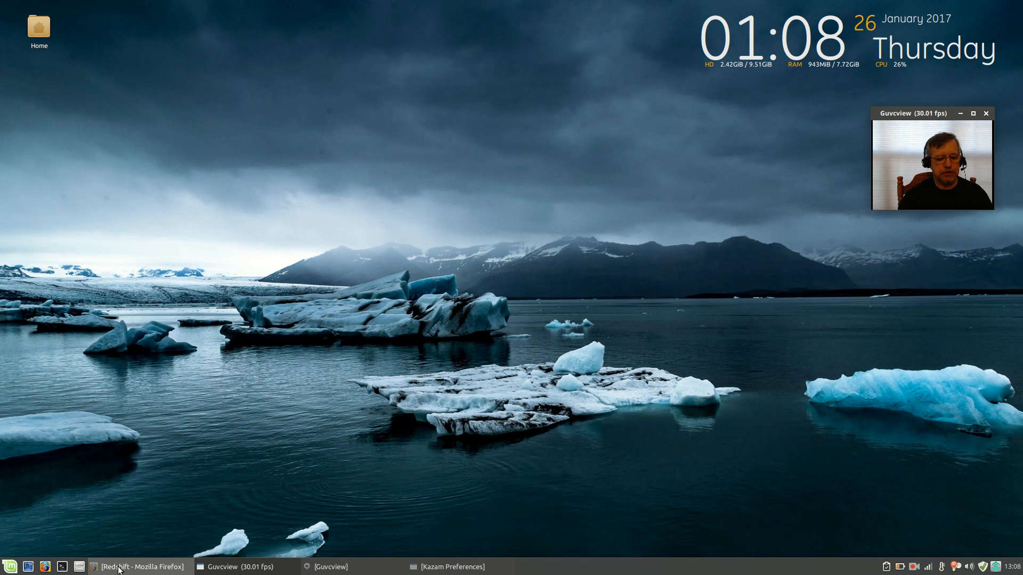
Restore Firefox, read down the jonls.dk Redshift page and back up, then close the browser
left_click(136, 566)
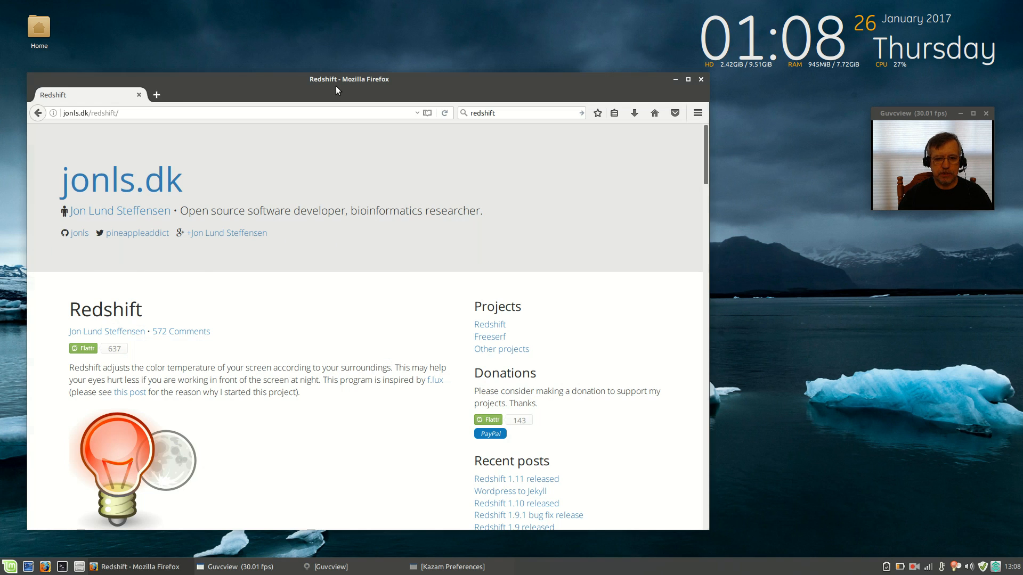
left_click_drag(349, 79, 334, 67)
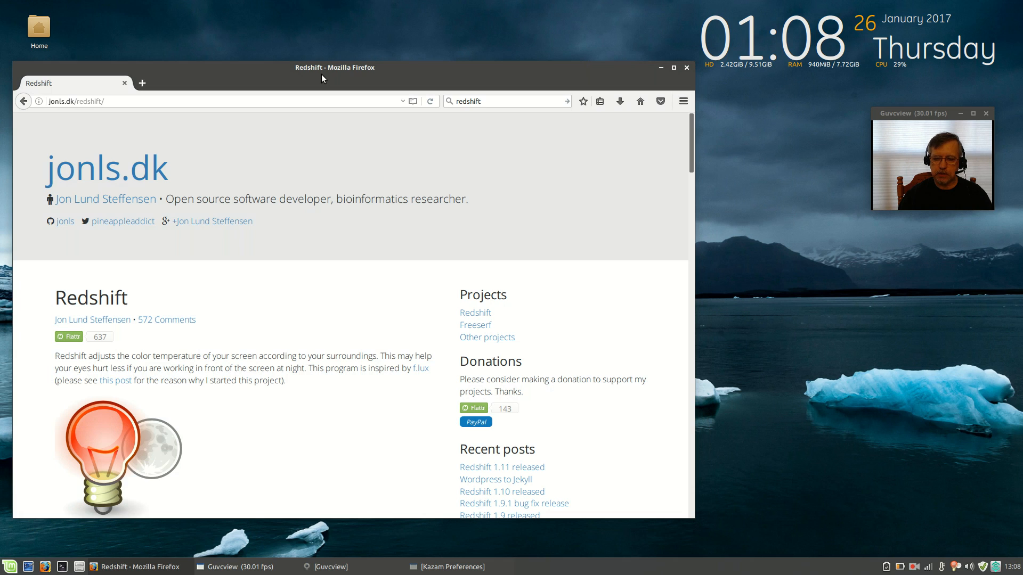
mouse_move(114, 116)
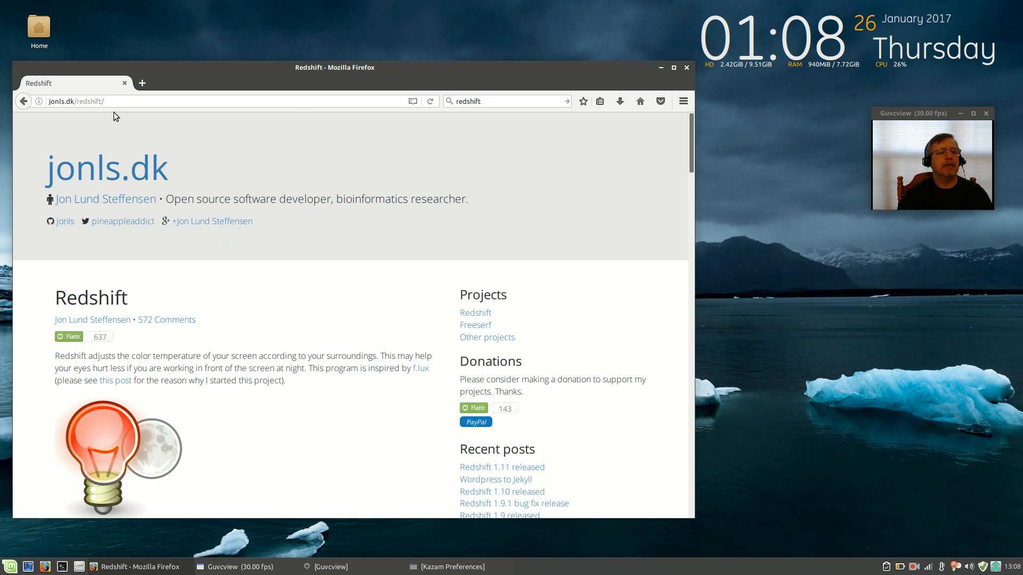
mouse_move(313, 269)
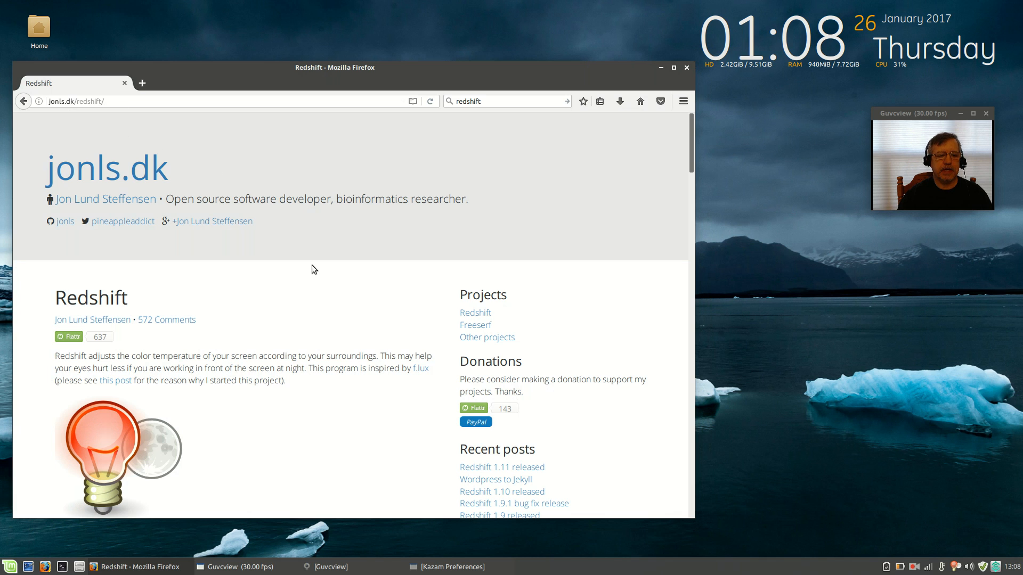
scroll("down", 3)
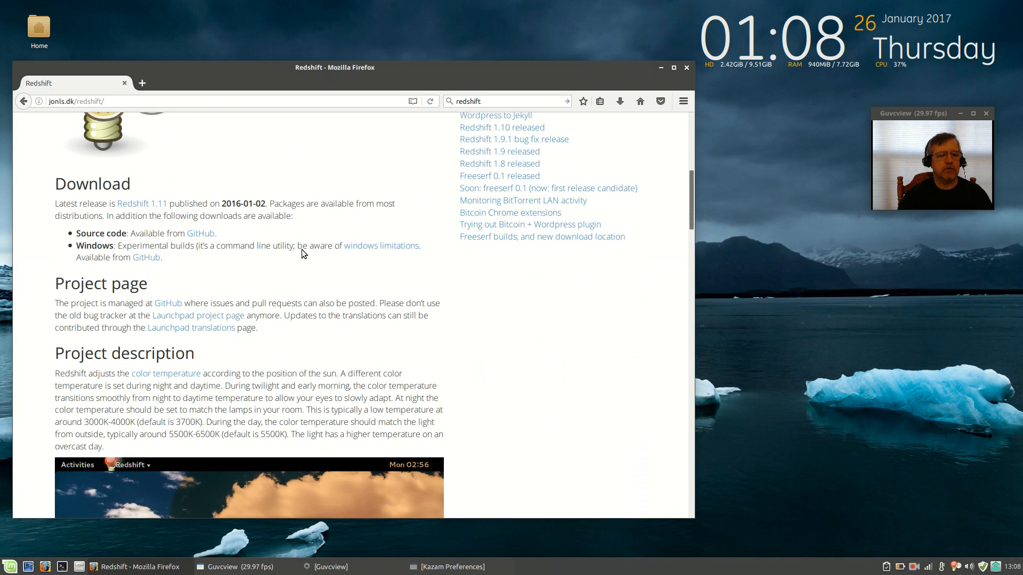
scroll("down", 3)
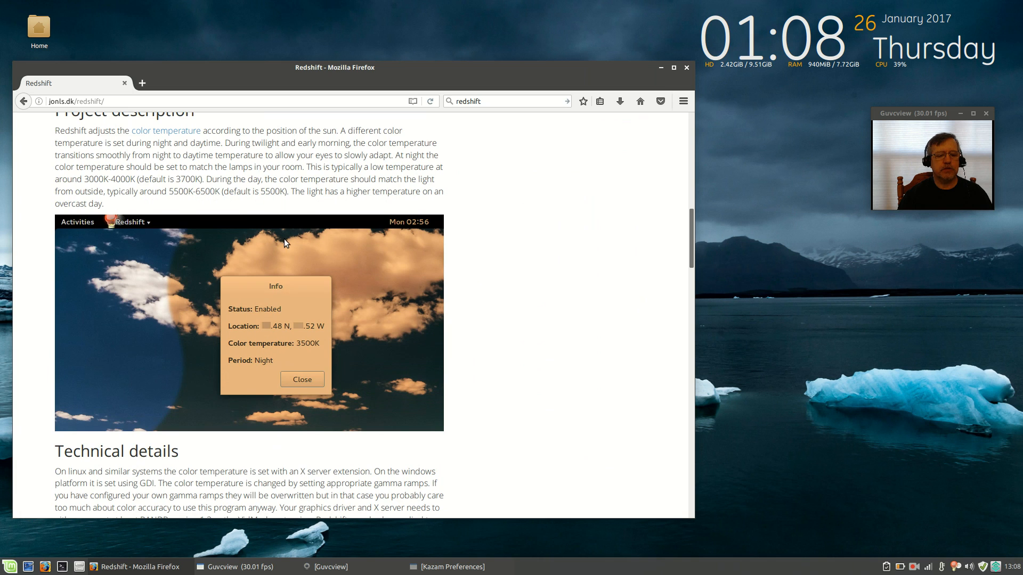
scroll("down", 3)
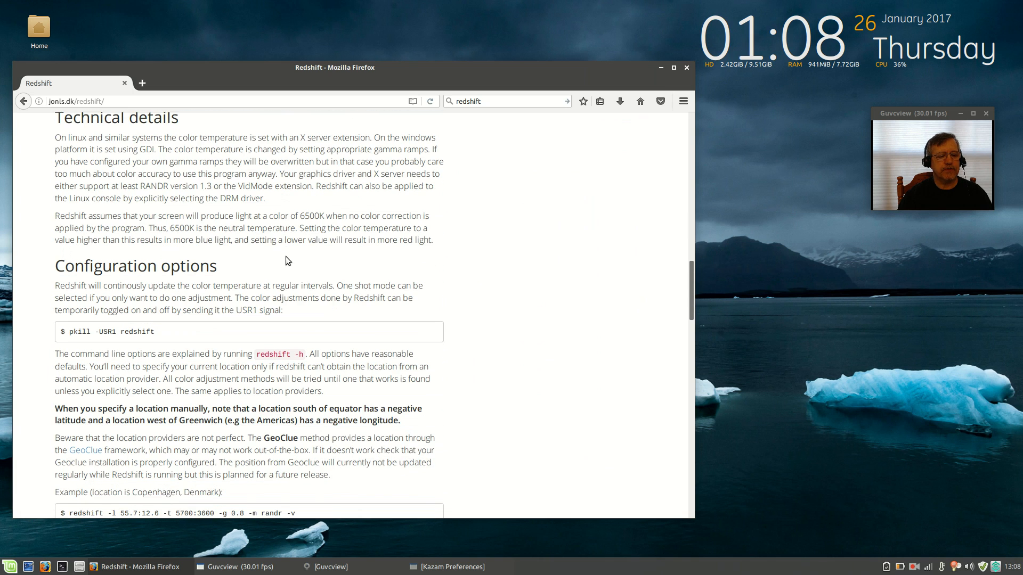
scroll("down", 3)
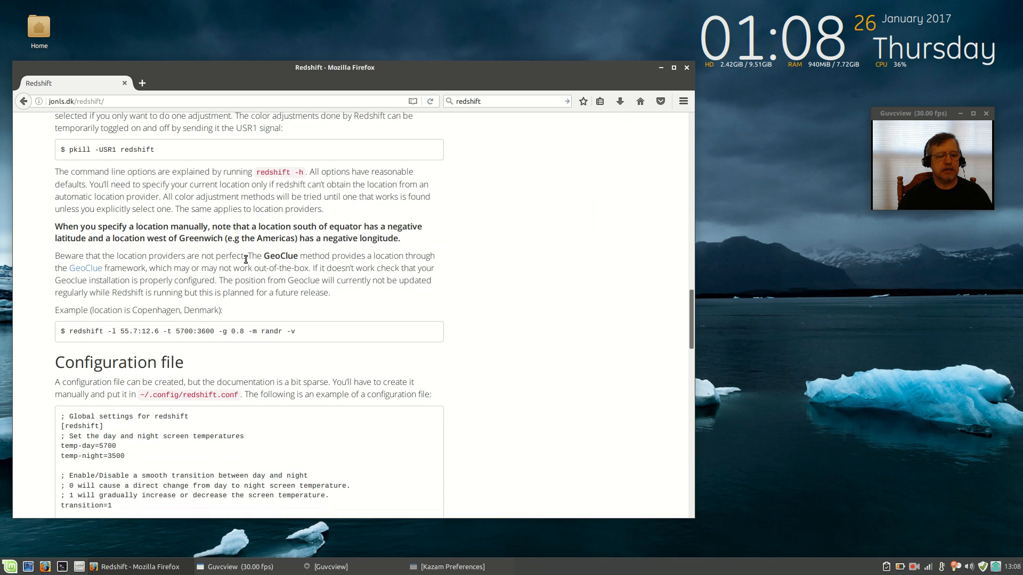
scroll("down", 3)
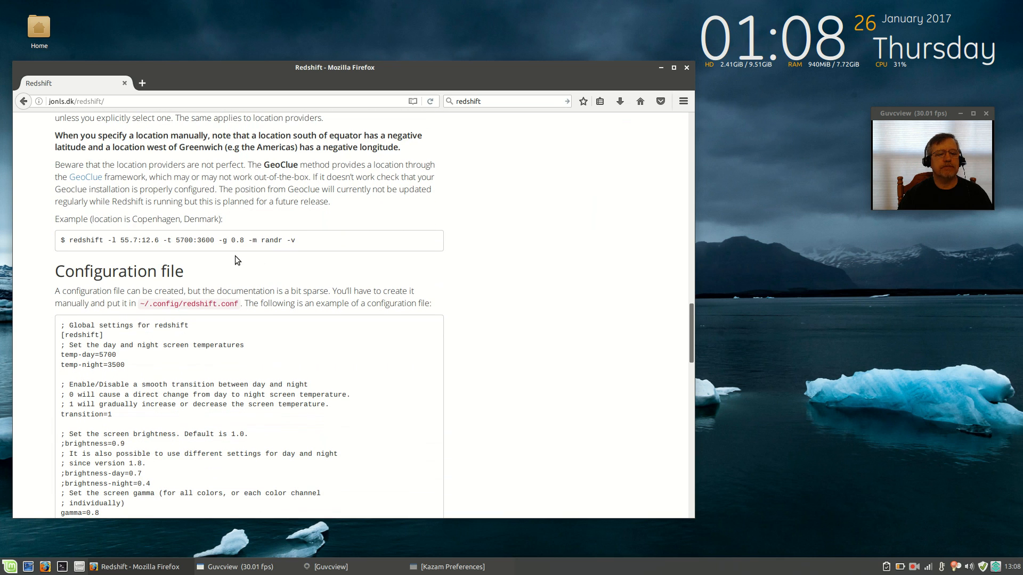
scroll("down", 3)
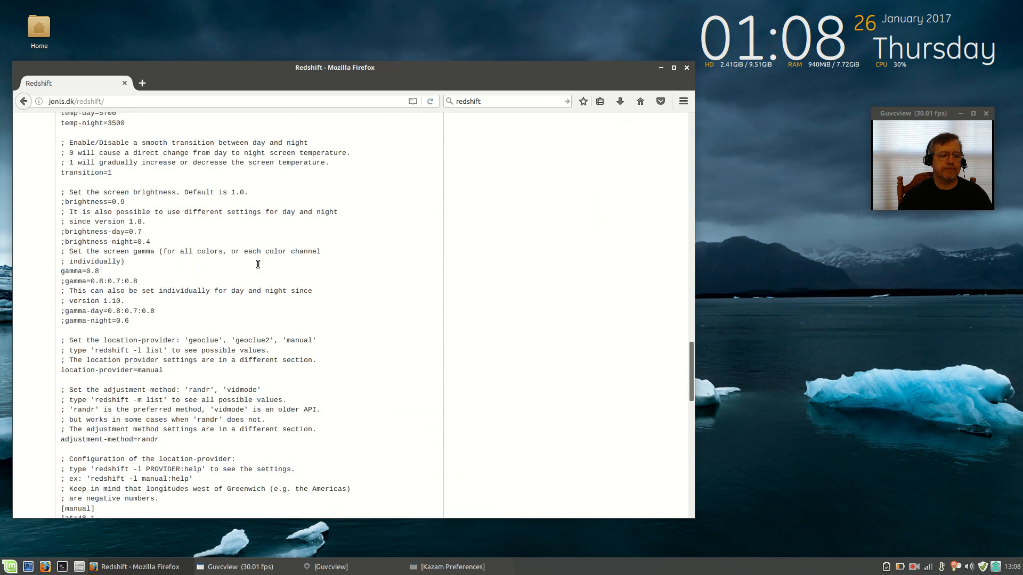
scroll("up", 3)
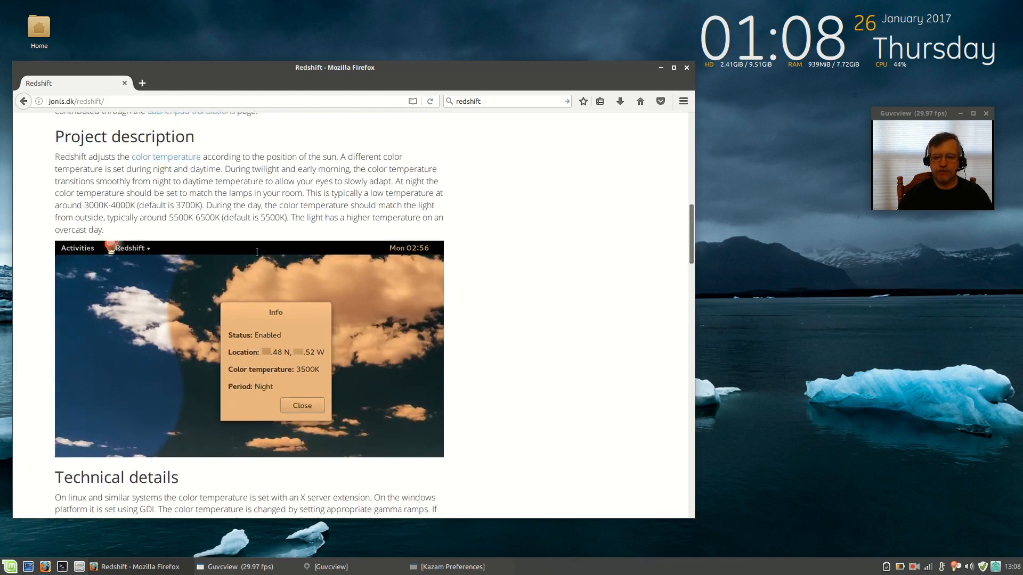
scroll("up", 3)
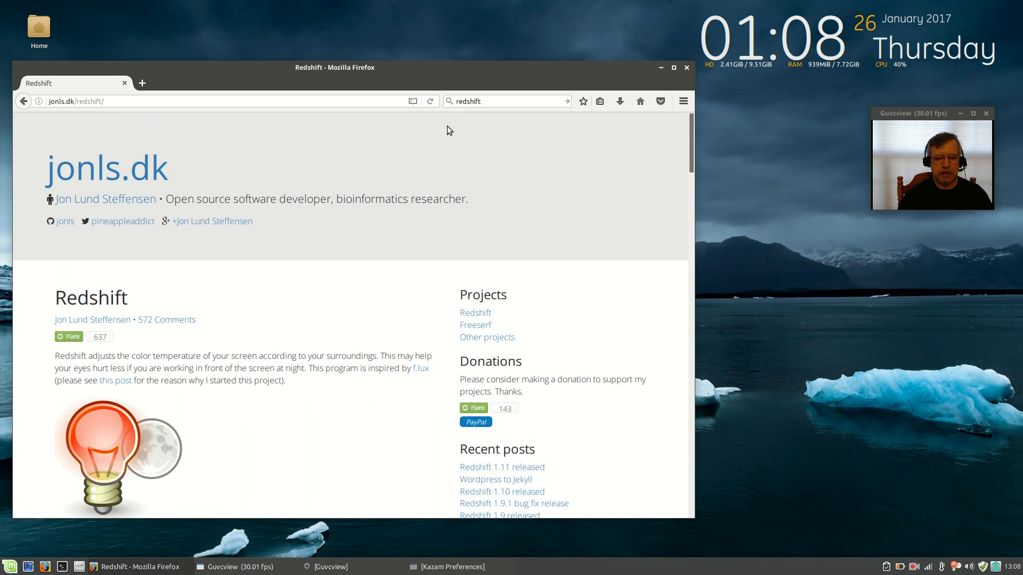
left_click(685, 67)
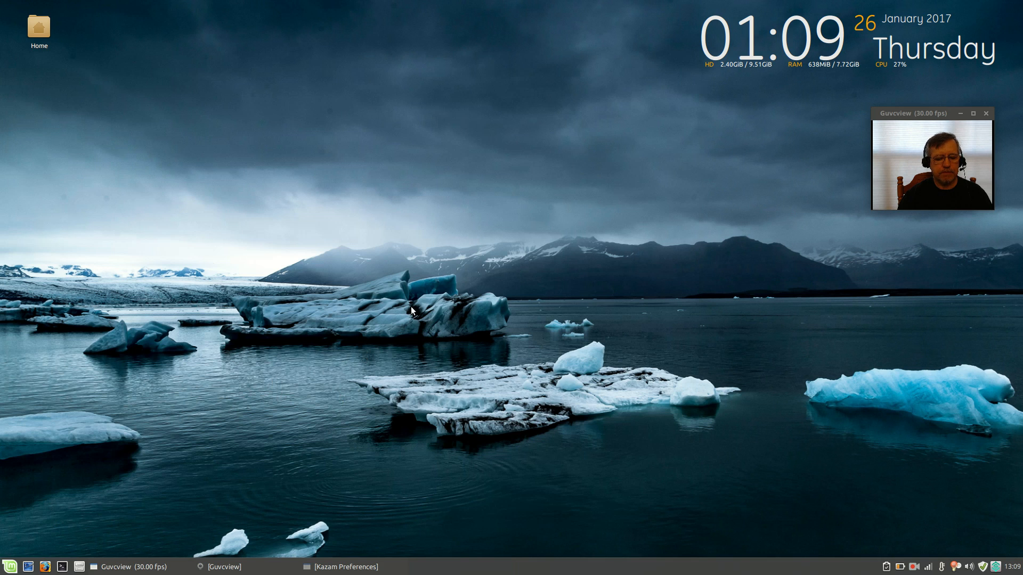
mouse_move(510, 262)
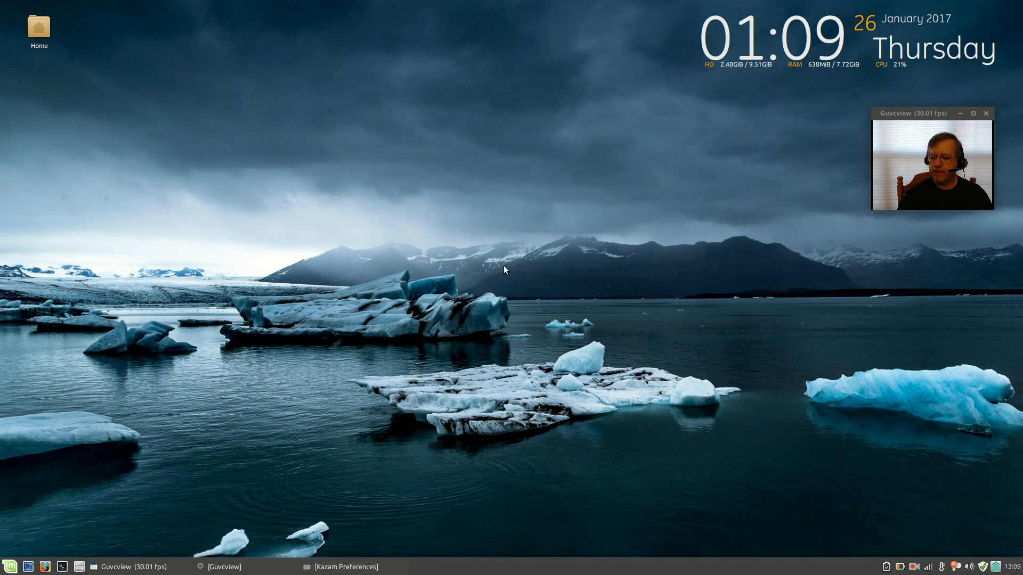
mouse_move(531, 236)
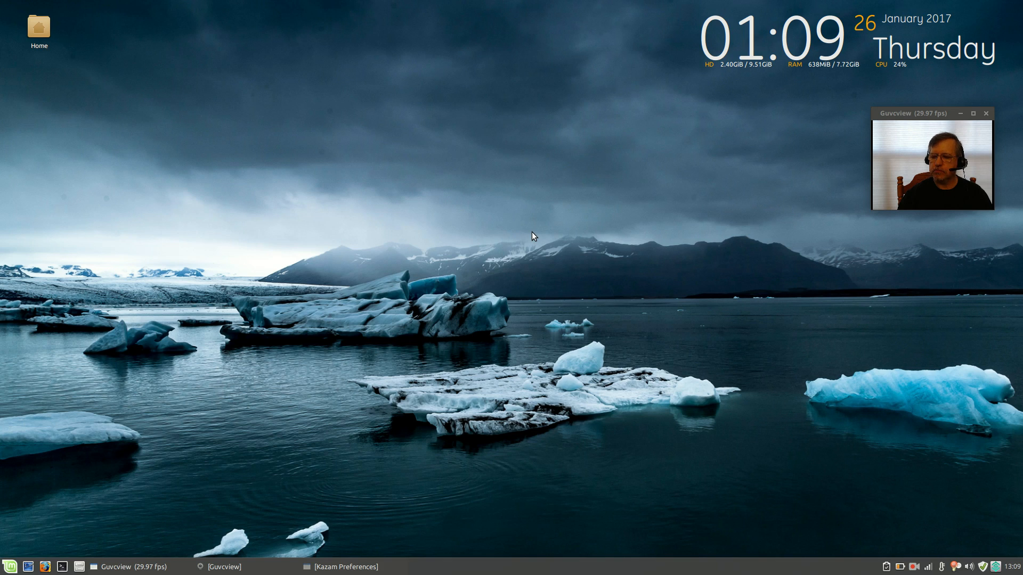